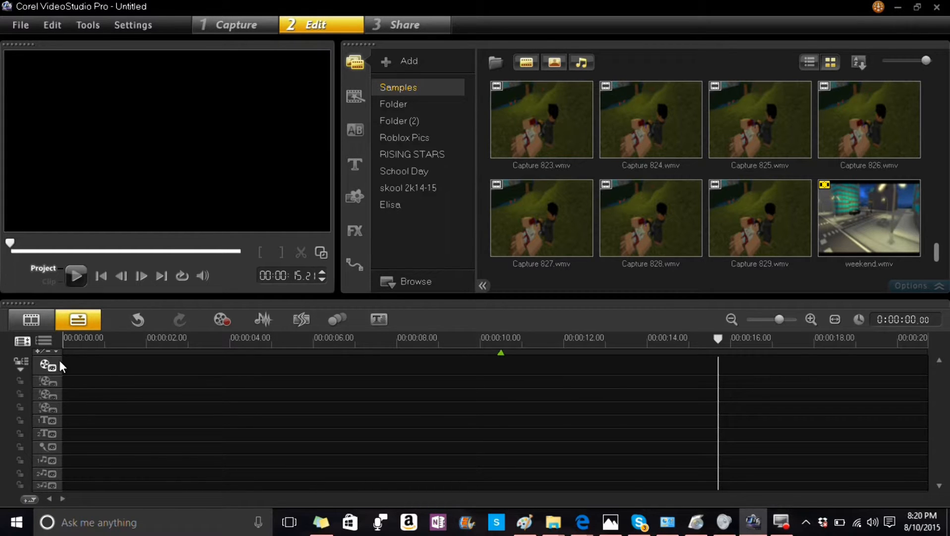
mouse_move(56, 380)
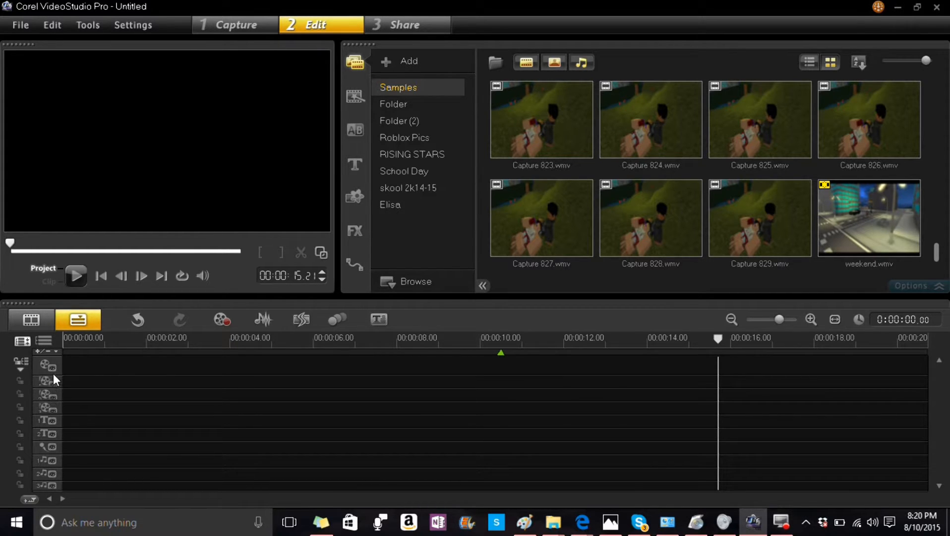
mouse_move(48, 433)
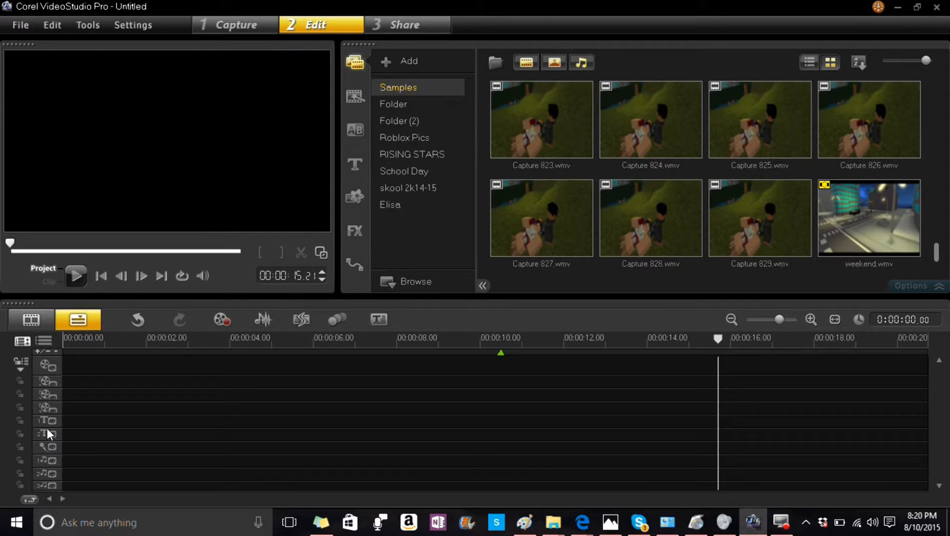
mouse_move(76, 454)
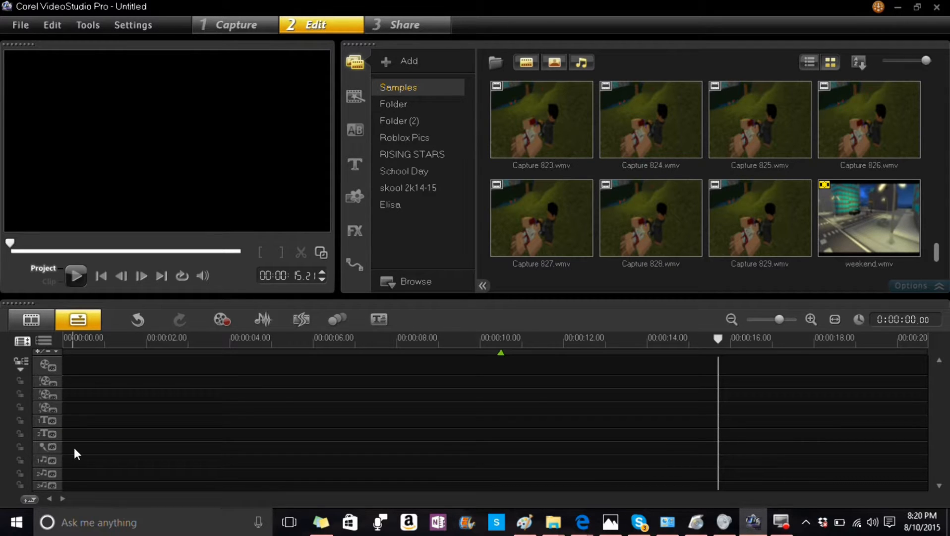
mouse_move(48, 486)
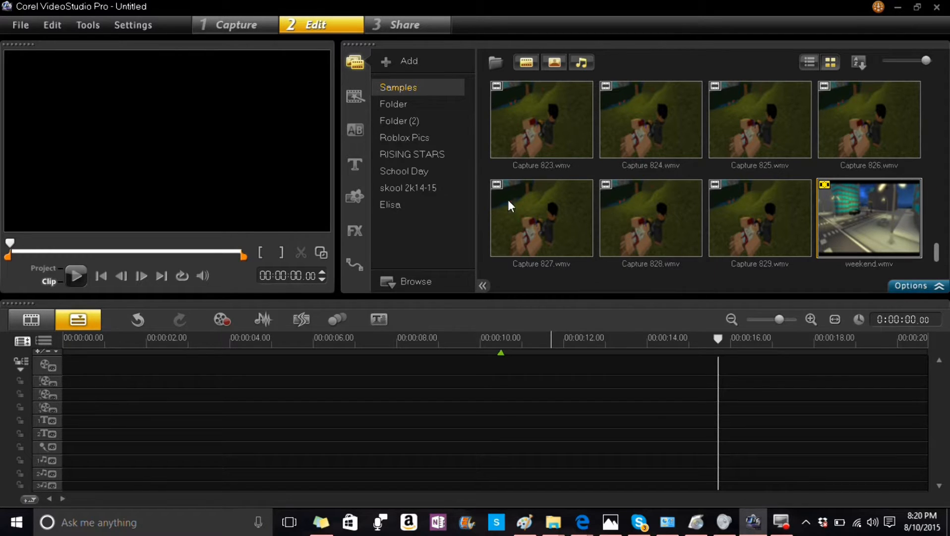
mouse_move(819, 205)
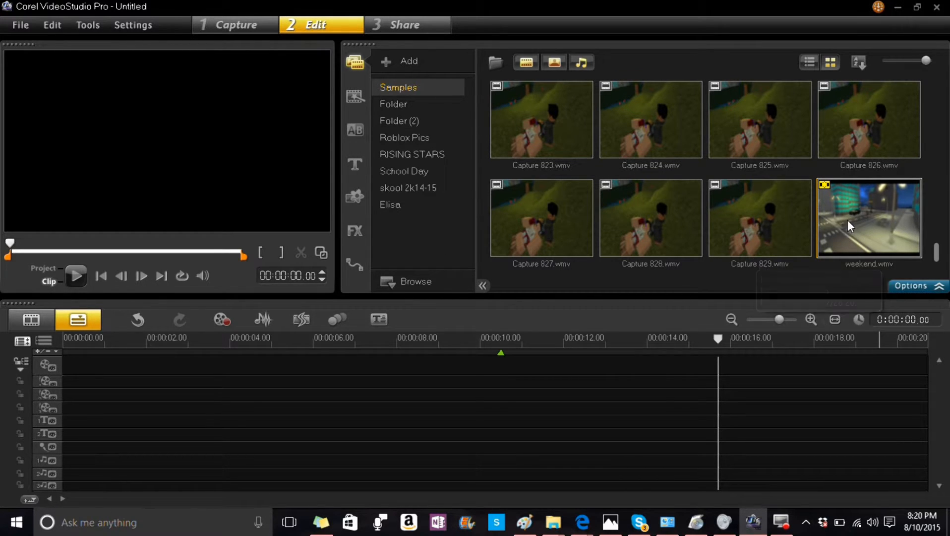
- Delete Capture 829.wmv from the Samples library and confirm the removal
right_click(757, 221)
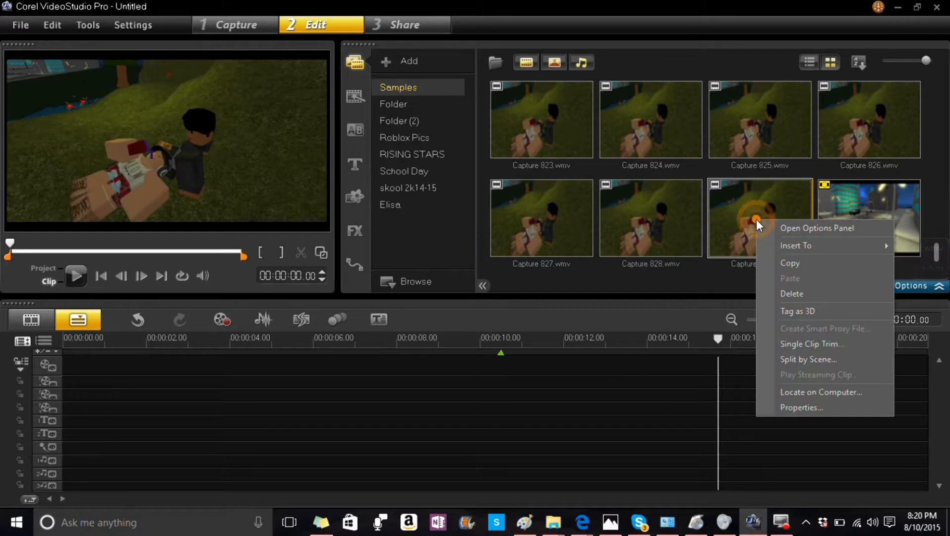
left_click(792, 293)
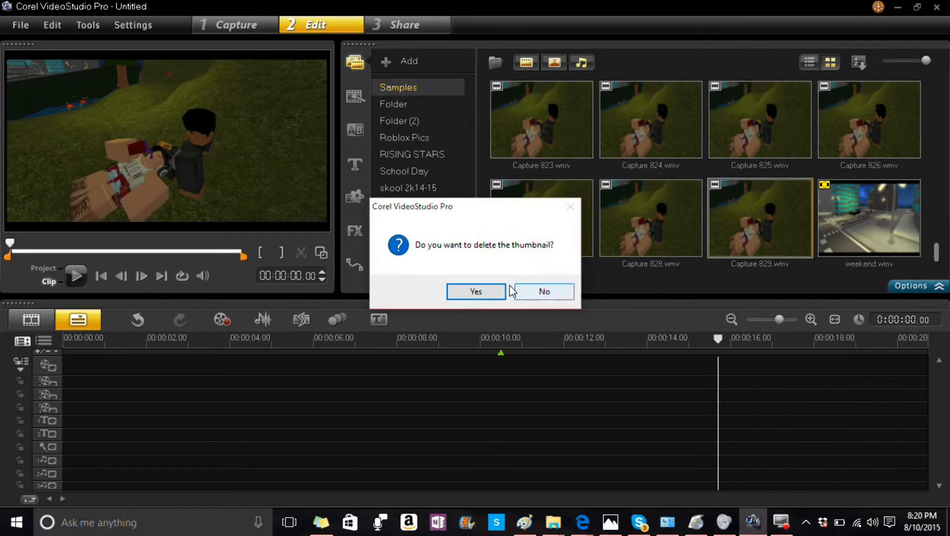
left_click(476, 292)
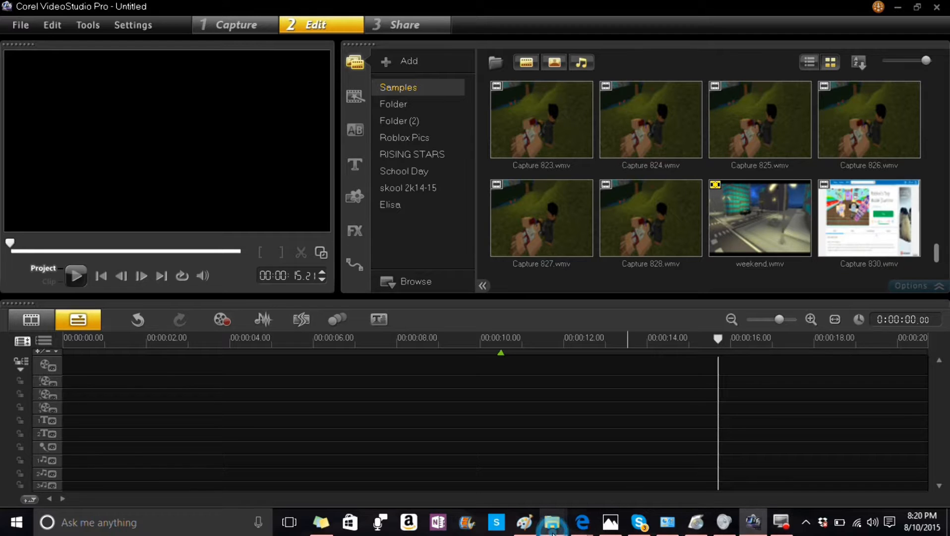
- Browse File Explorer's Corel VideoStudio Pro 16.0 folder and scroll through the Roblox captures
left_click(550, 521)
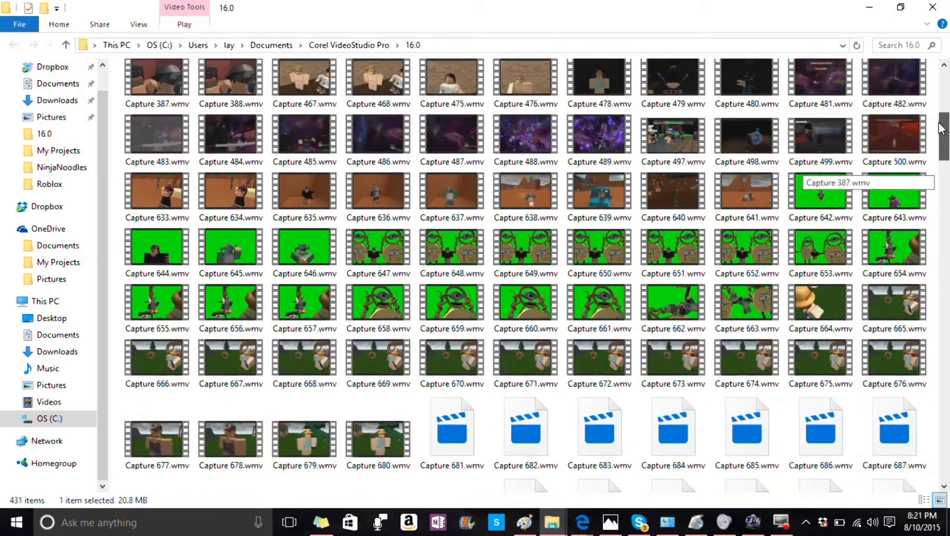
scroll("down", 3)
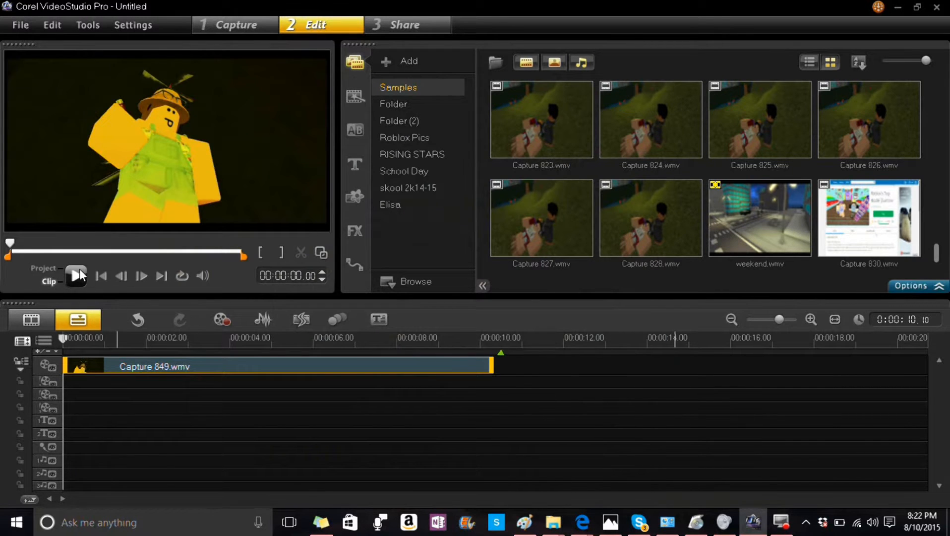
- Play Capture 849 in the preview, then pause it
left_click(77, 276)
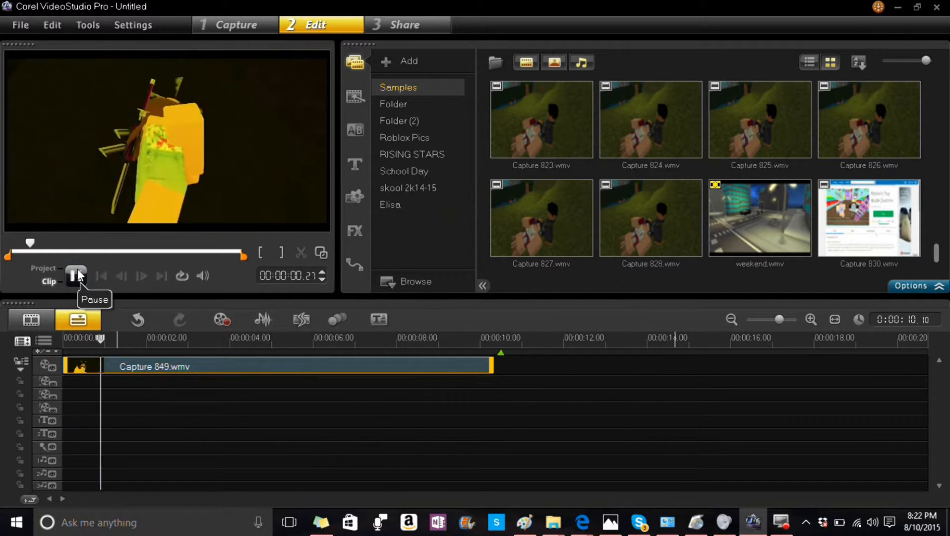
left_click(76, 276)
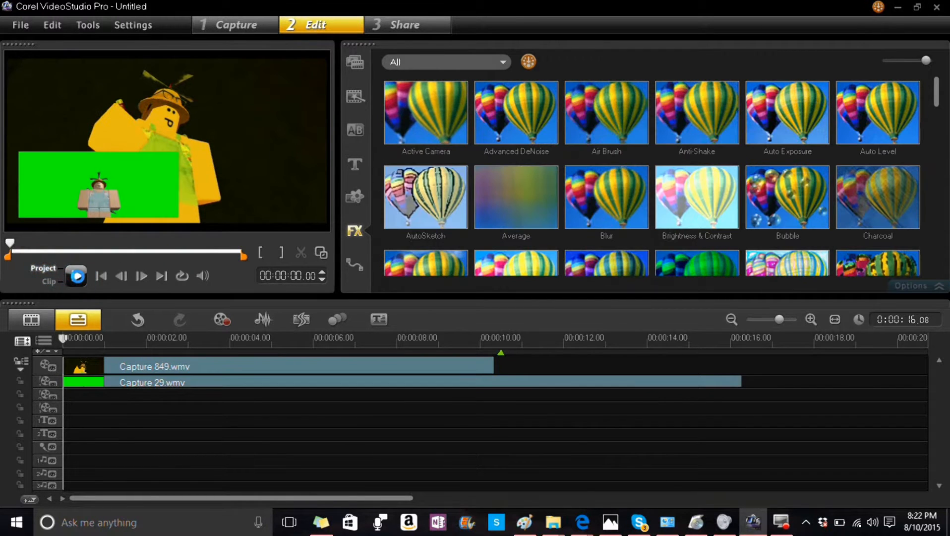
- Enable Apply Overlay Options with Chroma Key on the Capture 29 overlay clip
left_click(76, 276)
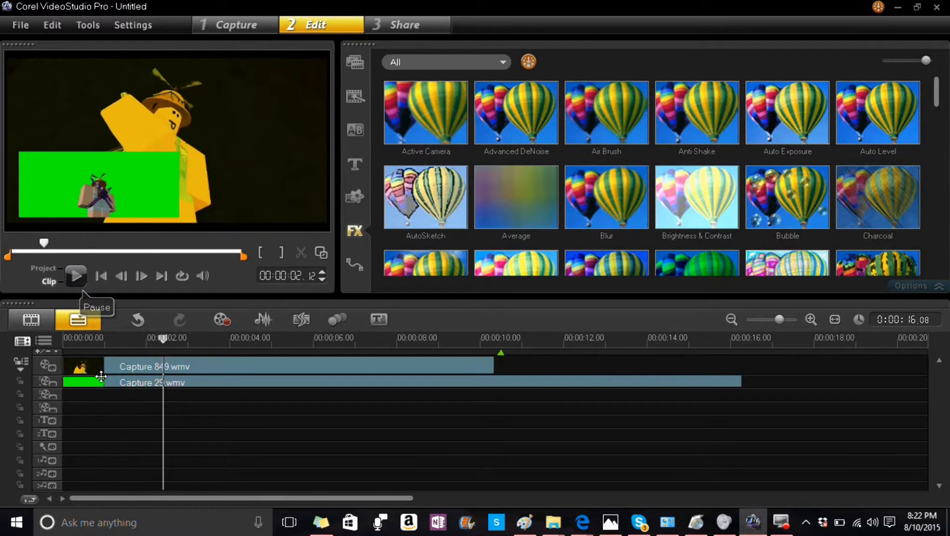
left_click(85, 381)
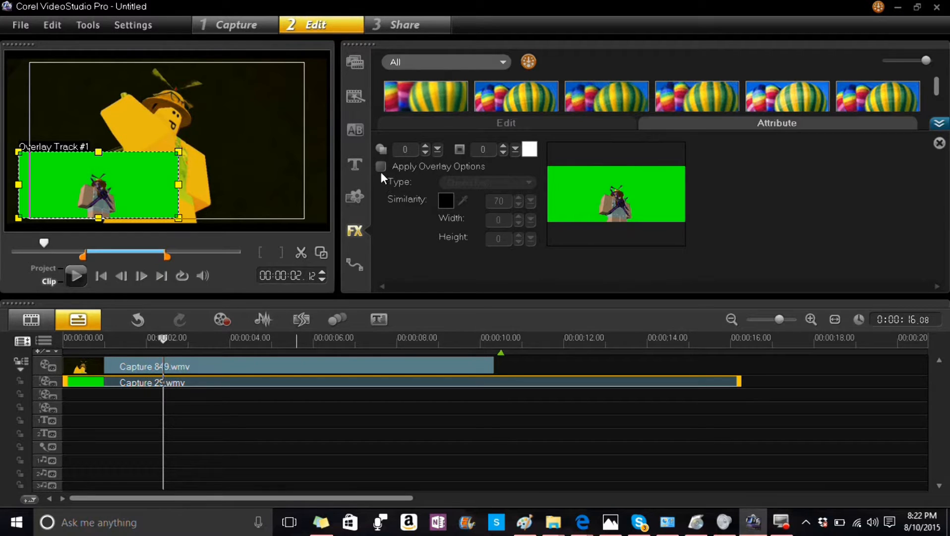
left_click(380, 166)
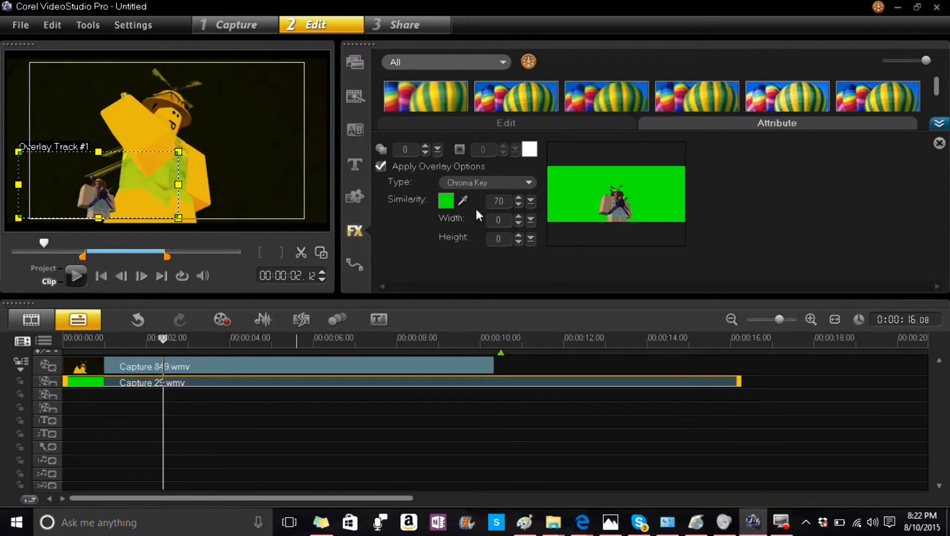
left_click(445, 202)
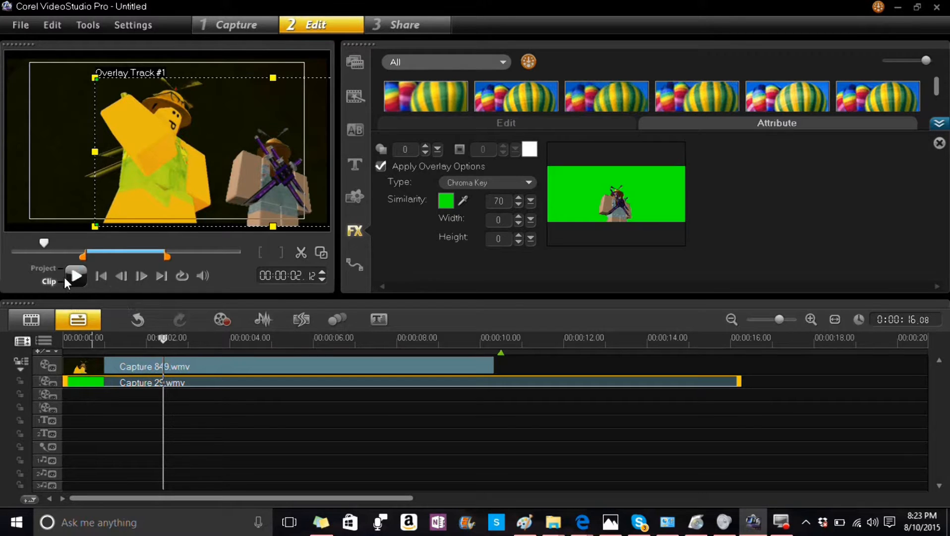
- Play the keyed composite of both clips from the start, then pause
left_click(76, 276)
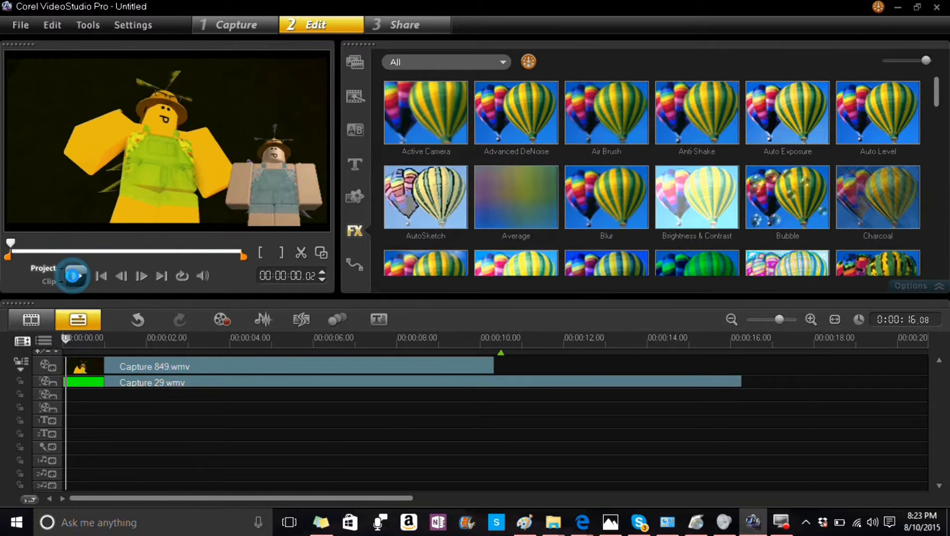
left_click(75, 275)
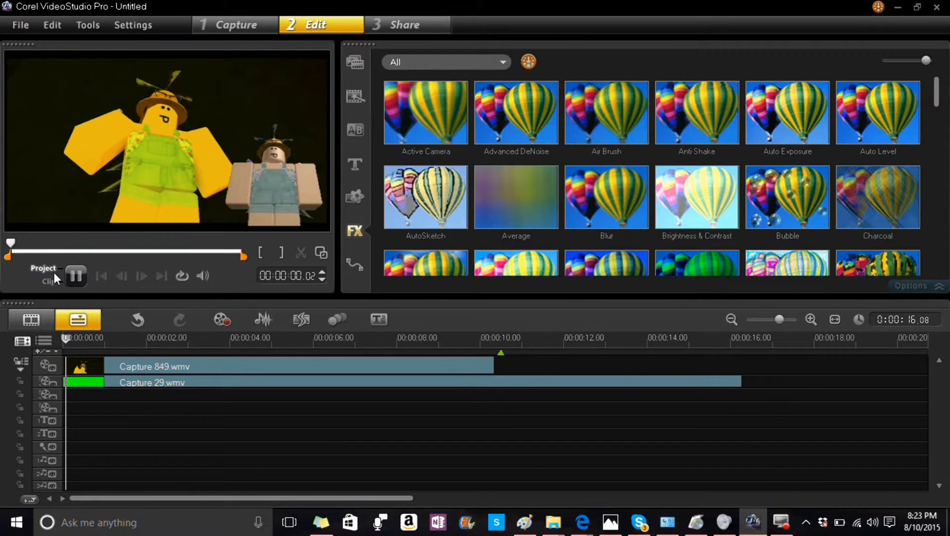
left_click(76, 276)
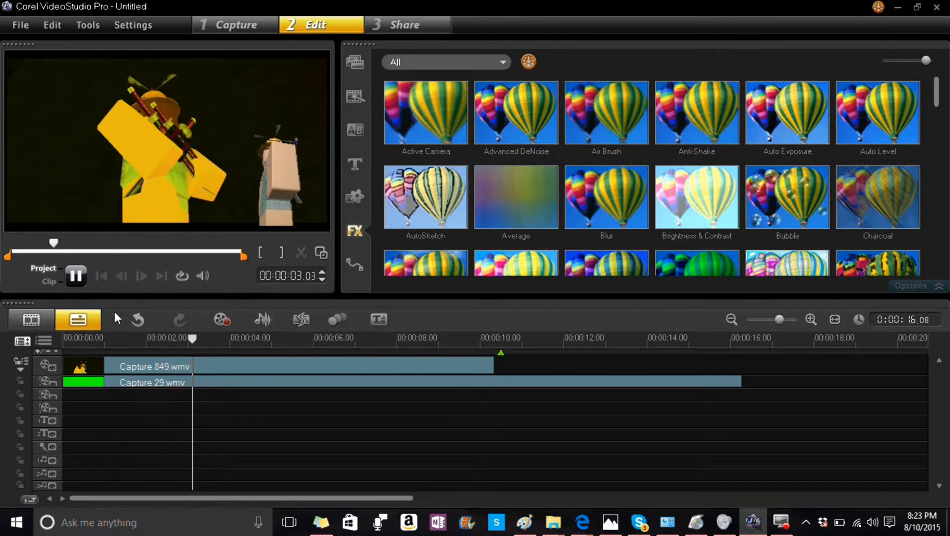
left_click(75, 275)
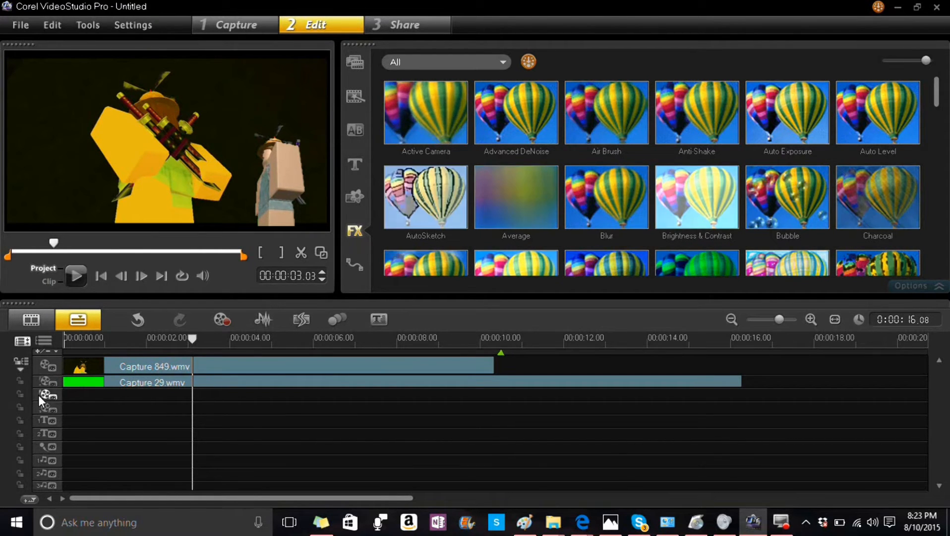
mouse_move(44, 341)
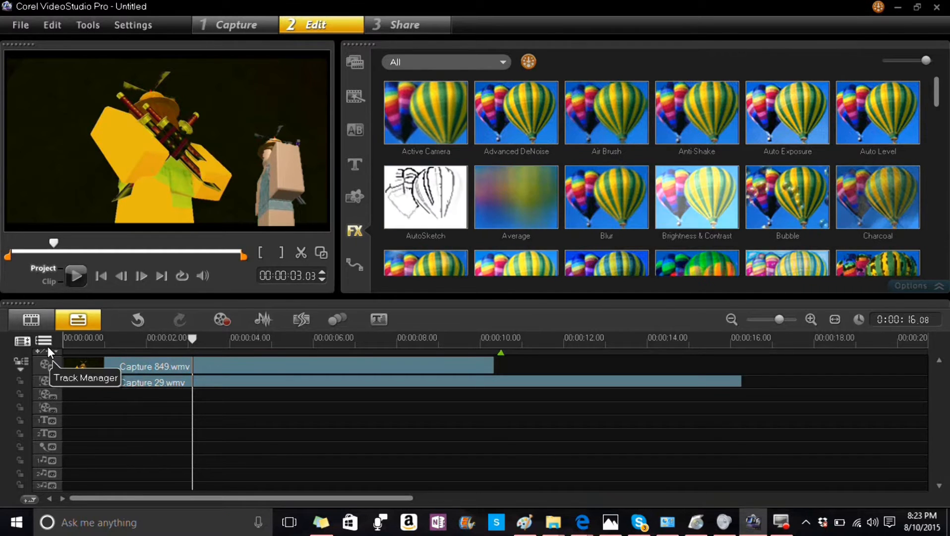
left_click(43, 341)
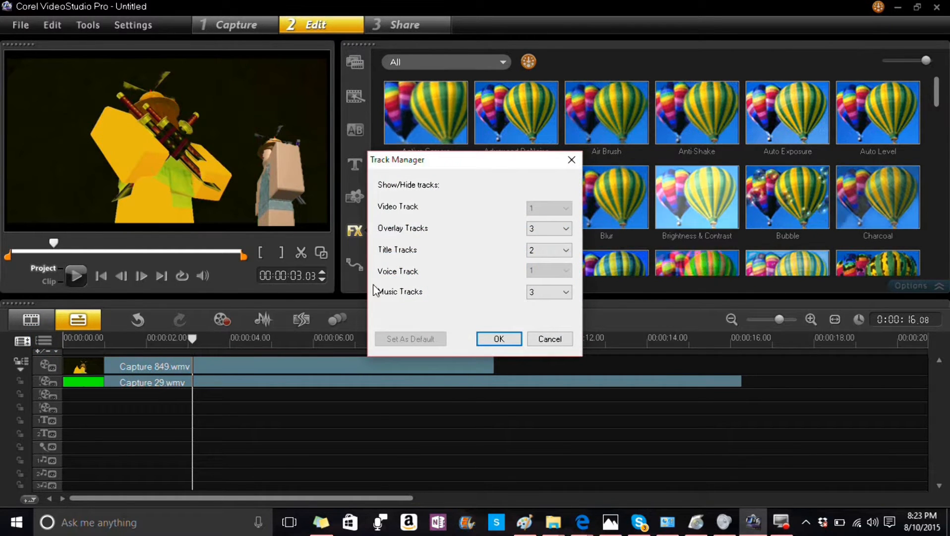
left_click(547, 228)
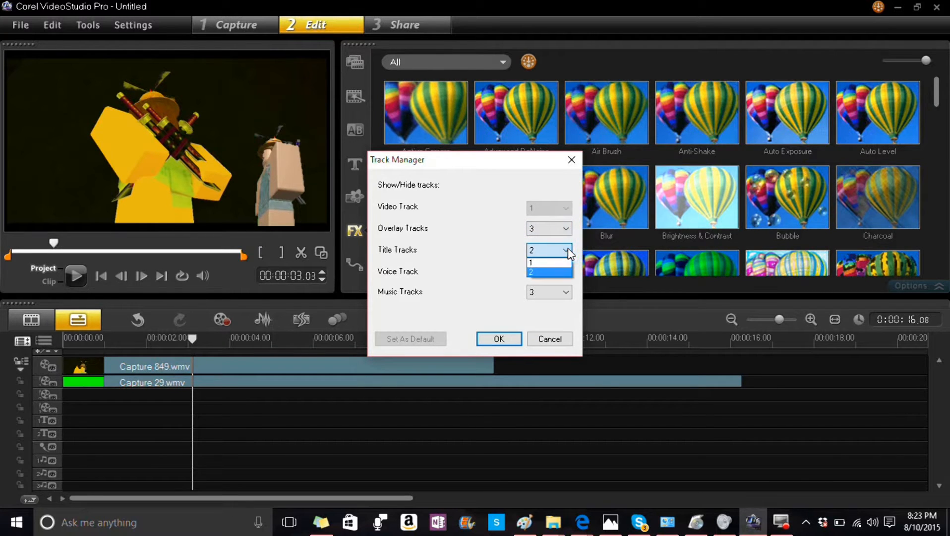
left_click(532, 249)
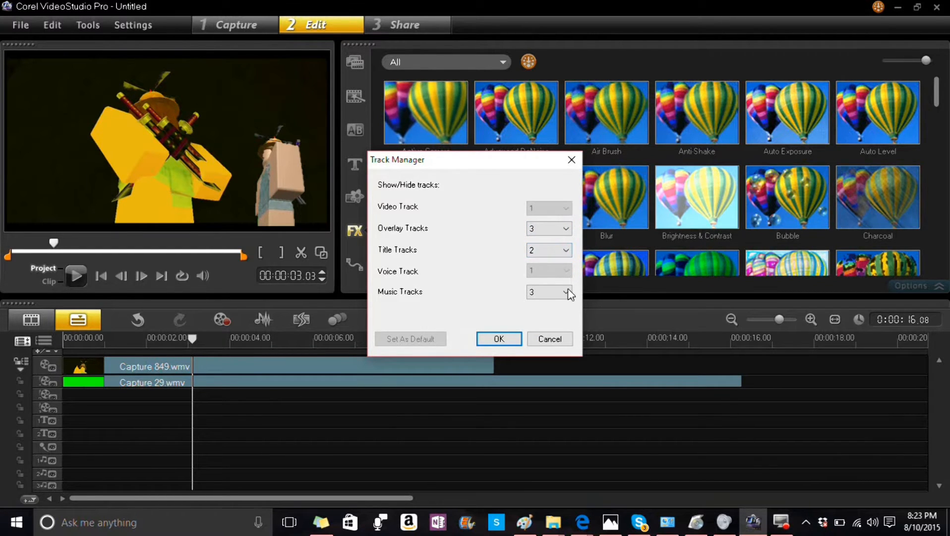
left_click(499, 338)
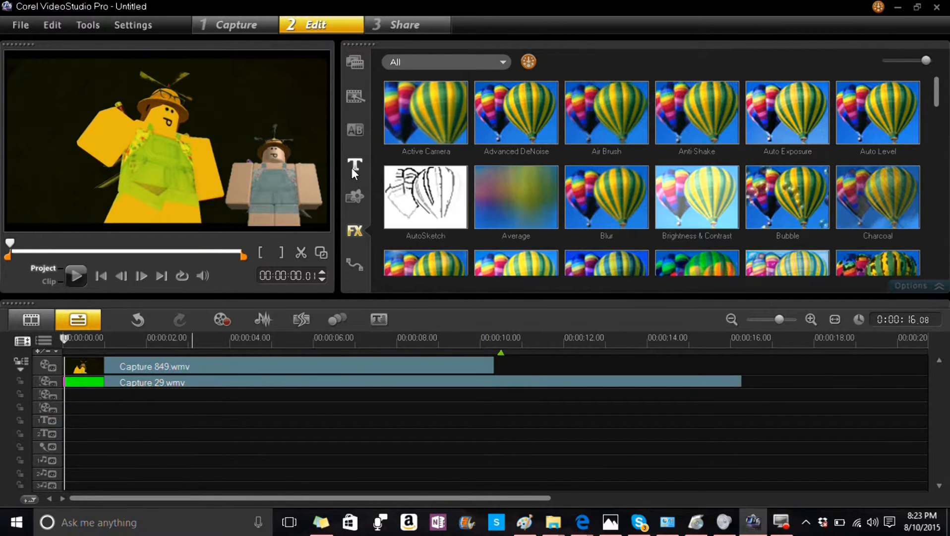
- Place a Lorem ipsum title preset at the project start and preview it
left_click(354, 164)
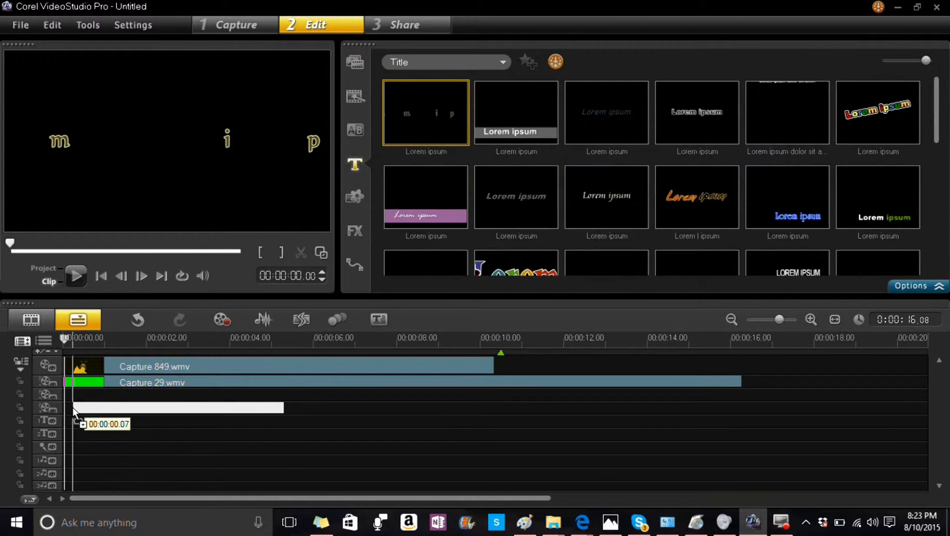
left_click_drag(175, 406, 169, 422)
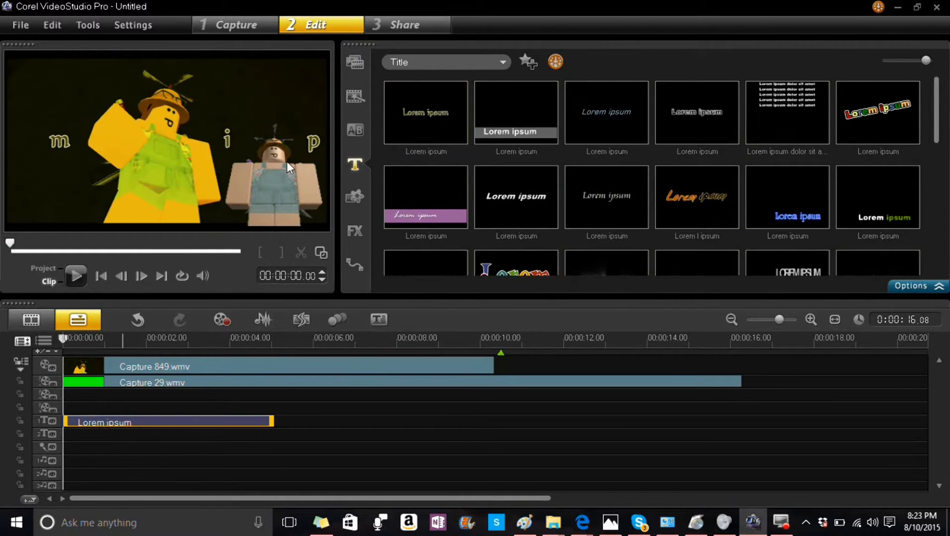
left_click(76, 276)
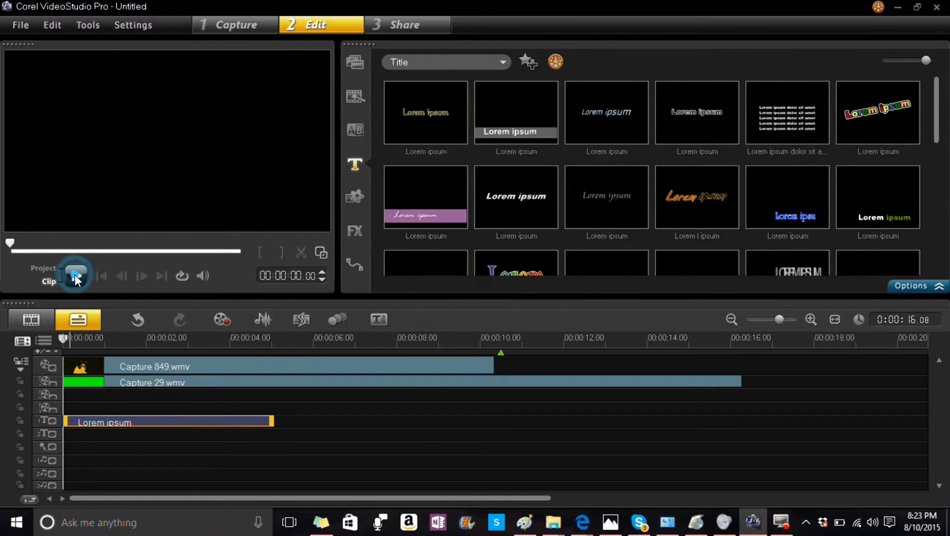
left_click(76, 276)
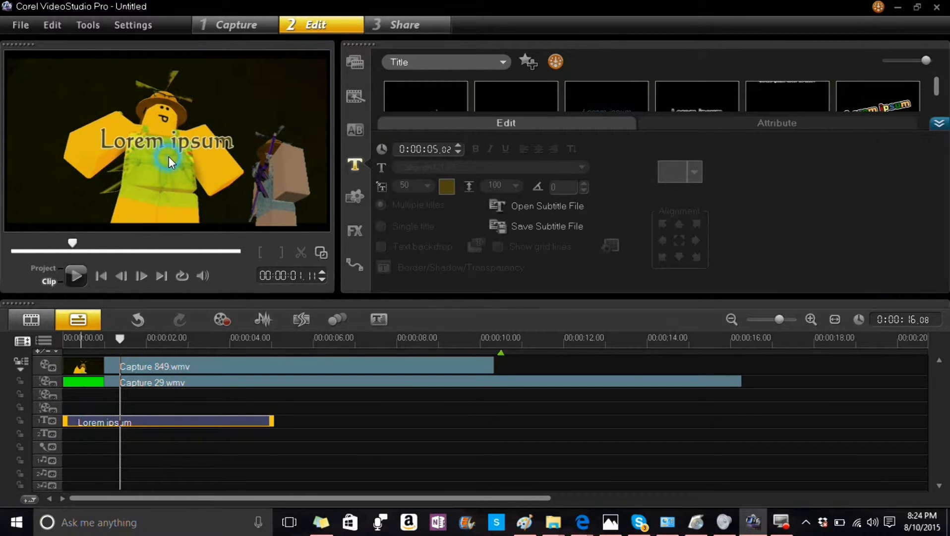
- Replace the title text with 'hi' and drag it to the top-left corner
left_click(170, 141)
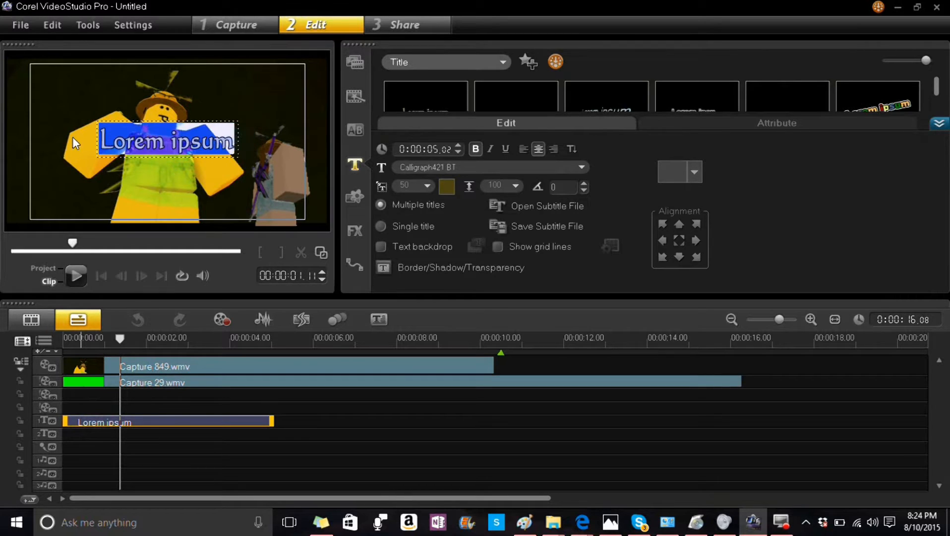
type("hi")
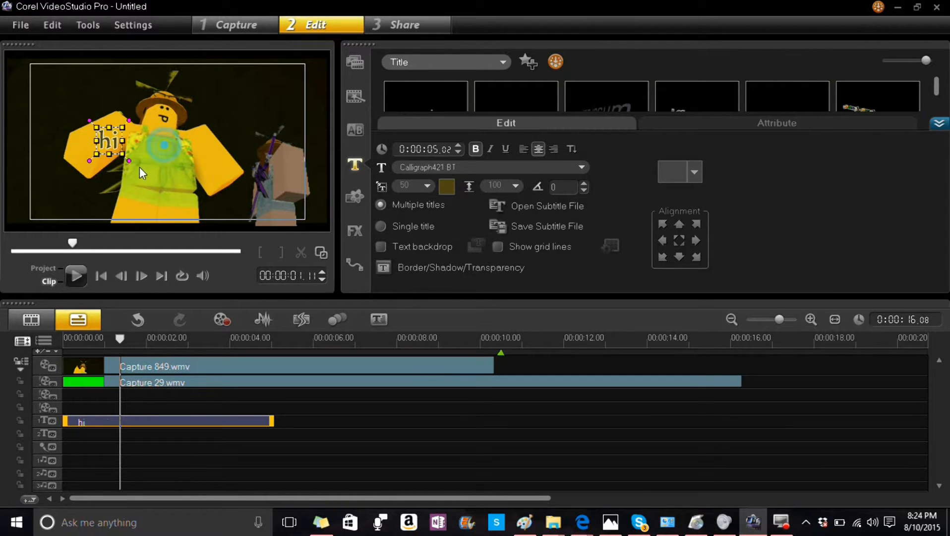
left_click_drag(109, 144, 52, 91)
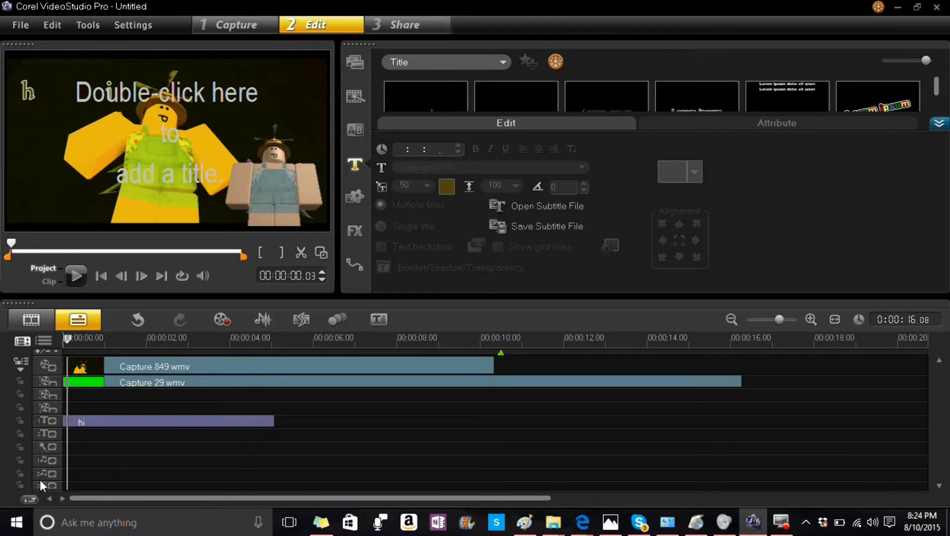
mouse_move(106, 463)
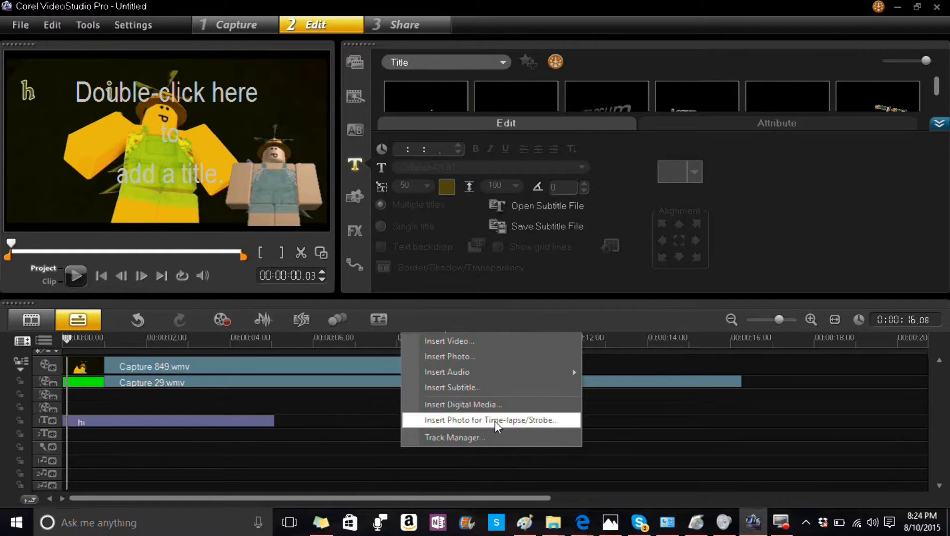
mouse_move(447, 371)
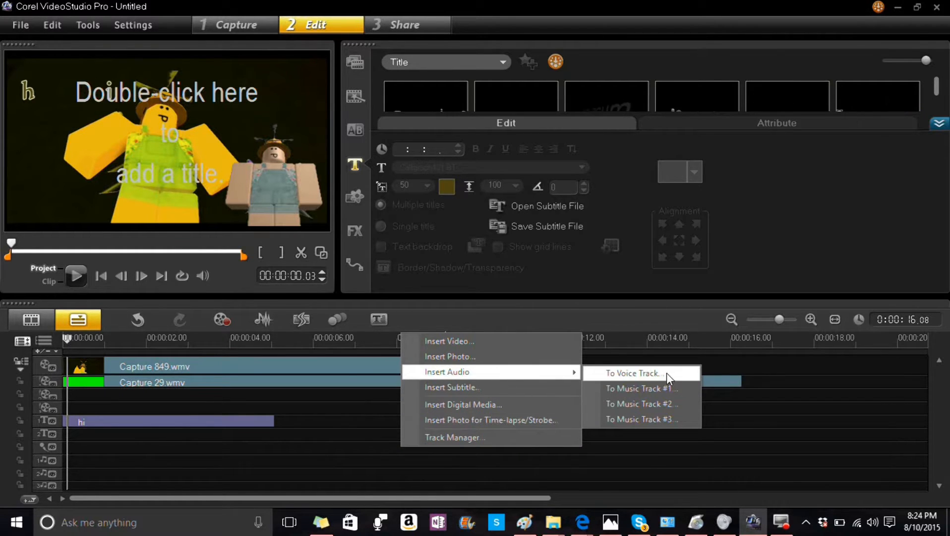
mouse_move(684, 422)
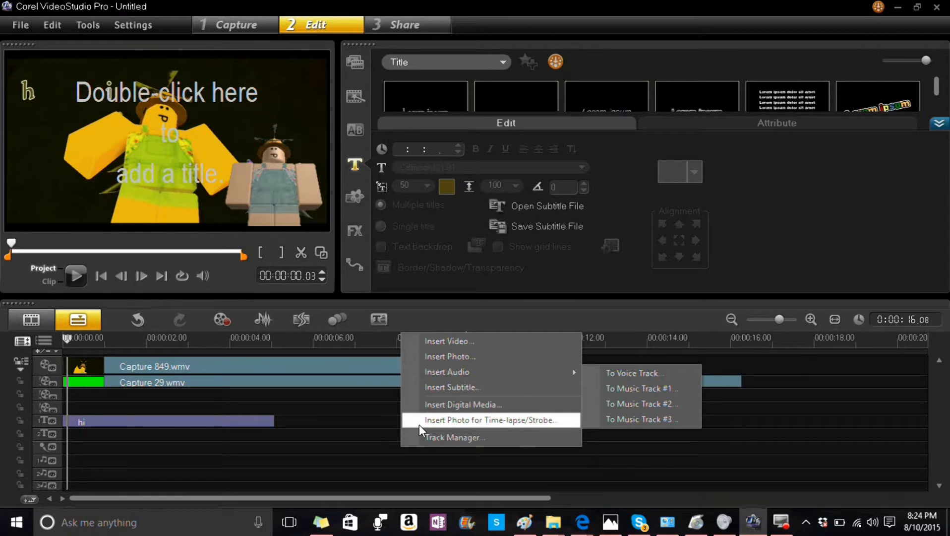
left_click(472, 445)
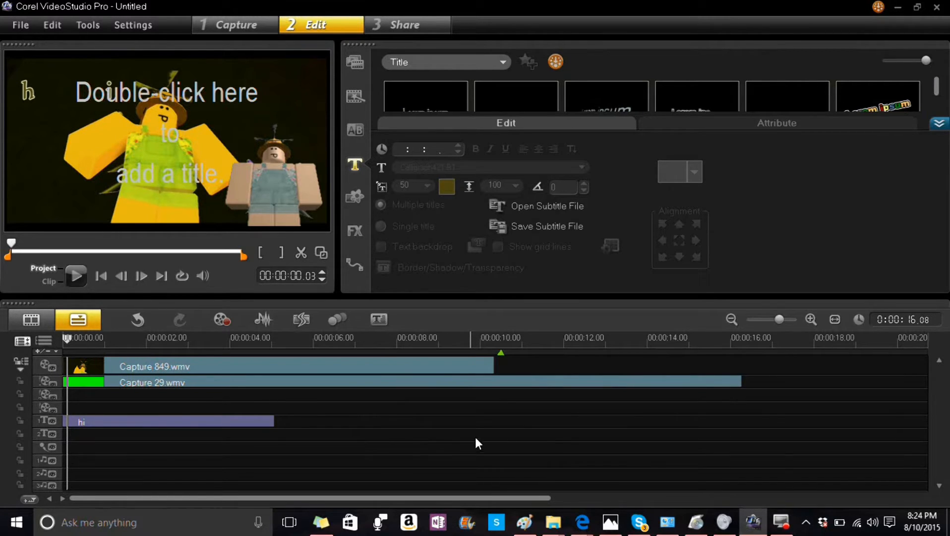
- Delete the Capture 29 overlay and hi title, then open and close Record/Capture Options
left_click(164, 385)
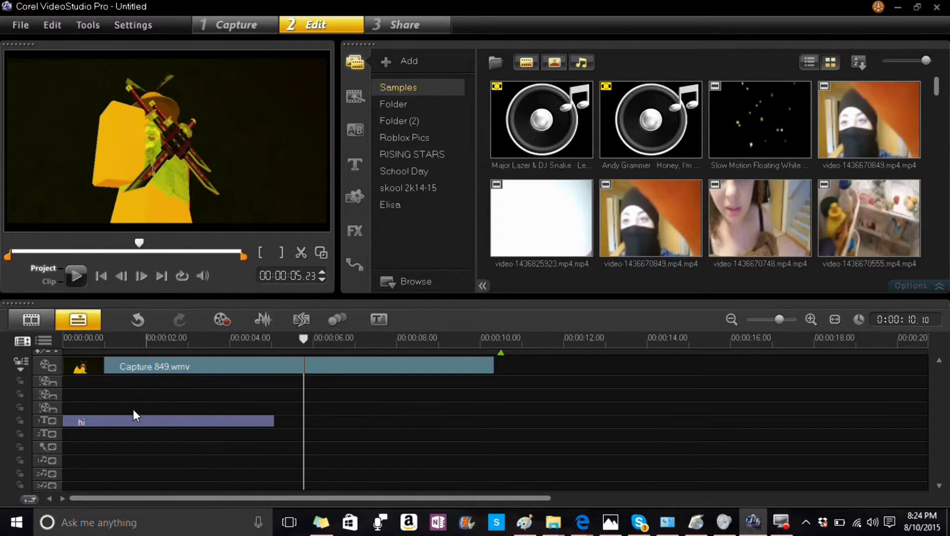
left_click(355, 164)
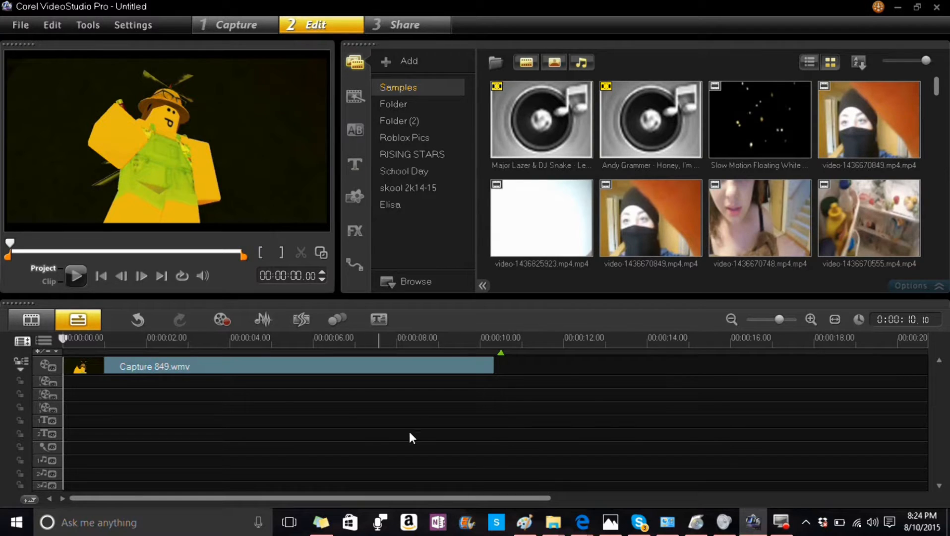
left_click(222, 319)
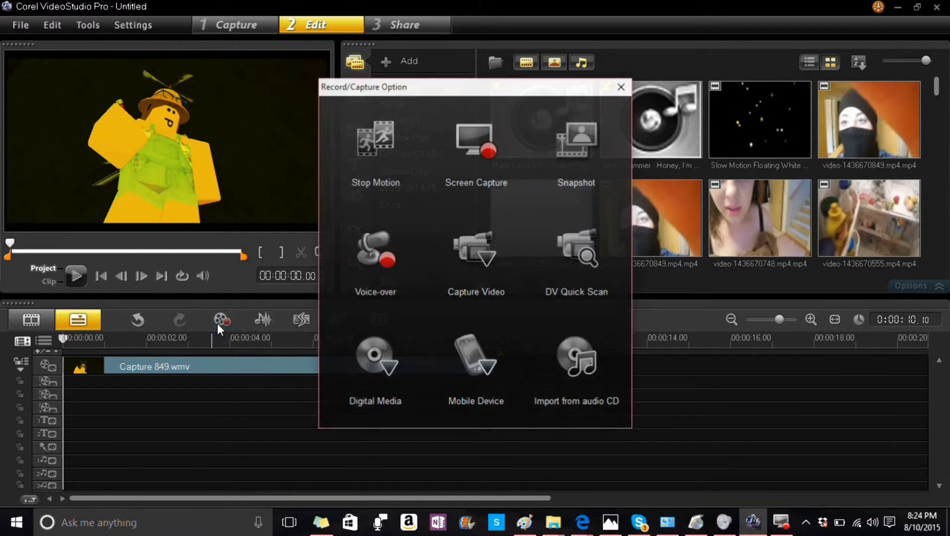
mouse_move(497, 155)
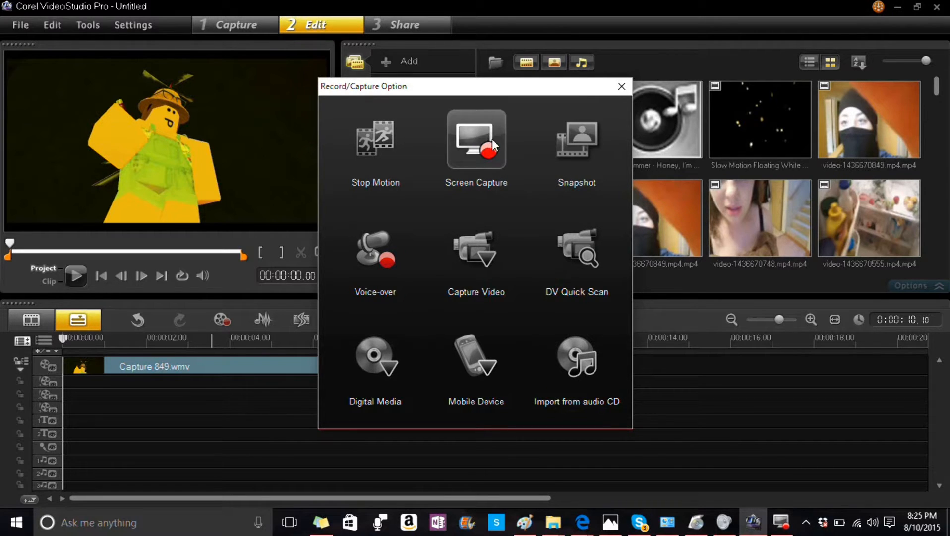
left_click(621, 86)
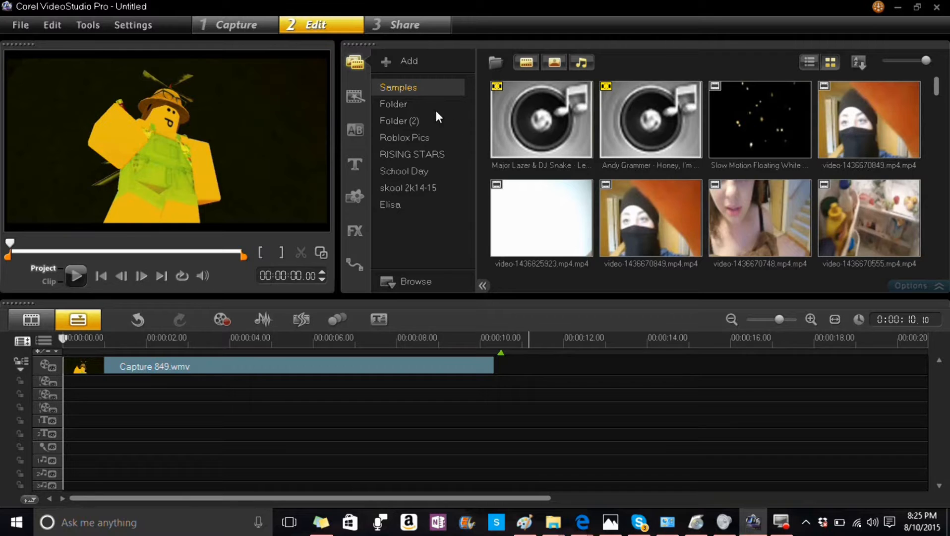
mouse_move(162, 43)
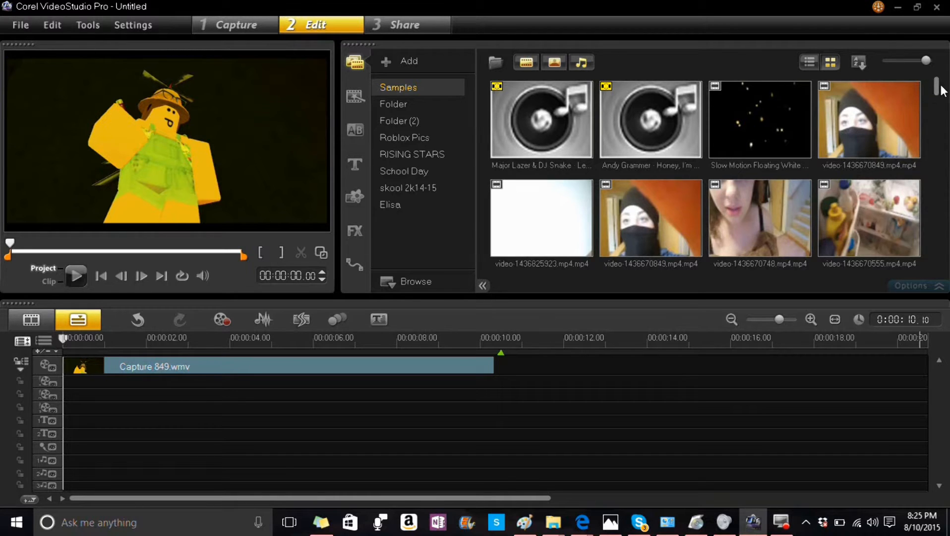
- Browse the Elisa, skool 2k14-15, School Day and RISING STARS folders, returning to Samples
scroll("down", 3)
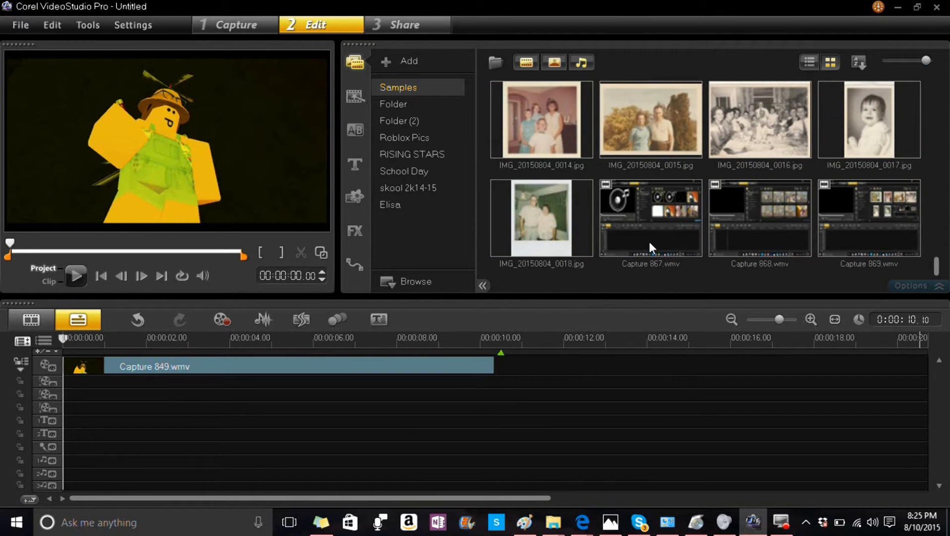
mouse_move(690, 210)
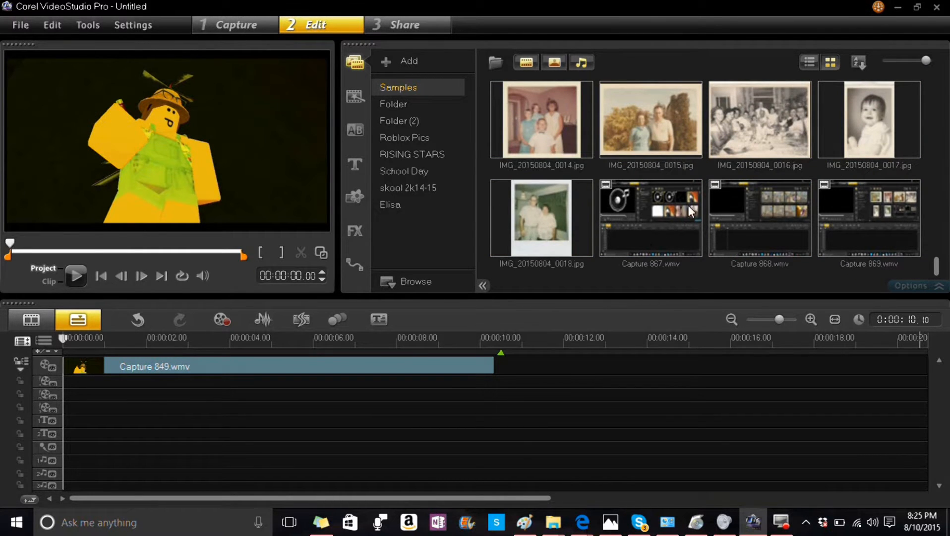
mouse_move(880, 199)
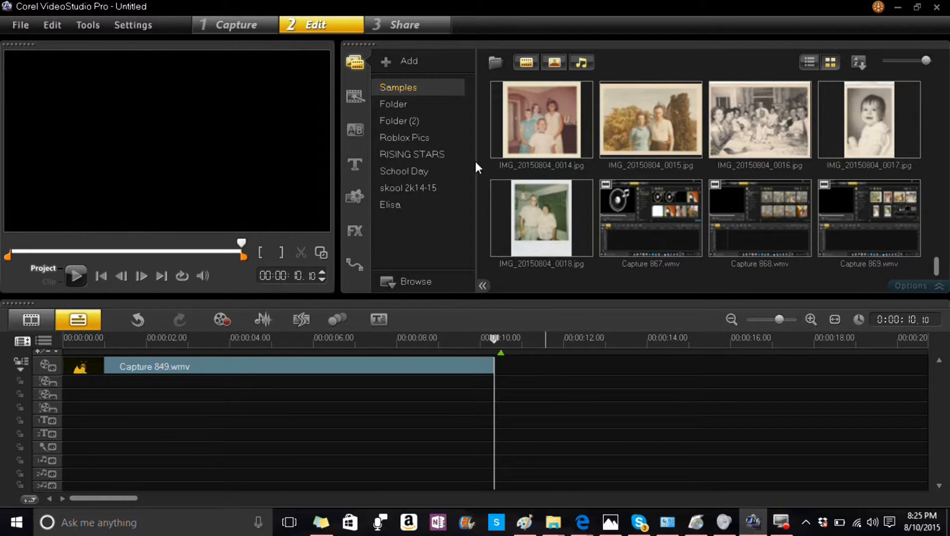
mouse_move(398, 204)
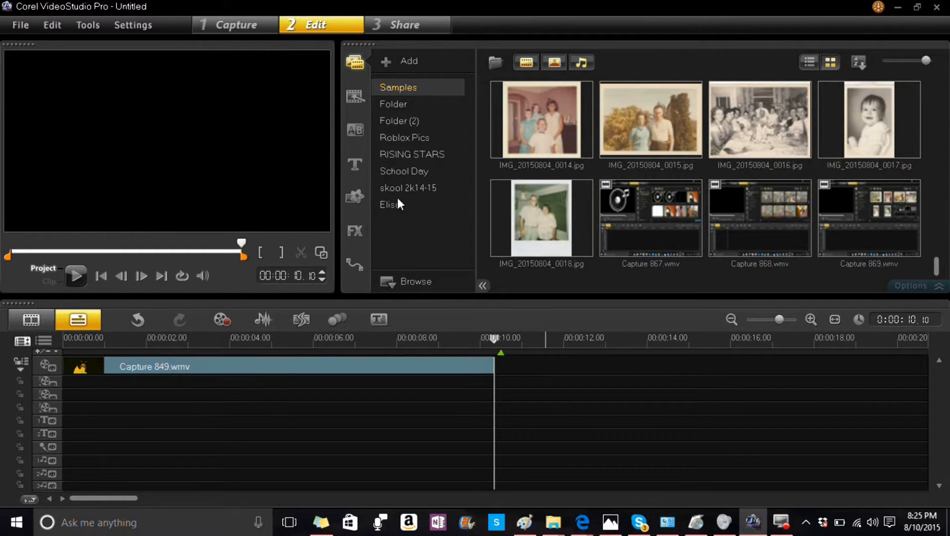
left_click(390, 204)
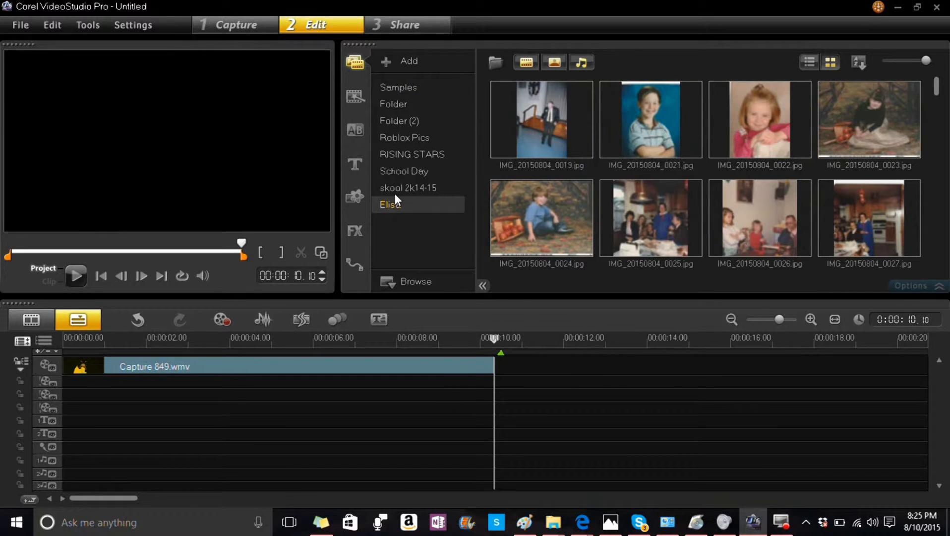
left_click(409, 187)
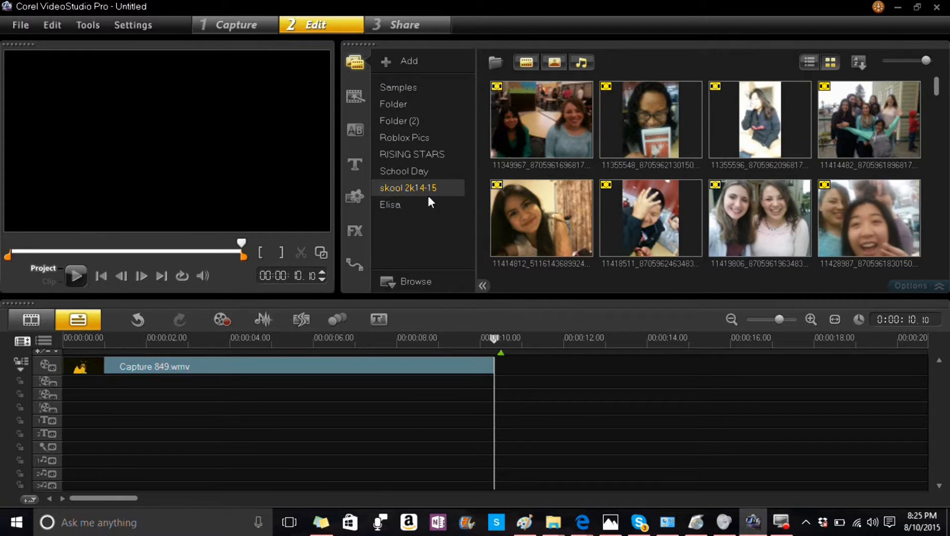
left_click(404, 171)
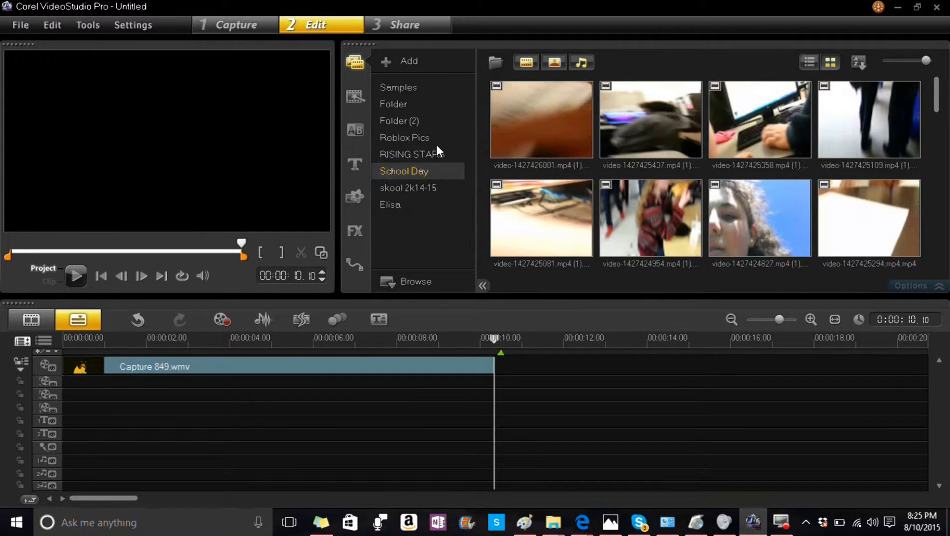
left_click(412, 154)
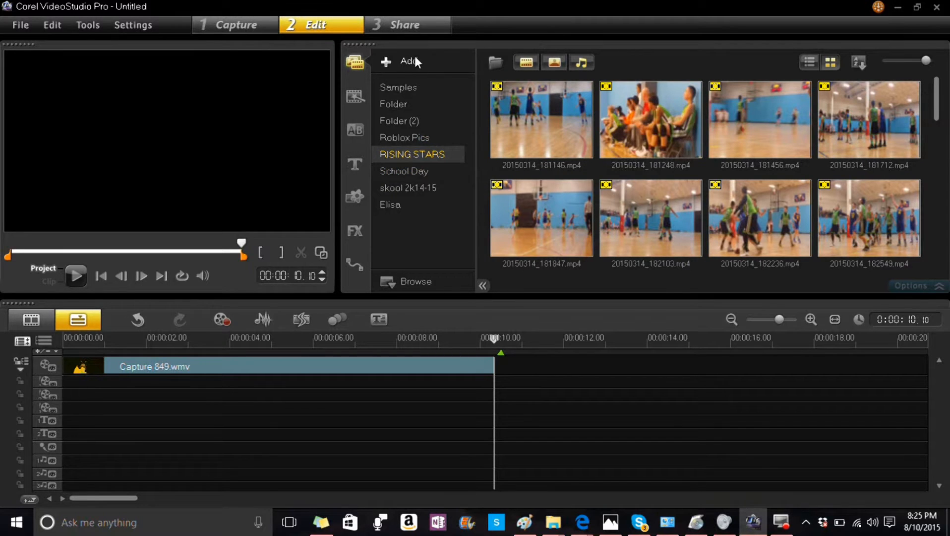
mouse_move(424, 227)
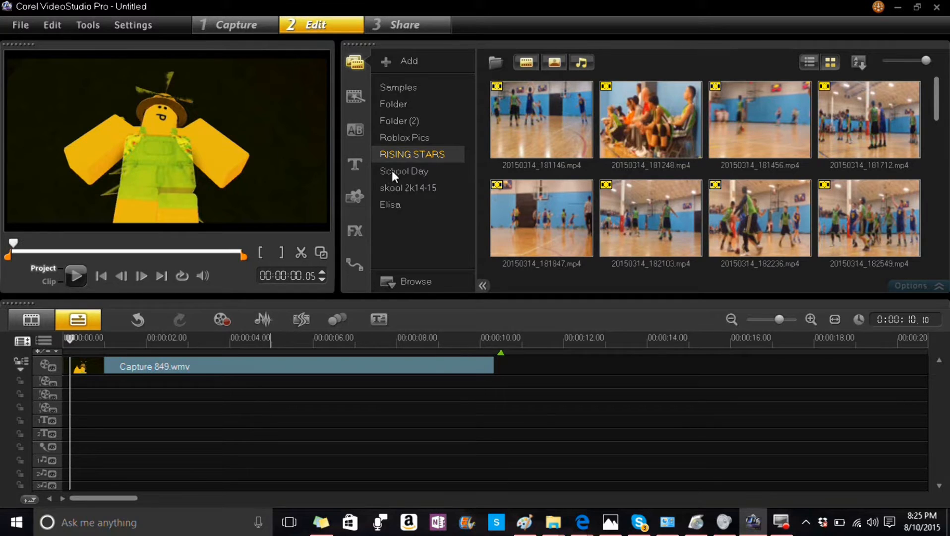
mouse_move(358, 197)
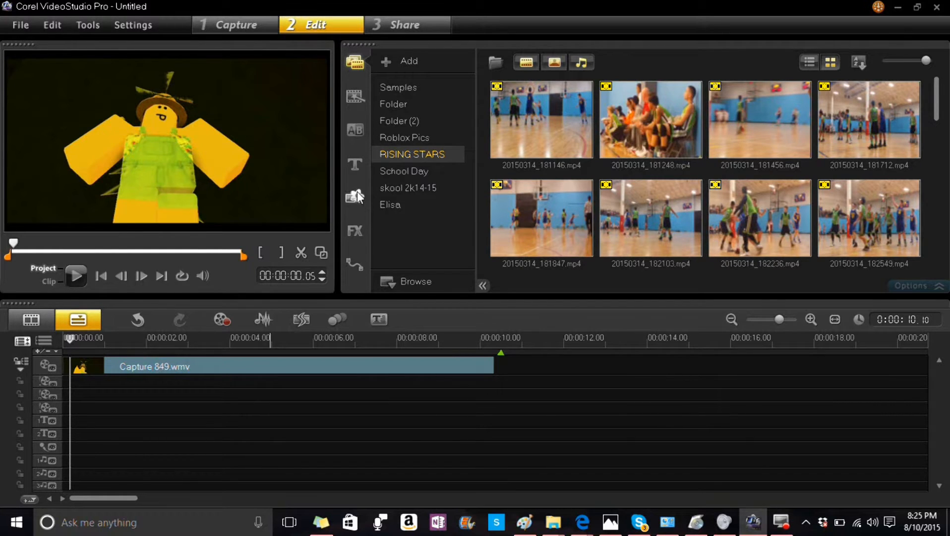
mouse_move(792, 244)
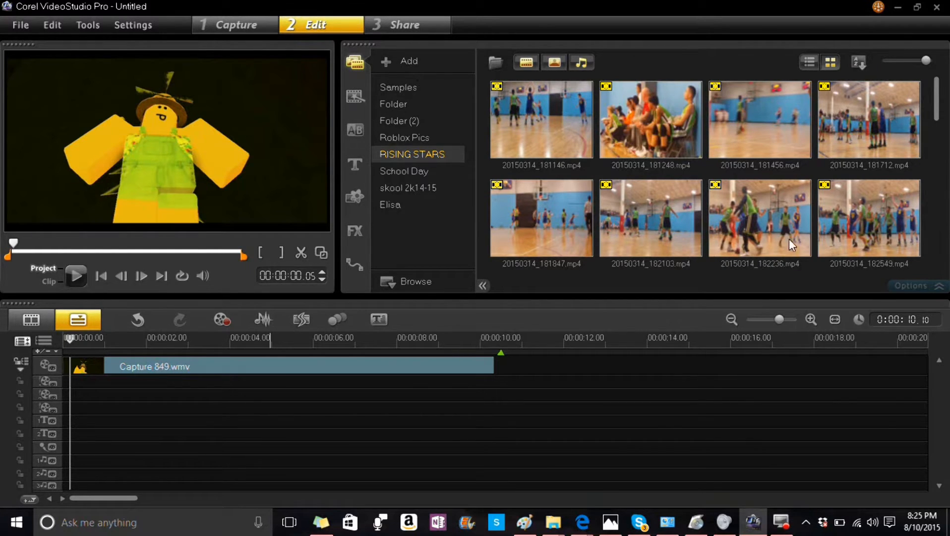
left_click(398, 87)
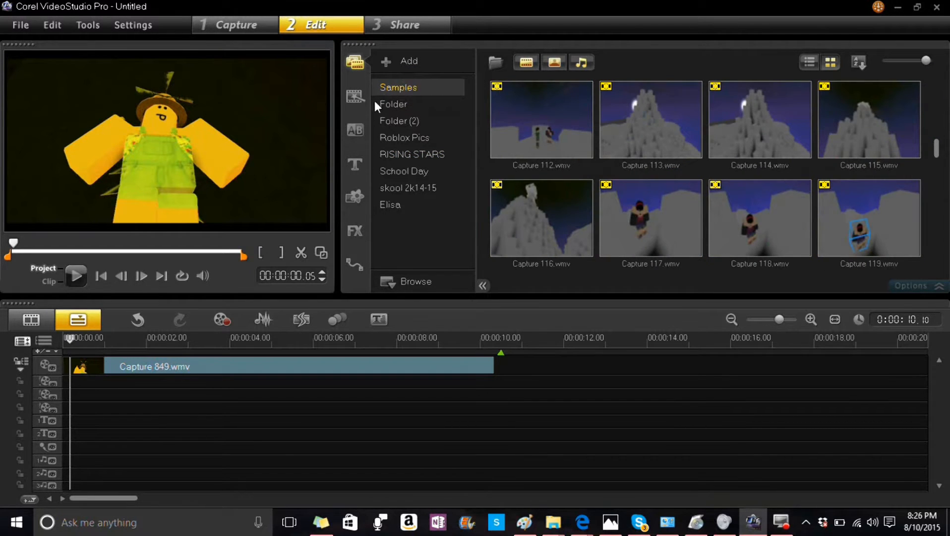
- Insert a Complete instant project template after Capture 849.wmv
left_click(355, 97)
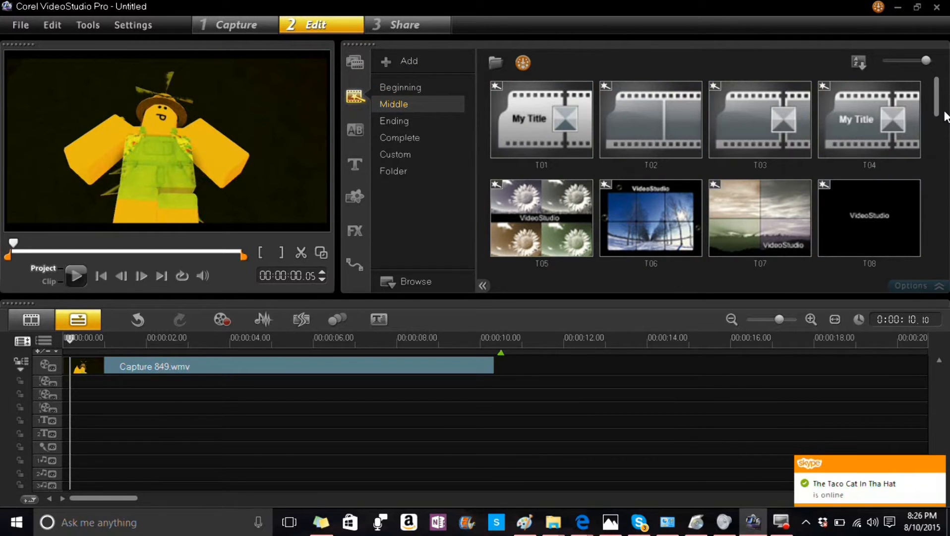
scroll("down", 3)
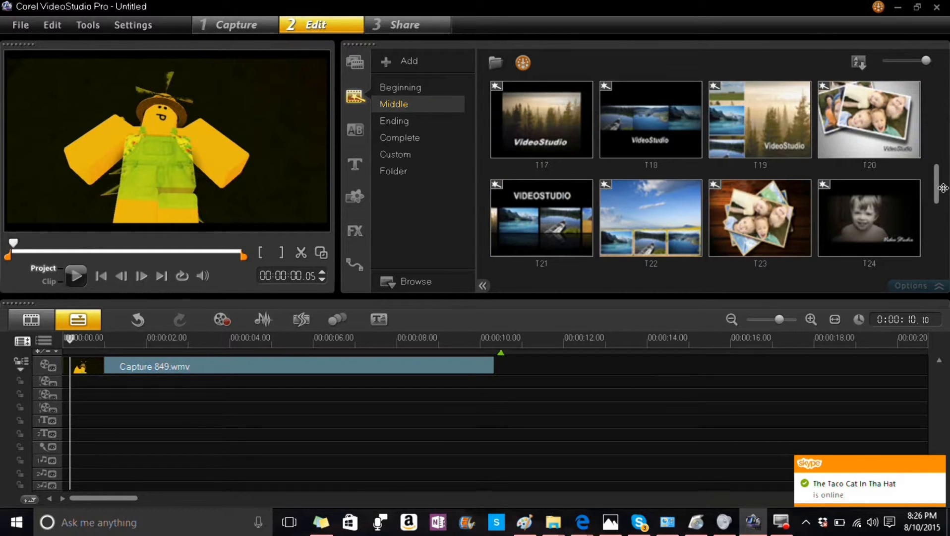
scroll("down", 3)
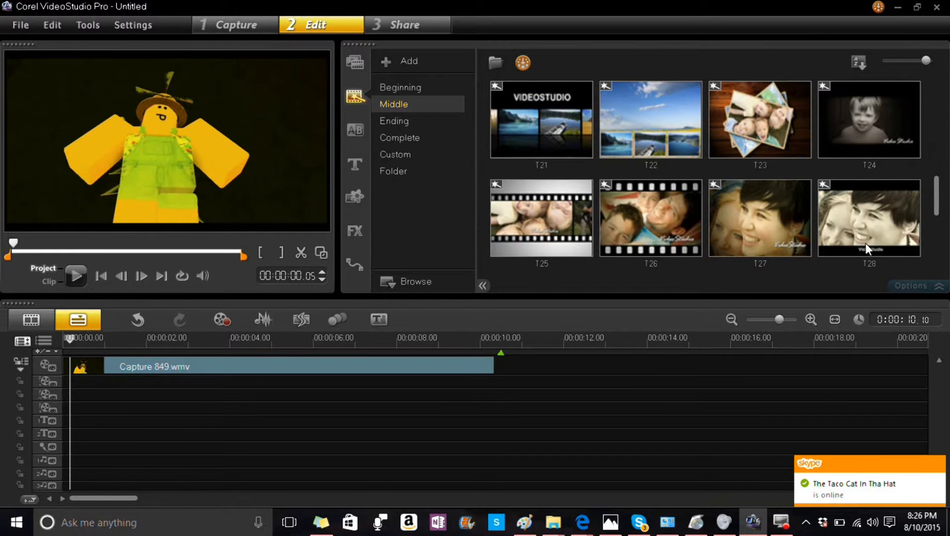
left_click(394, 120)
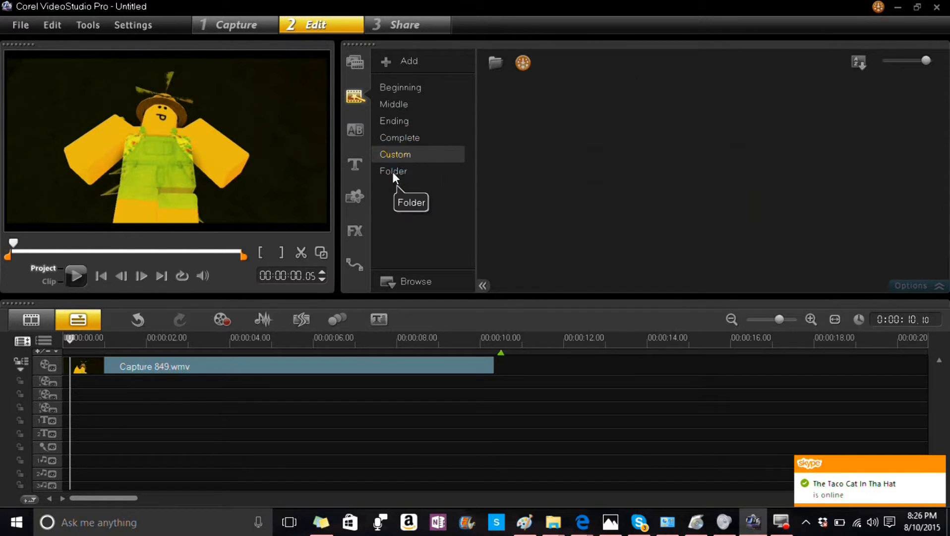
left_click(394, 103)
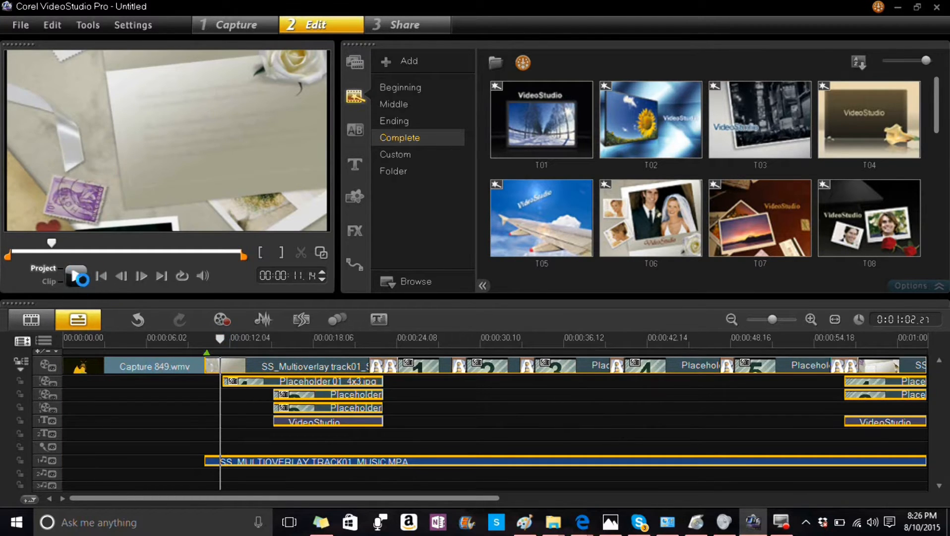
- Play the project with the inserted template, then pause the preview
left_click(76, 276)
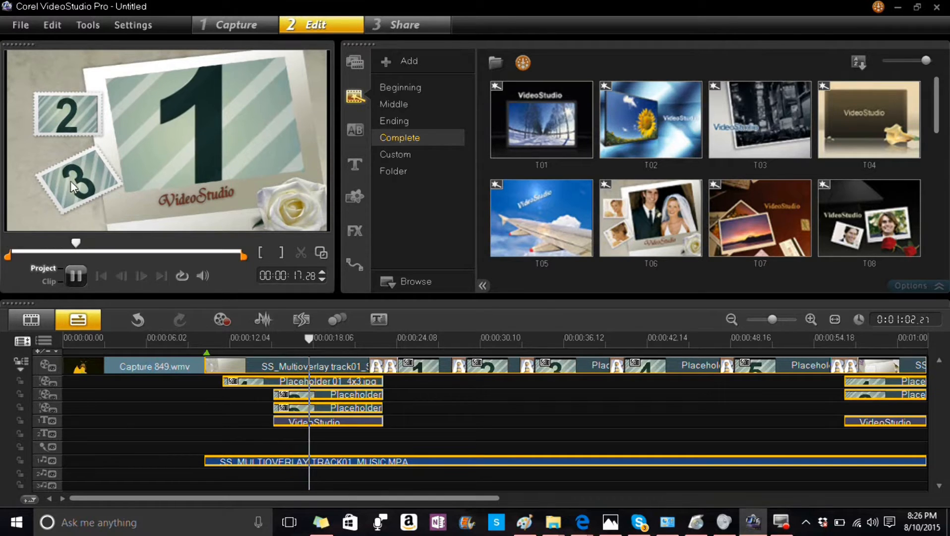
left_click(76, 276)
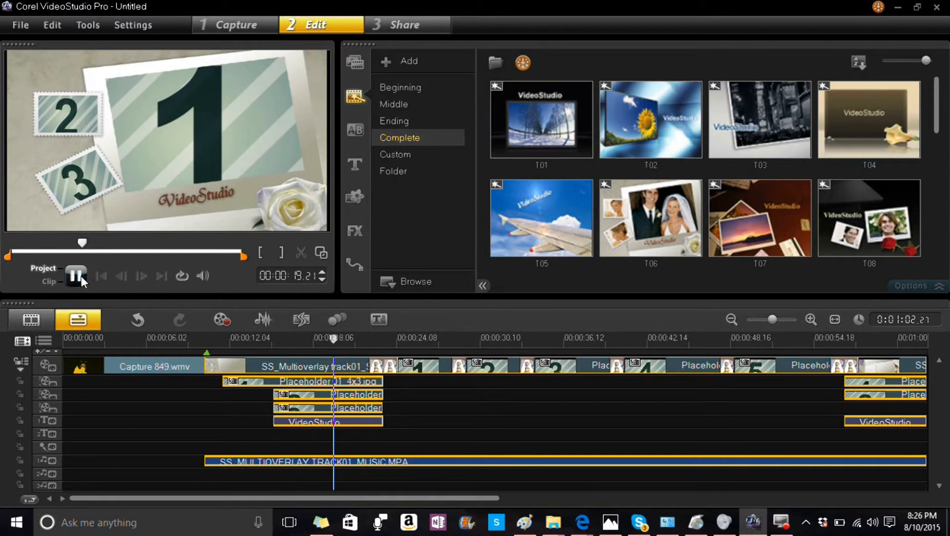
left_click(76, 275)
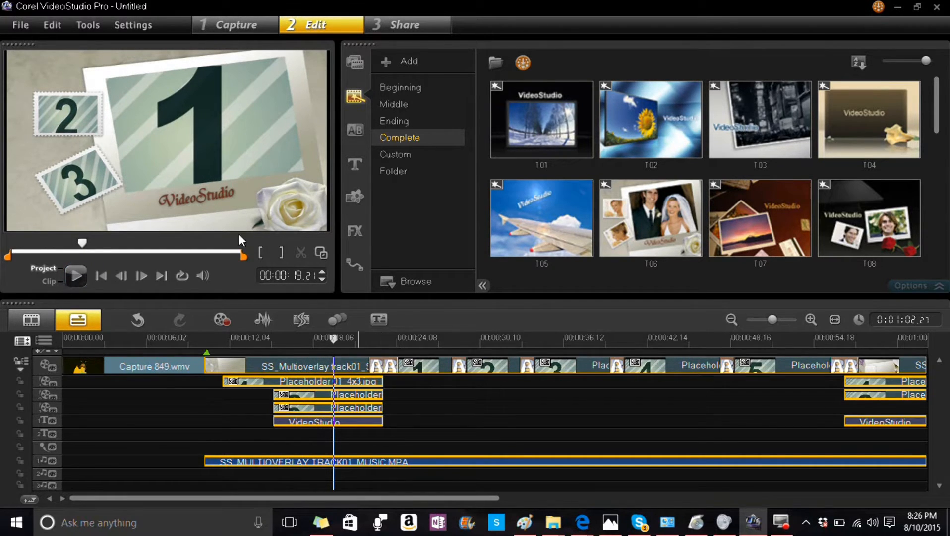
mouse_move(262, 278)
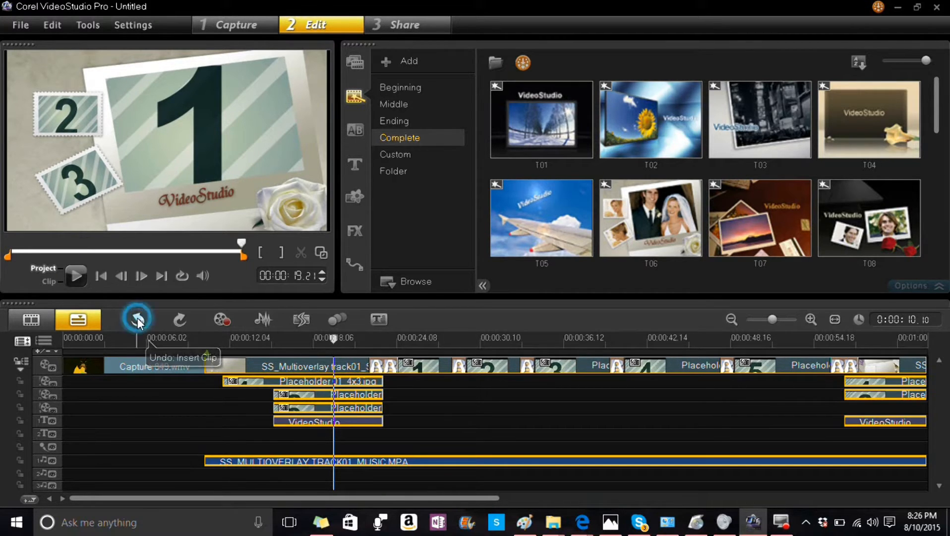
- Undo the template insertion, then open and close the Record/Capture Options dialog
left_click(137, 319)
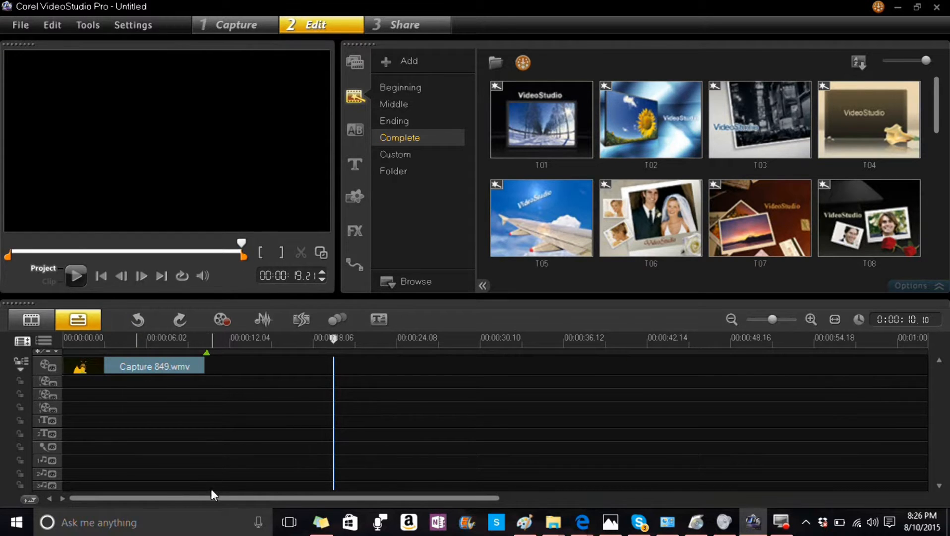
left_click(221, 319)
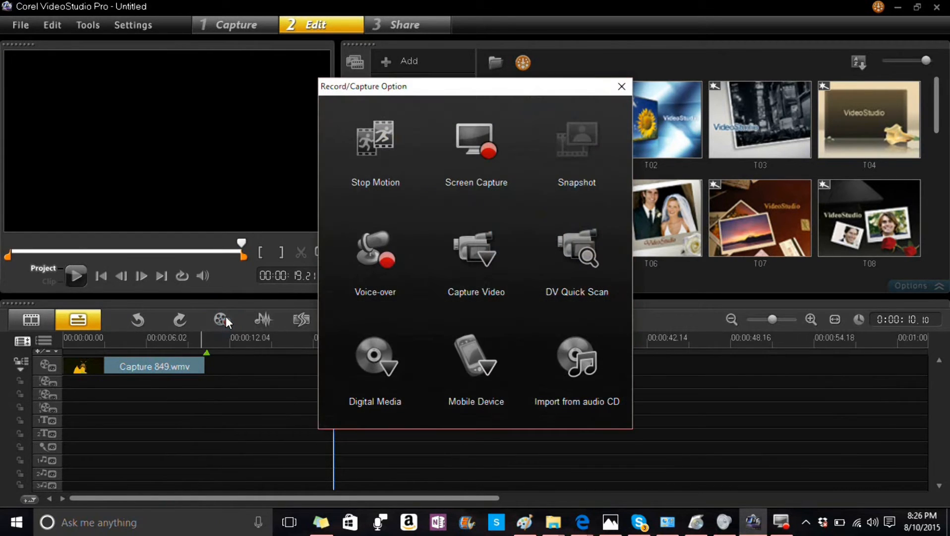
mouse_move(374, 140)
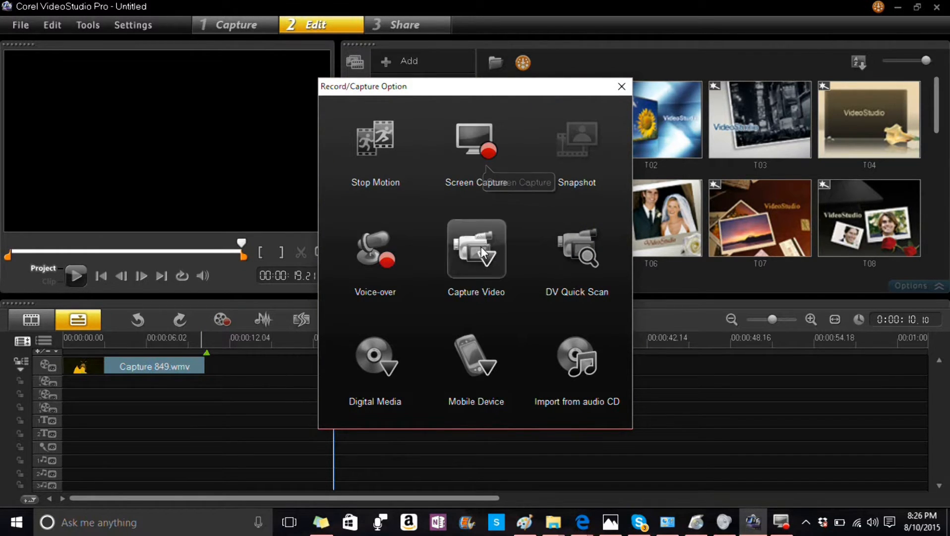
mouse_move(479, 255)
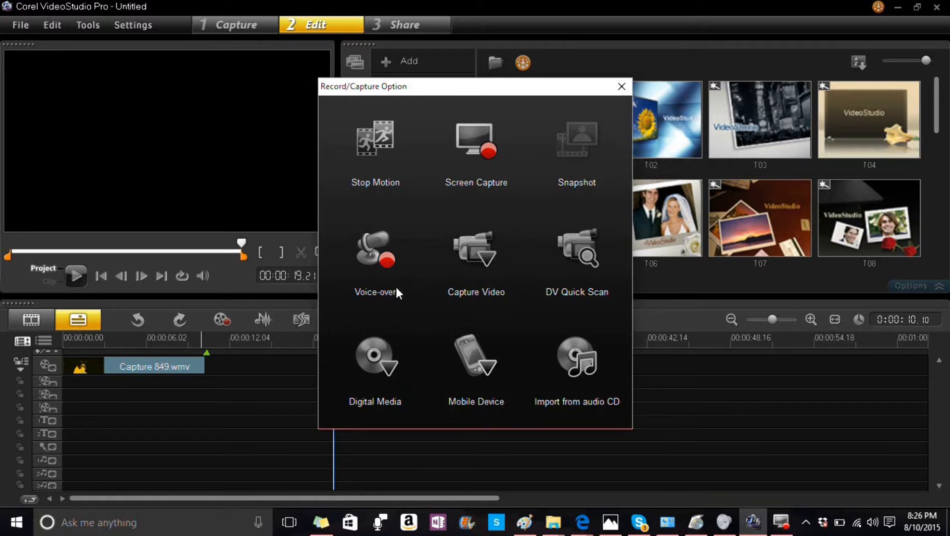
left_click(755, 437)
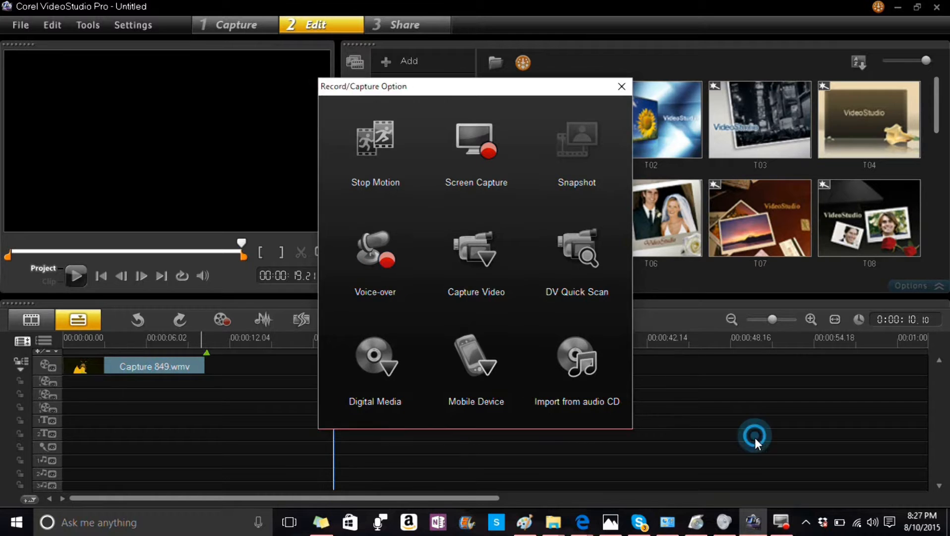
left_click(620, 87)
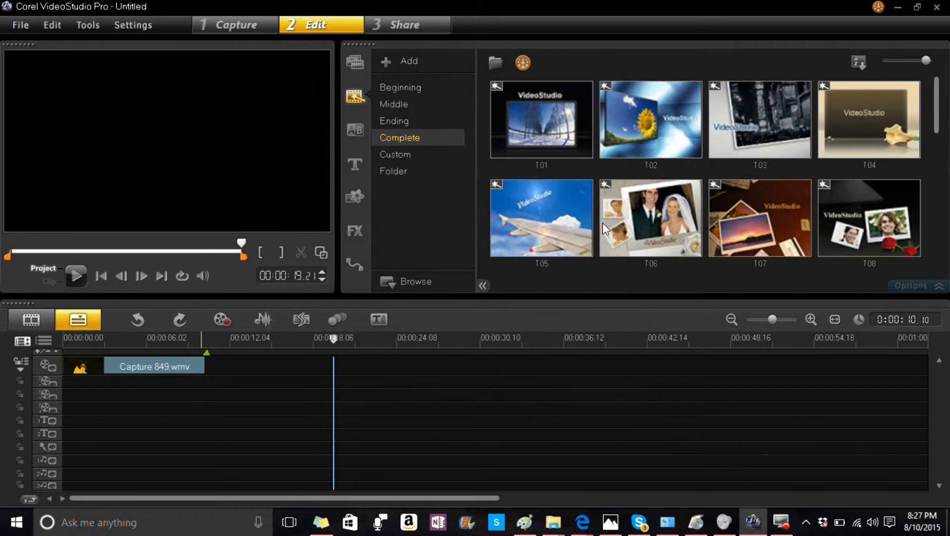
mouse_move(412, 134)
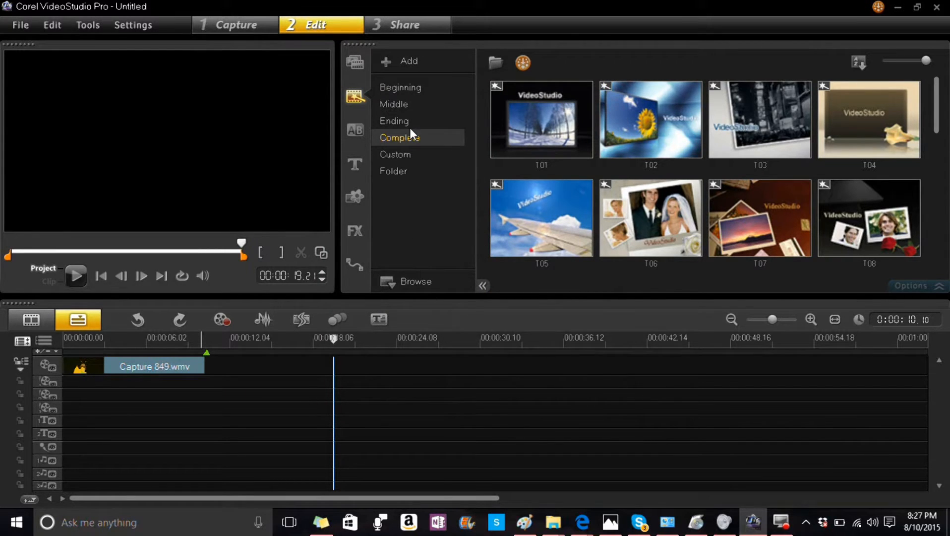
mouse_move(349, 178)
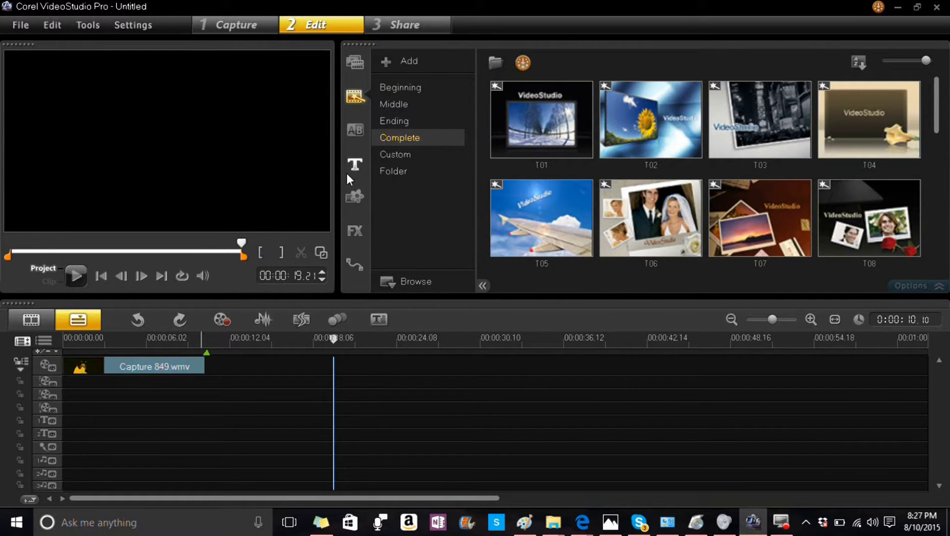
- Browse the Build, Peel and All transition categories, then show the title presets
left_click(355, 130)
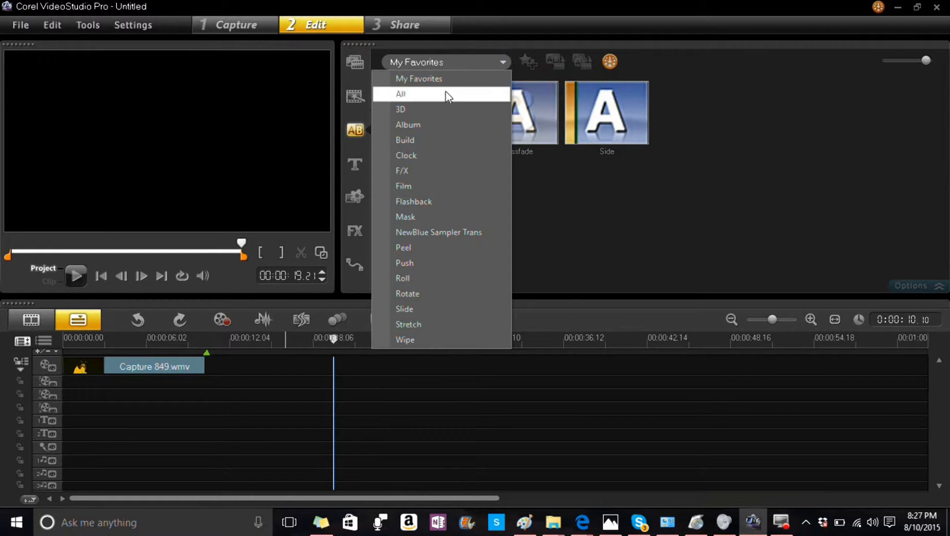
left_click(404, 140)
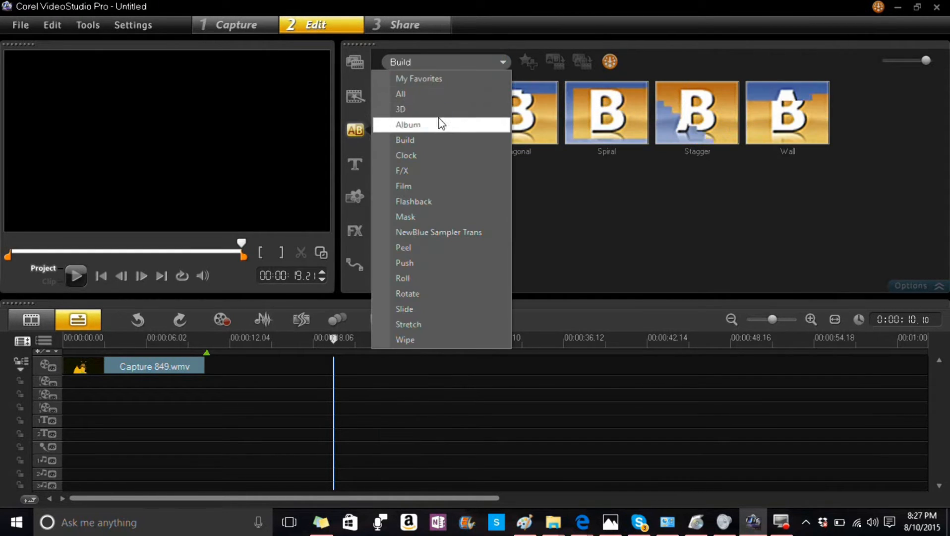
left_click(409, 124)
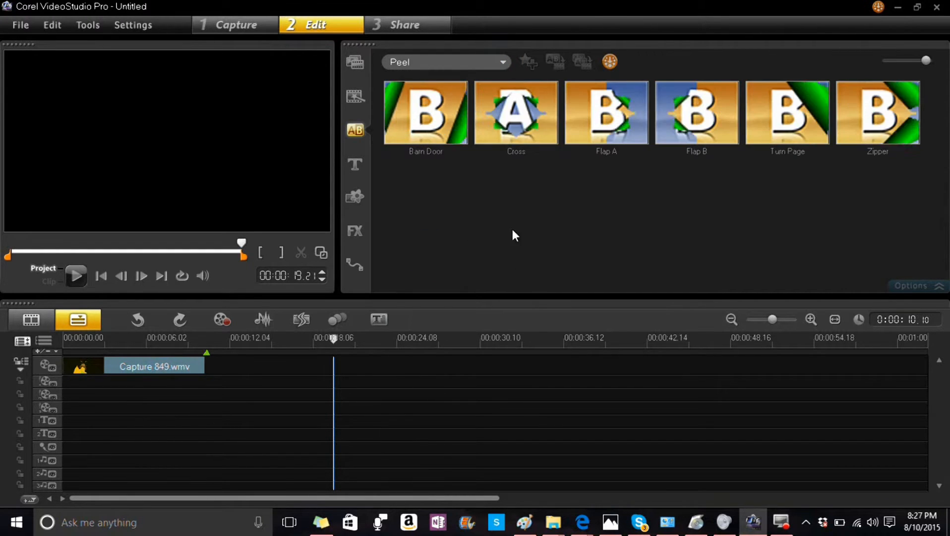
left_click(445, 61)
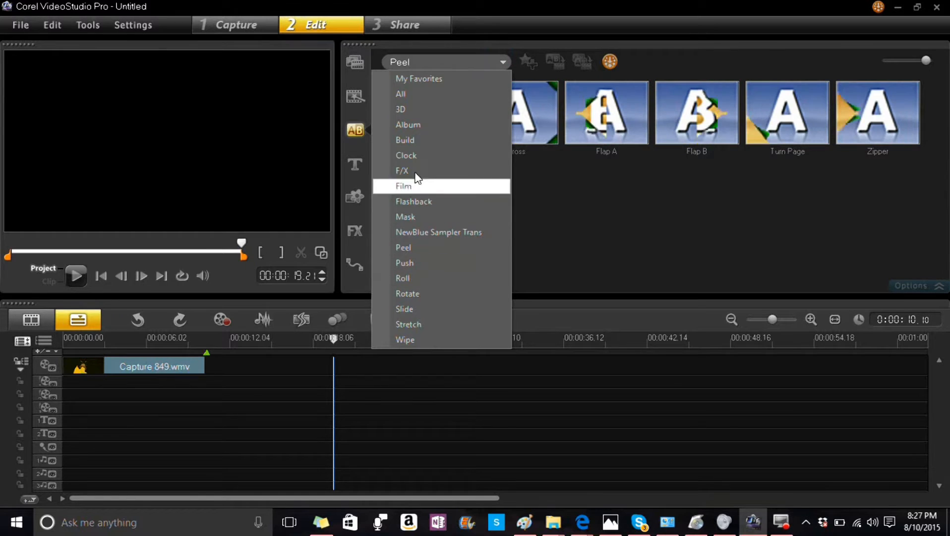
left_click(401, 94)
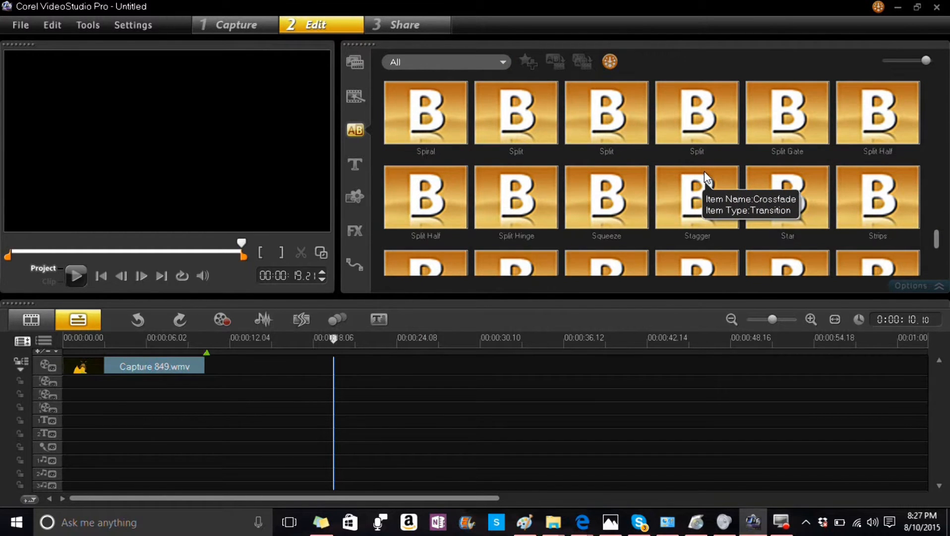
scroll("down", 3)
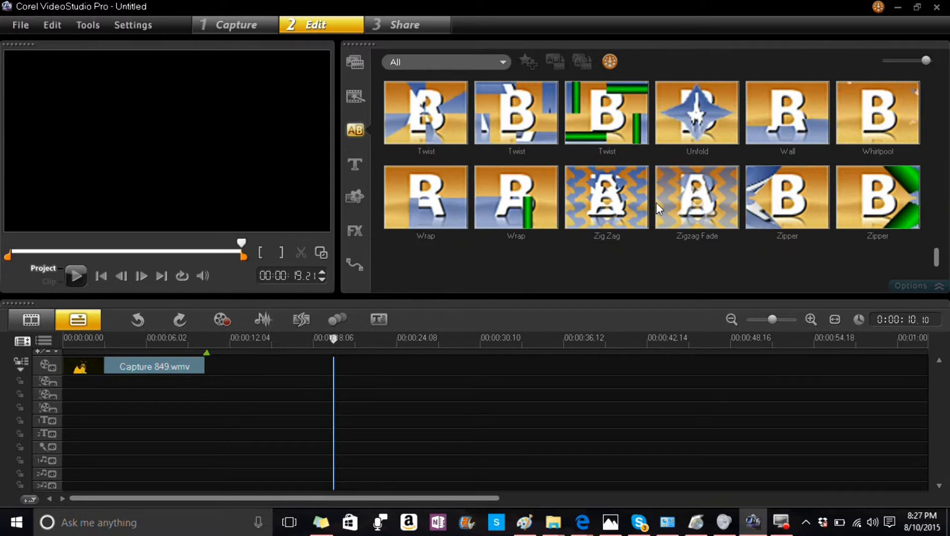
left_click(355, 165)
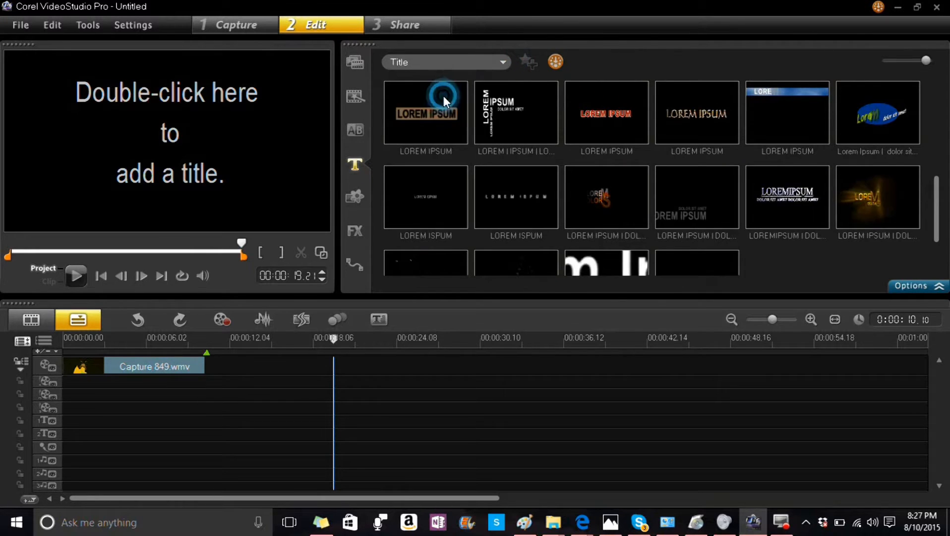
- Move the Lorem Ipsum title onto the video track before Capture 849 and preview it
scroll("down", 3)
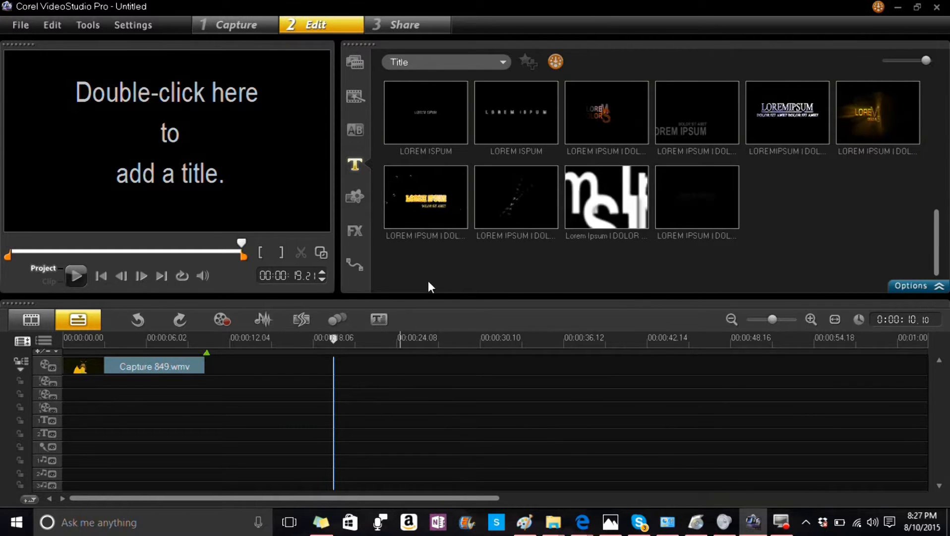
mouse_move(516, 112)
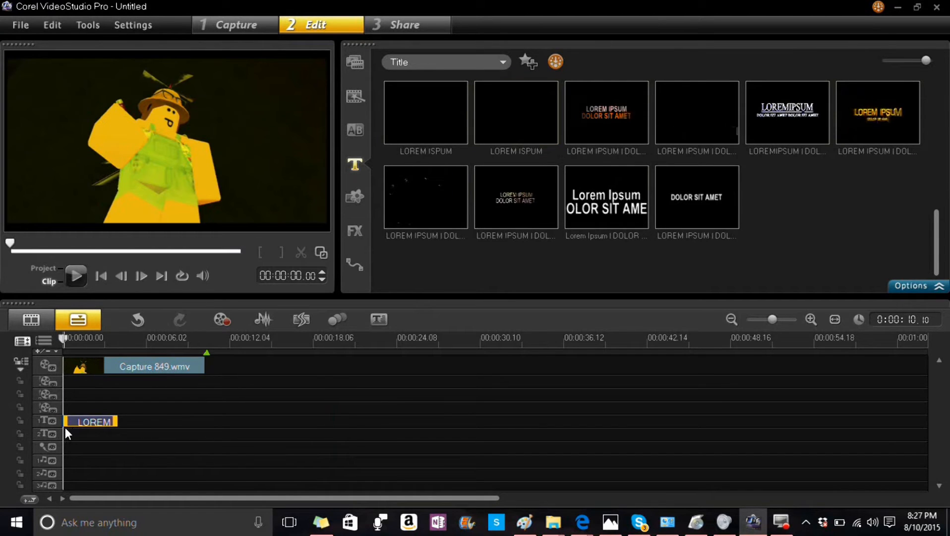
left_click(75, 276)
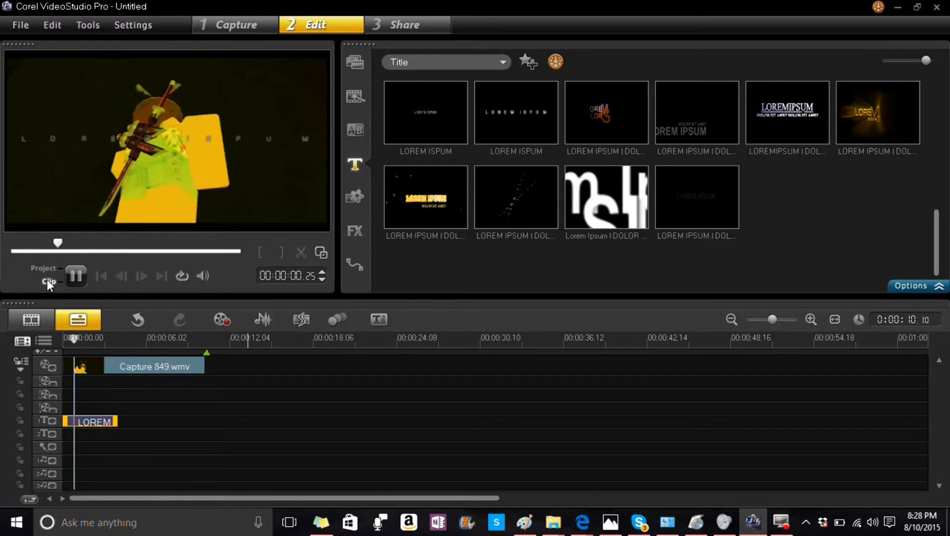
left_click_drag(57, 243, 94, 243)
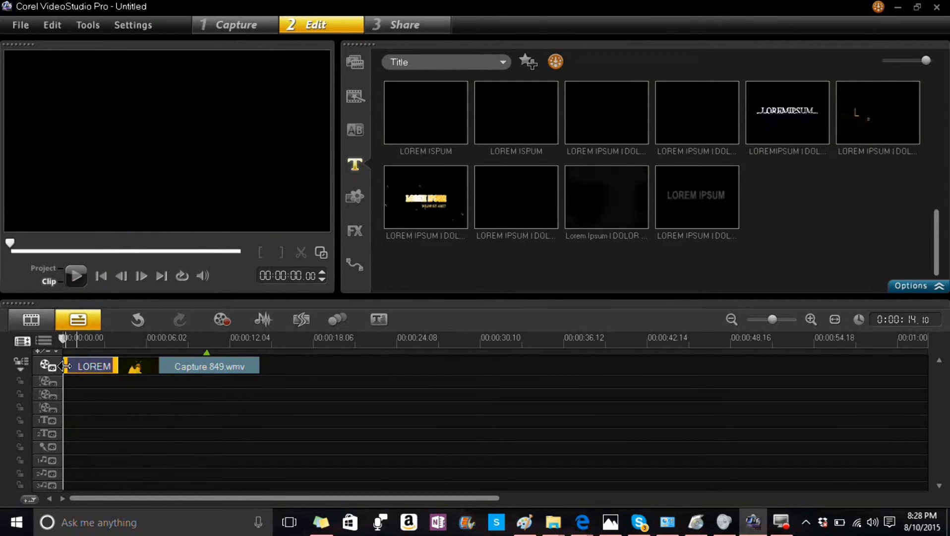
left_click(76, 276)
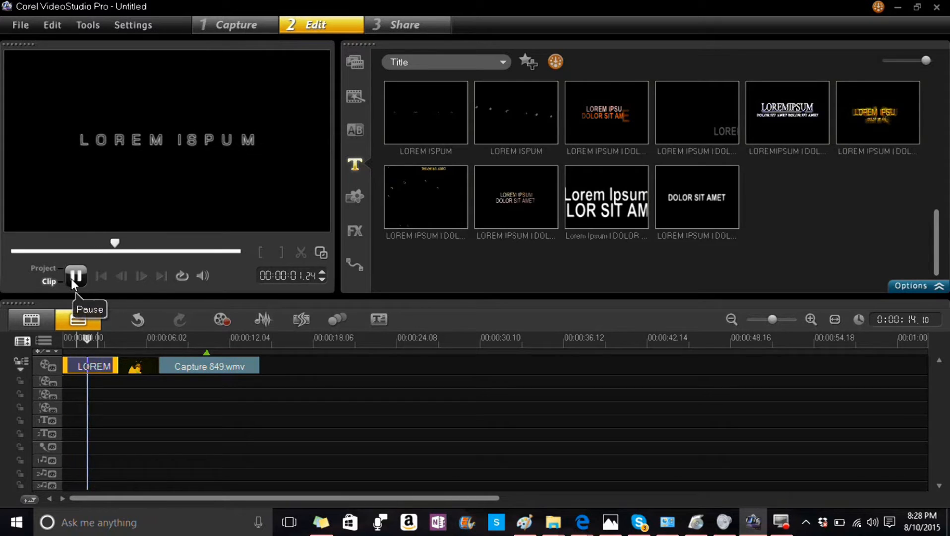
left_click(75, 276)
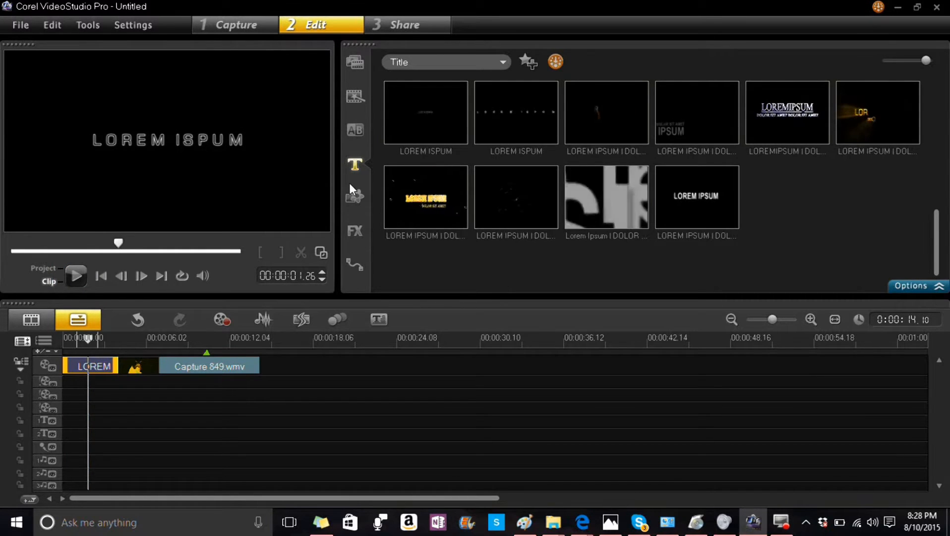
left_click(355, 195)
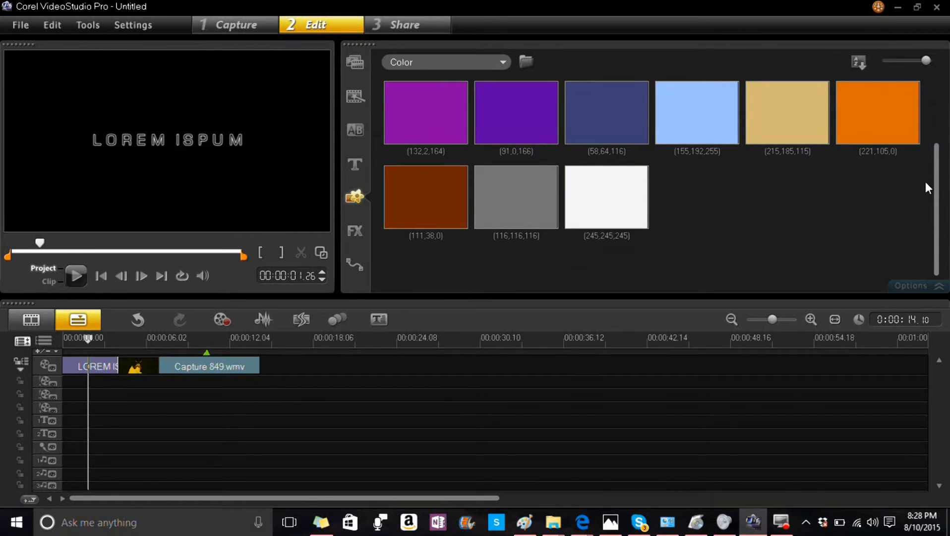
- Move the LOREM IPSUM title clip to about 11 seconds and preview it over the orange clip
left_click(877, 113)
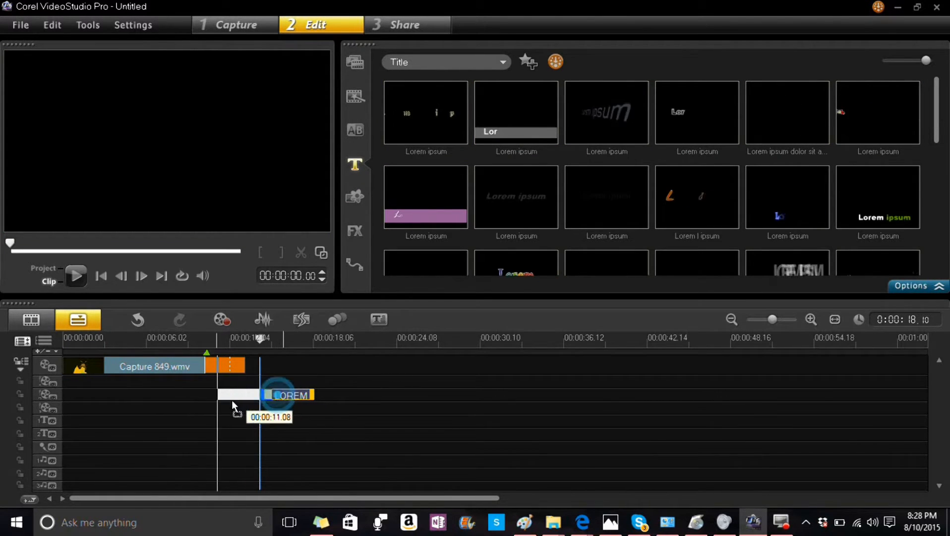
left_click_drag(291, 394, 261, 394)
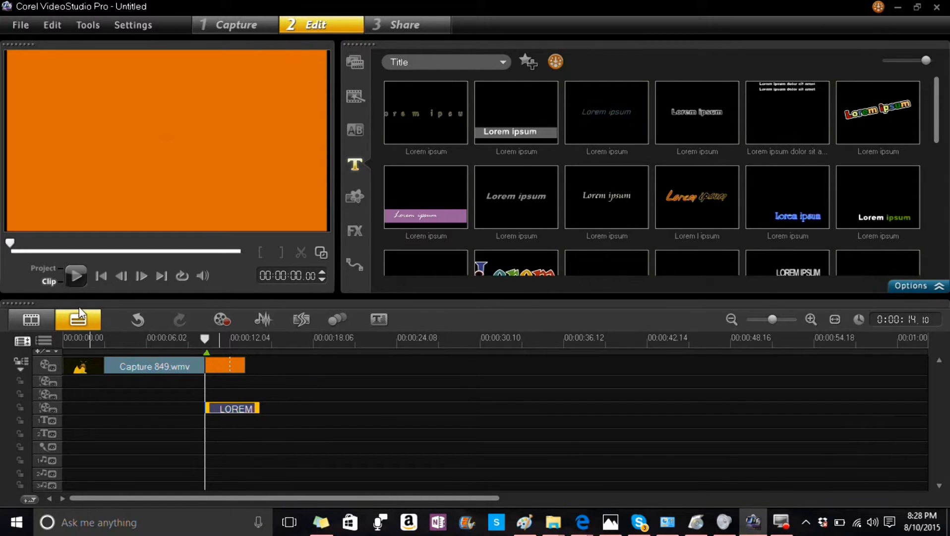
left_click(76, 276)
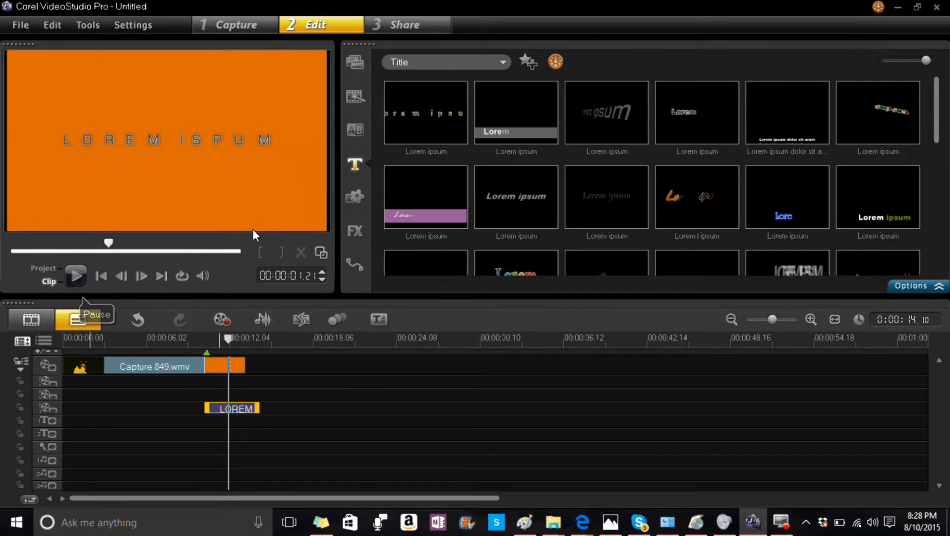
left_click(355, 231)
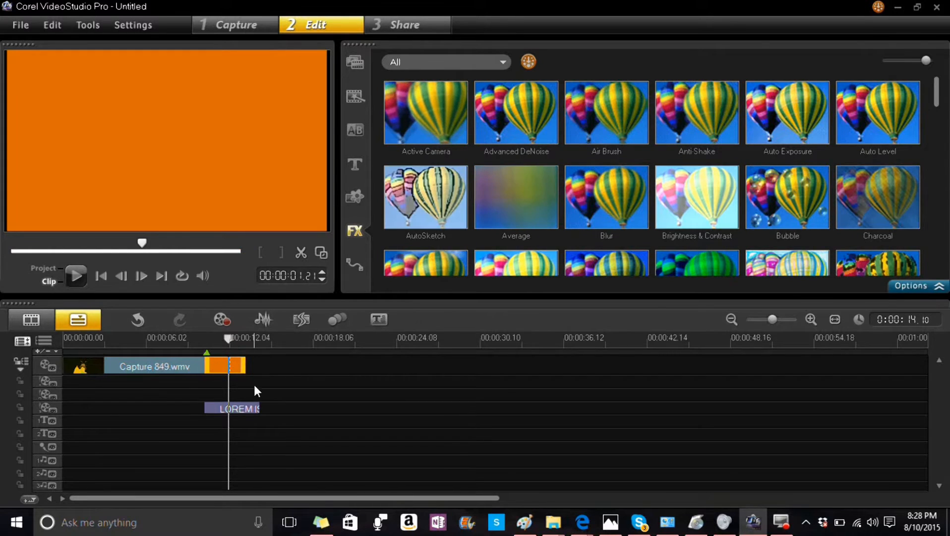
- Undo the LOREM IPSUM title and orange colour clip, then apply a video filter to Capture 849.wmv
left_click(355, 164)
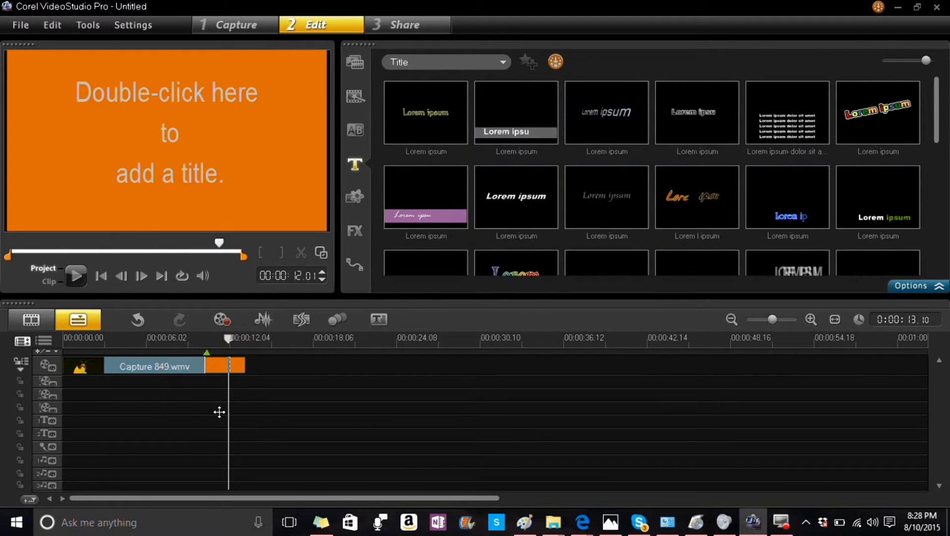
left_click(355, 60)
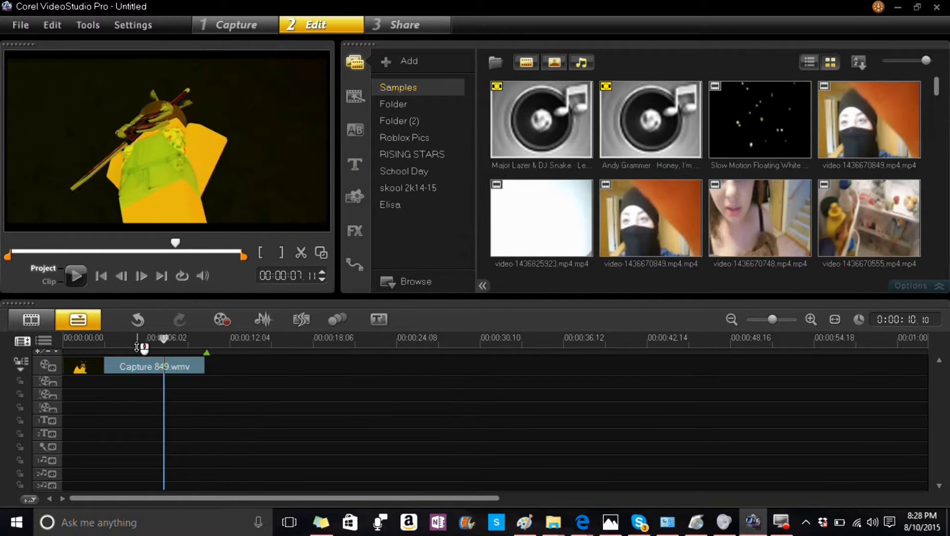
left_click(355, 231)
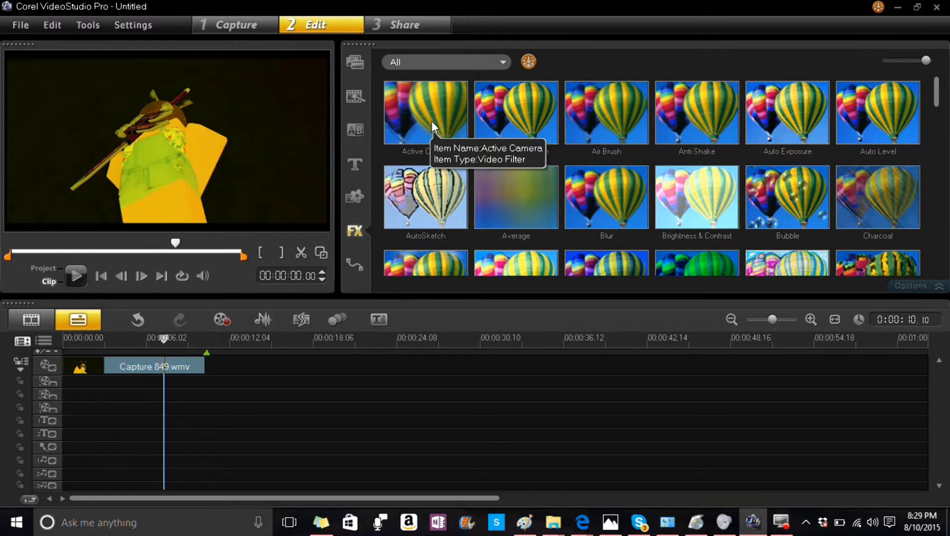
left_click(425, 112)
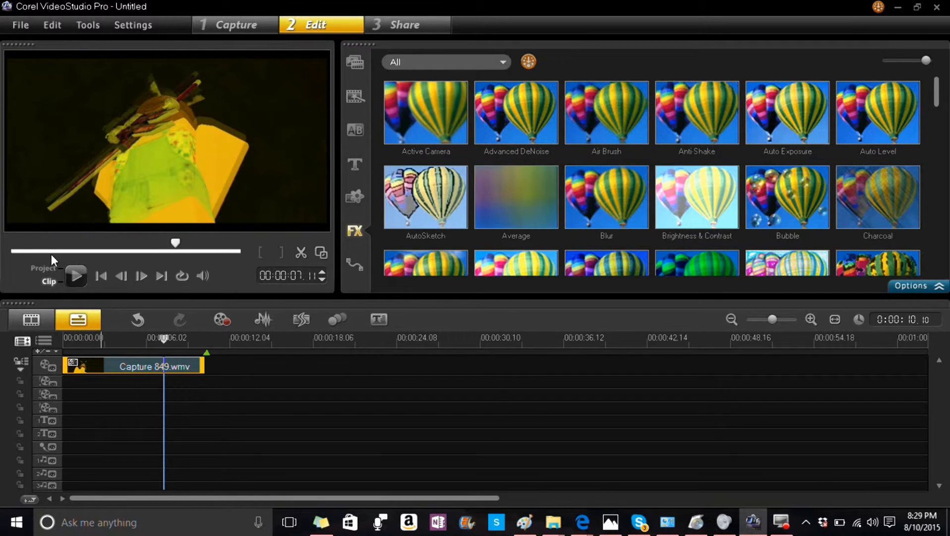
- Preview the filtered Roblox clip, trying the AutoSketch filter, then stop playback
left_click(76, 275)
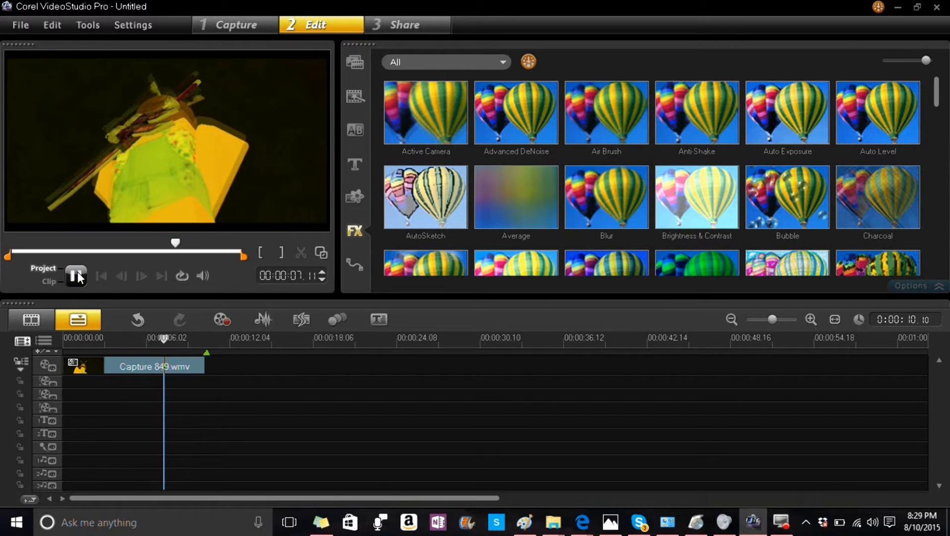
left_click(77, 275)
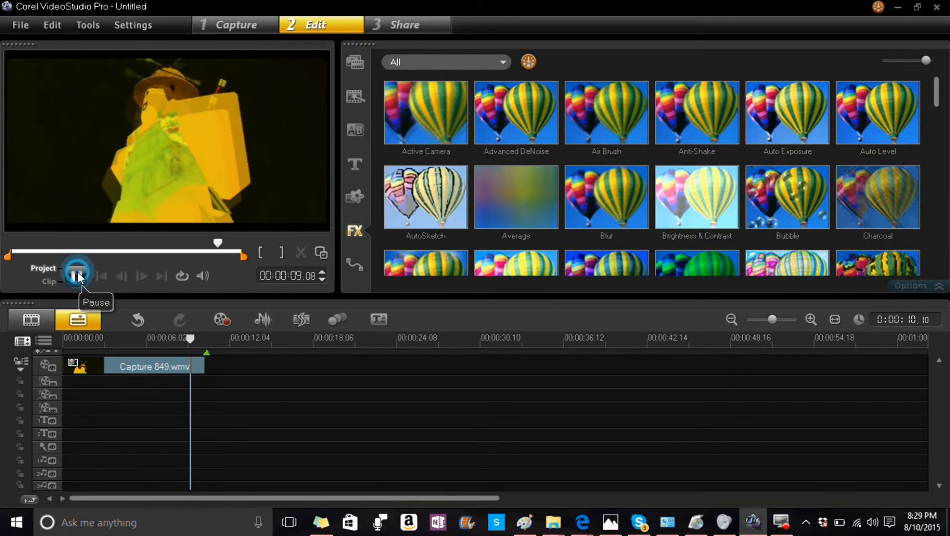
left_click(77, 275)
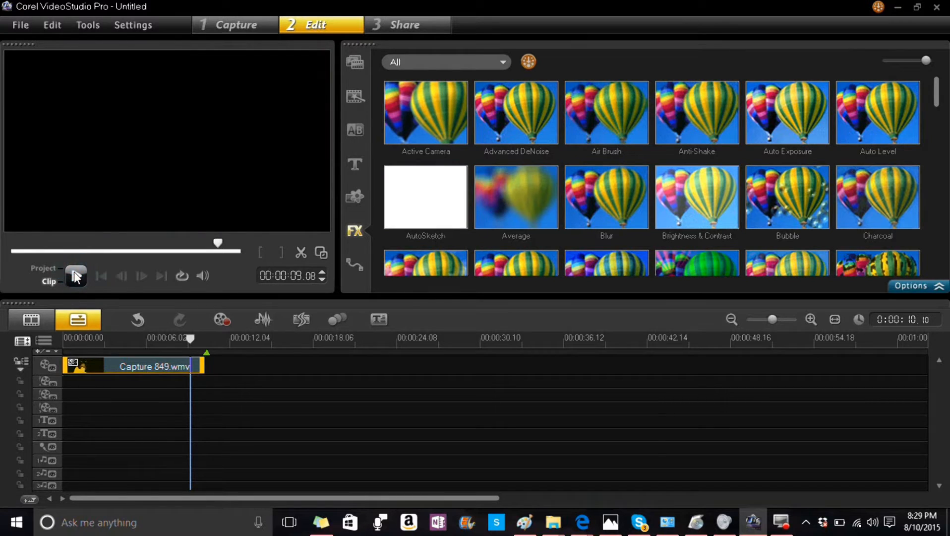
left_click(76, 276)
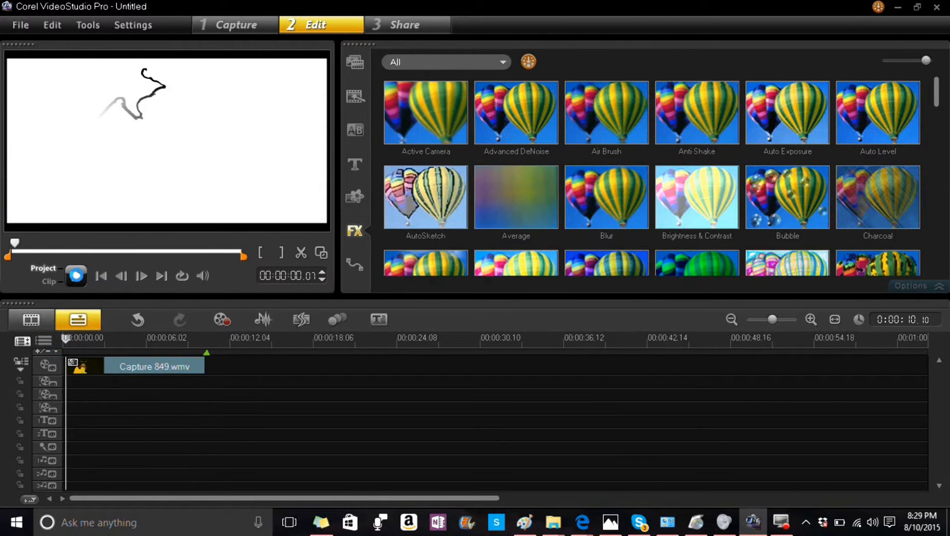
left_click(76, 276)
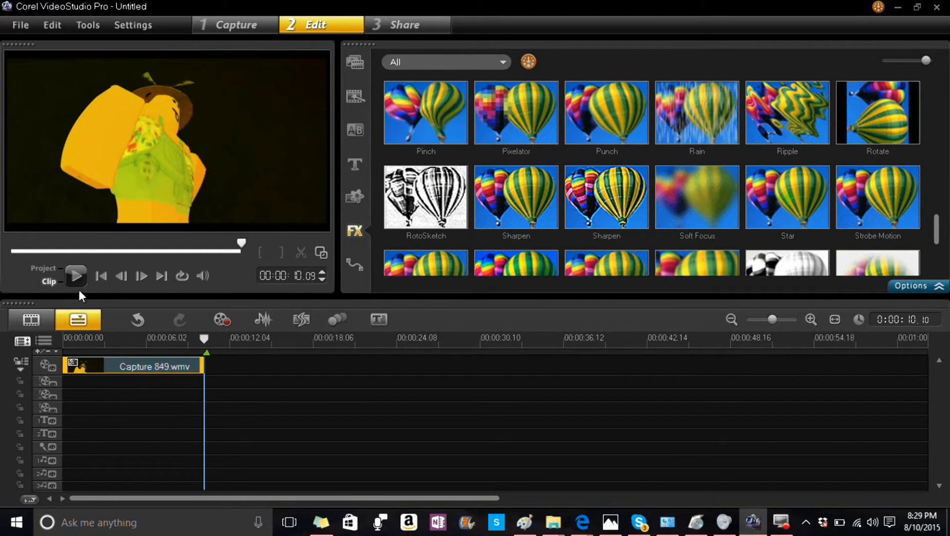
left_click(76, 276)
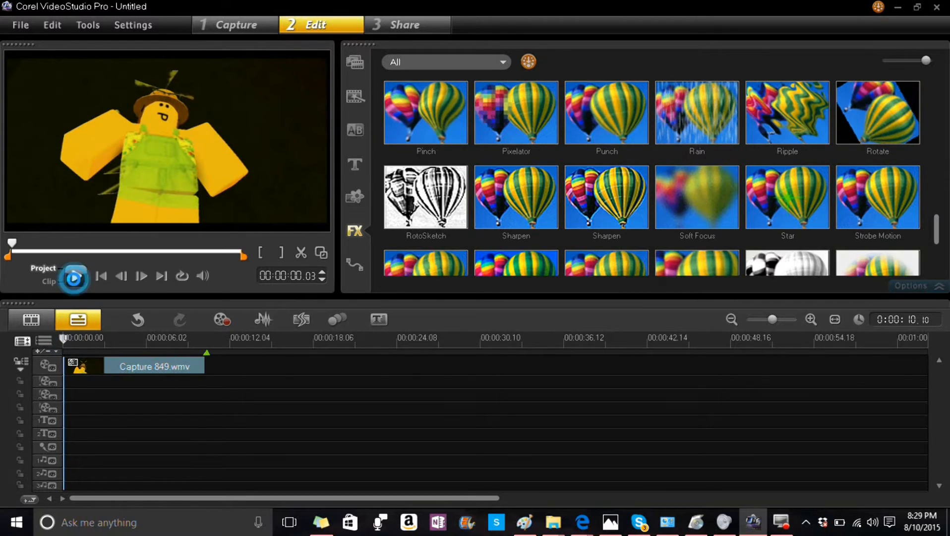
left_click(354, 262)
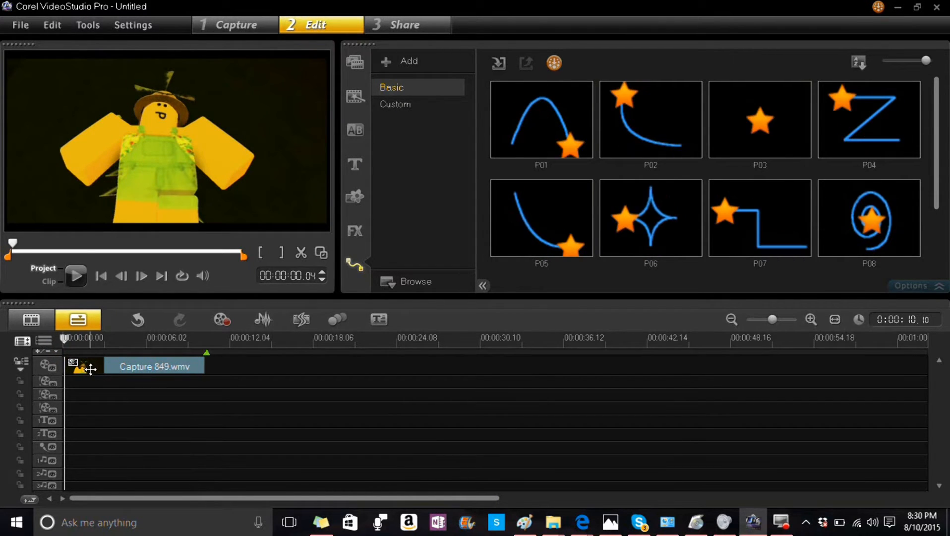
- Show the media library and adjust the timeline zoom until Capture 849.wmv fits the view
left_click(354, 62)
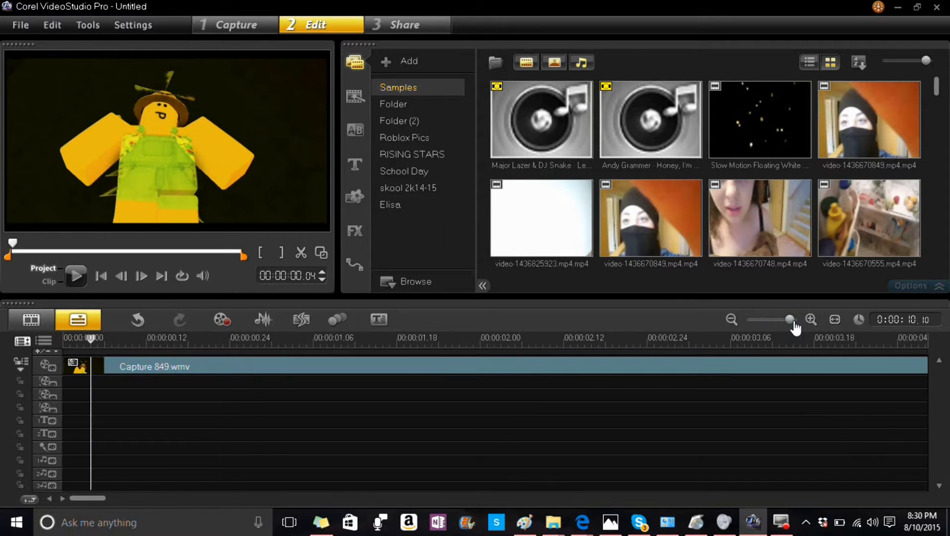
left_click_drag(788, 319, 746, 319)
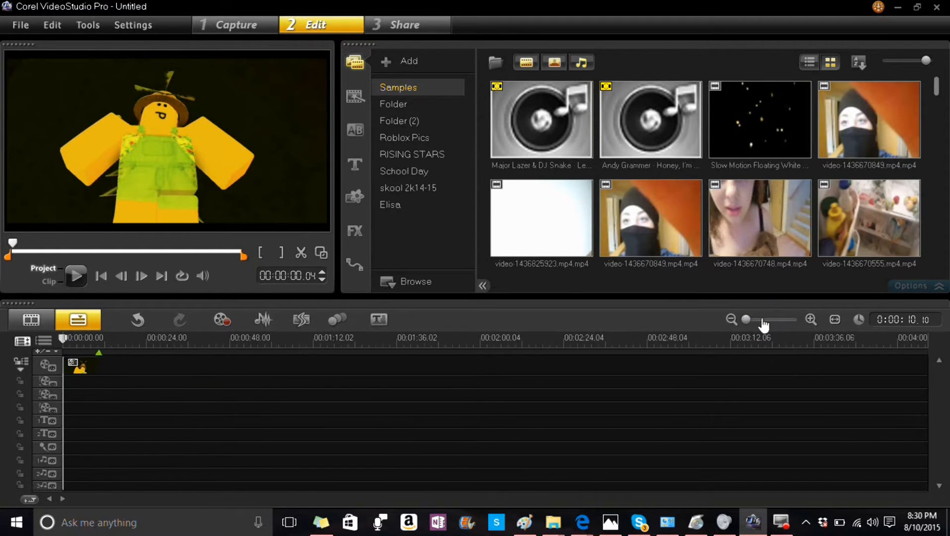
left_click(811, 319)
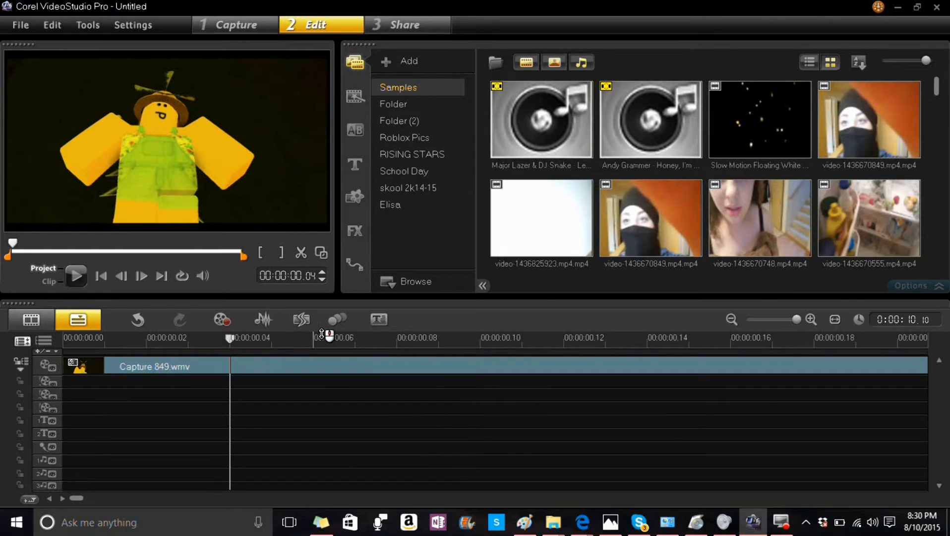
left_click(731, 319)
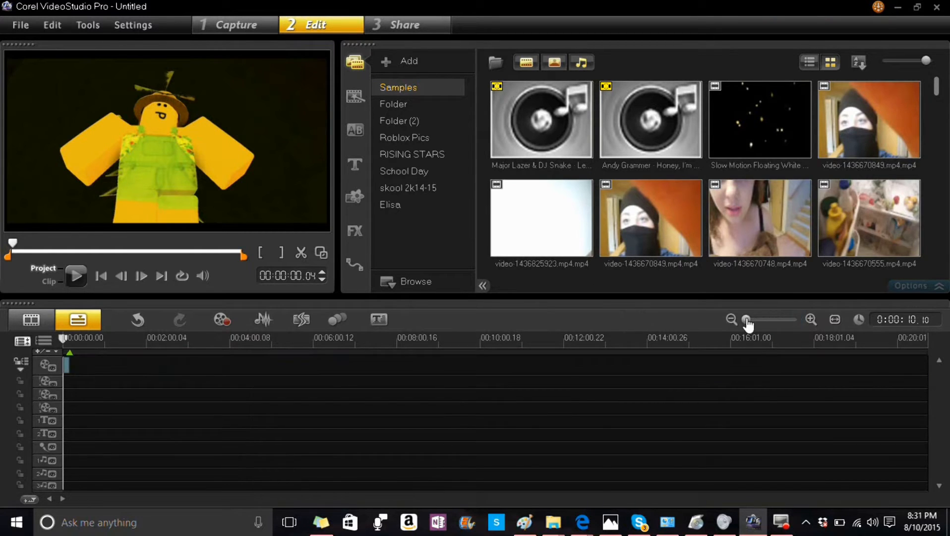
left_click_drag(746, 319, 763, 319)
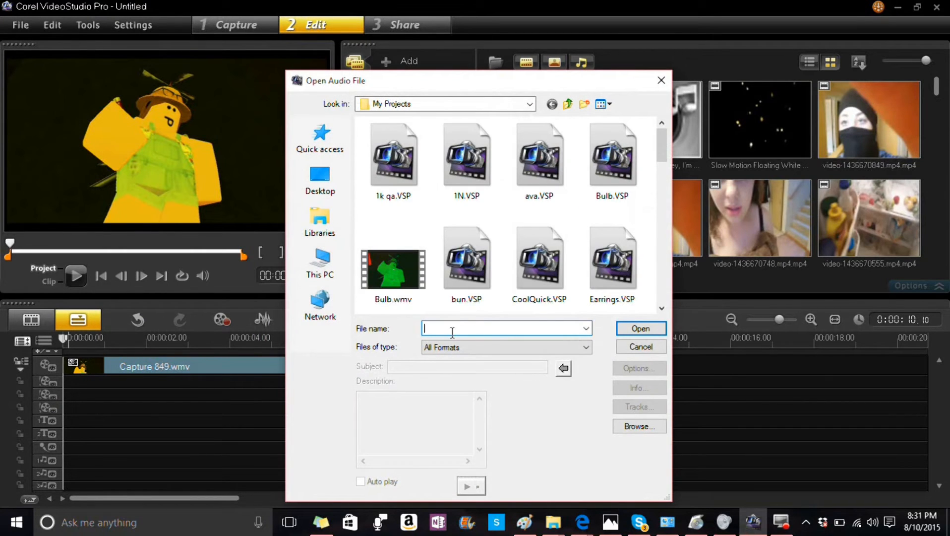
- Browse Libraries > Music for All I Do Is Win (clean).mp3 and position the playhead near the clip start
left_click(320, 221)
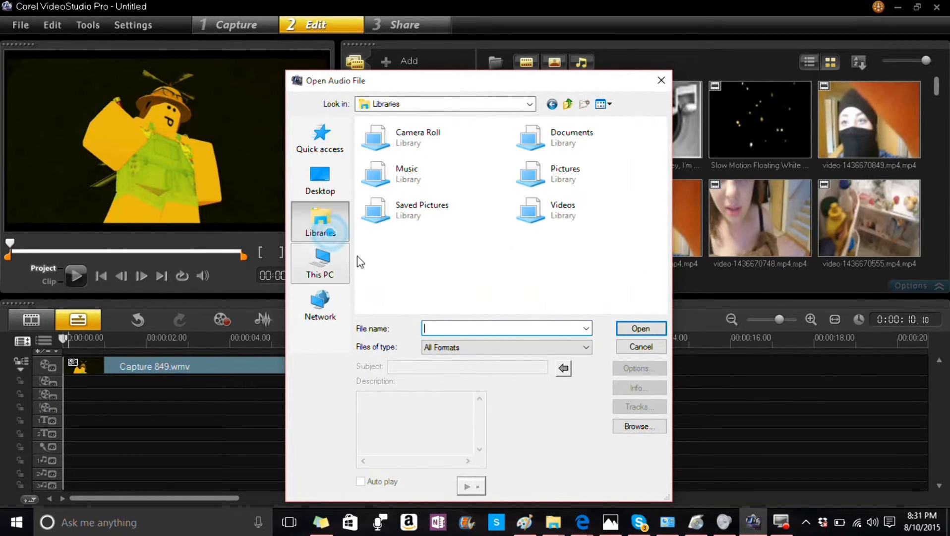
left_click(416, 174)
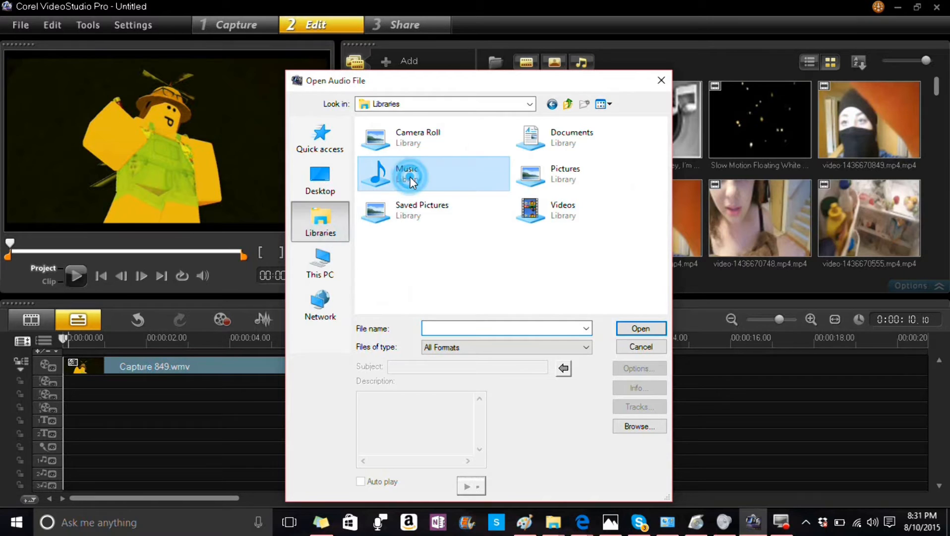
double_click(406, 174)
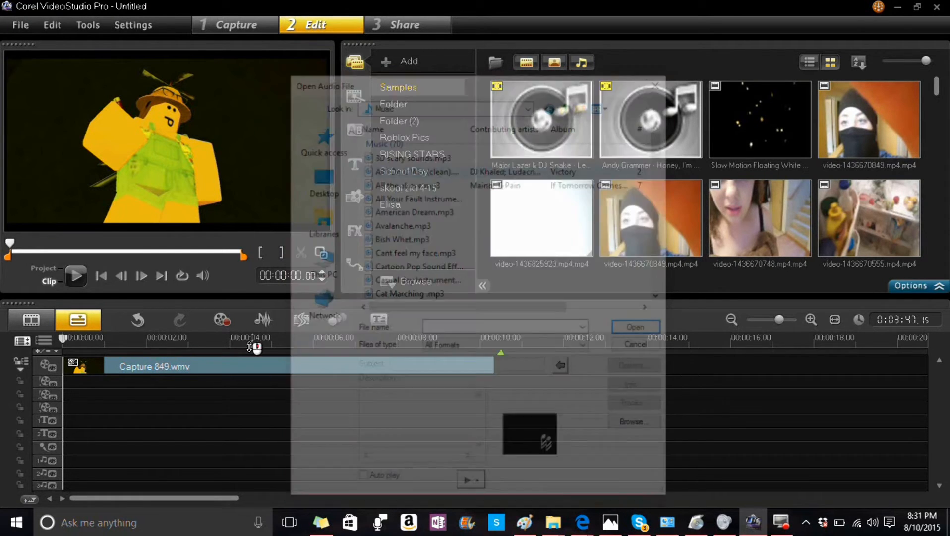
left_click(635, 325)
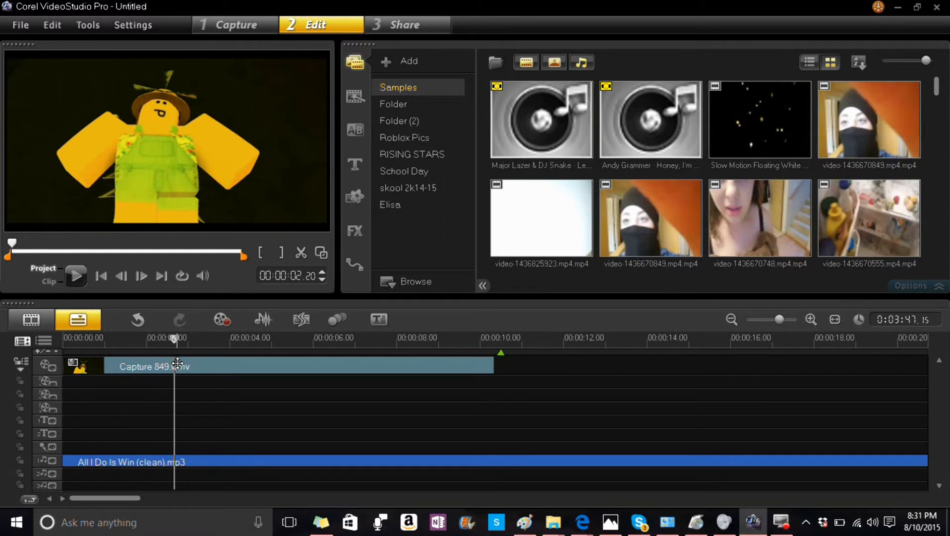
- Split Capture 849.wmv at the playhead, about two seconds in, using Split Clip
right_click(151, 366)
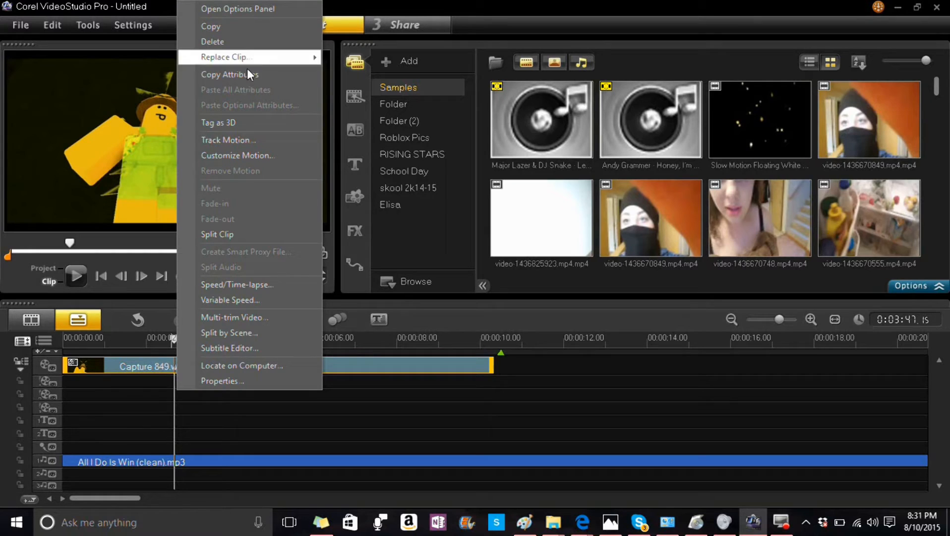
mouse_move(259, 360)
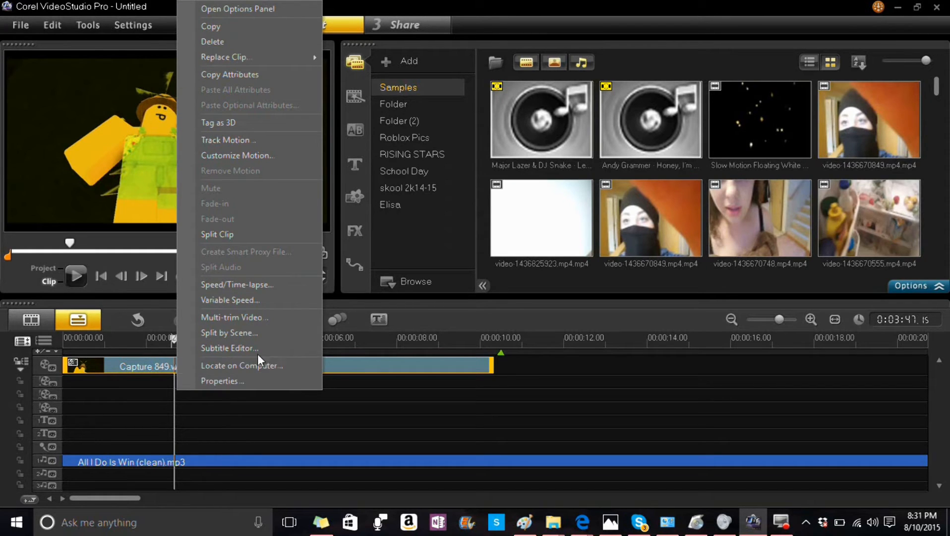
mouse_move(262, 289)
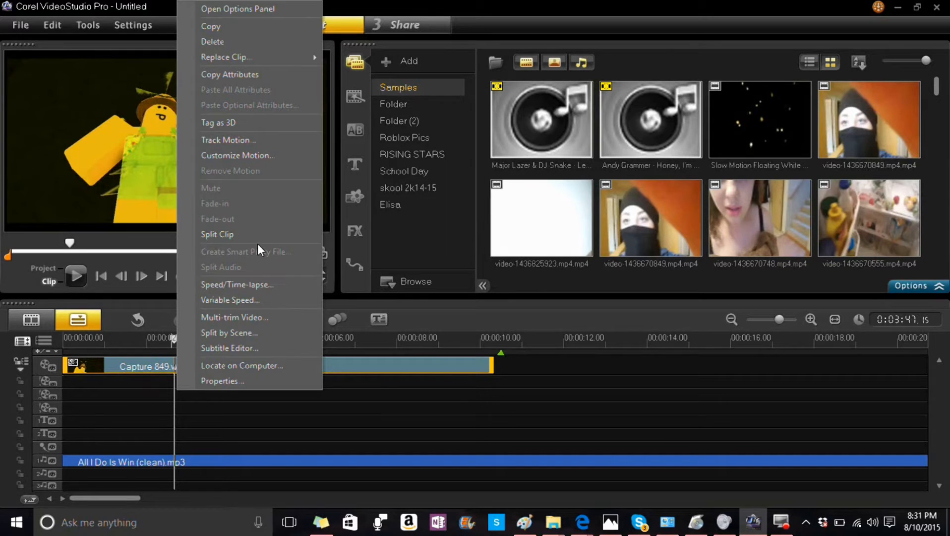
left_click(216, 234)
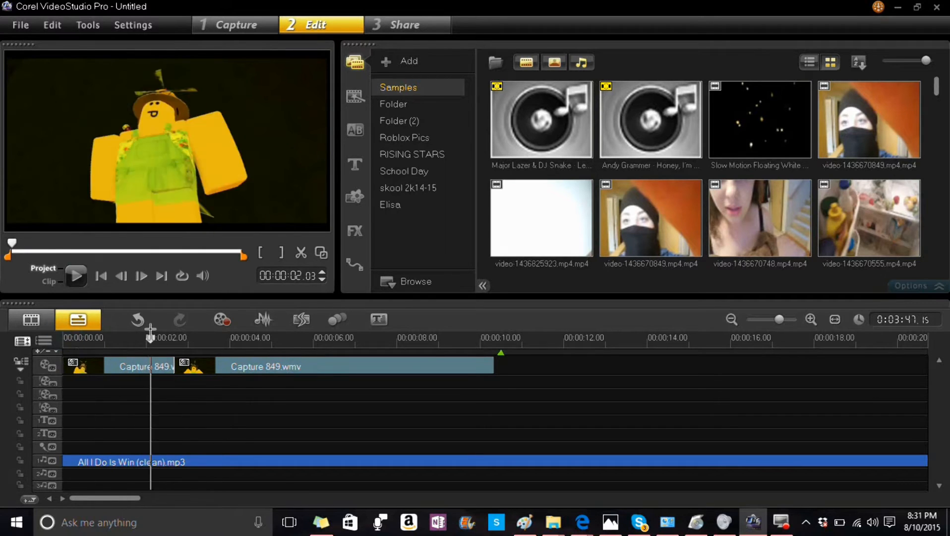
left_click_drag(150, 337, 147, 351)
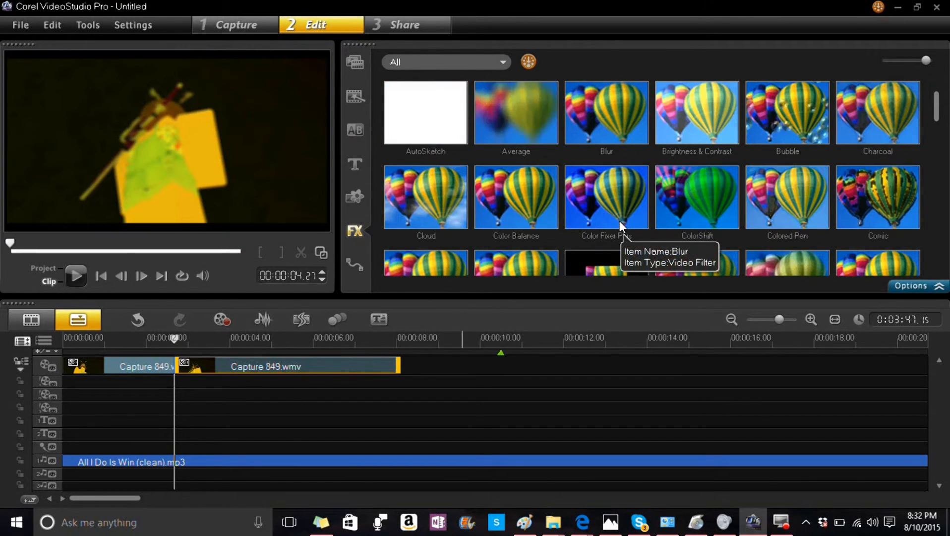
scroll("down", 3)
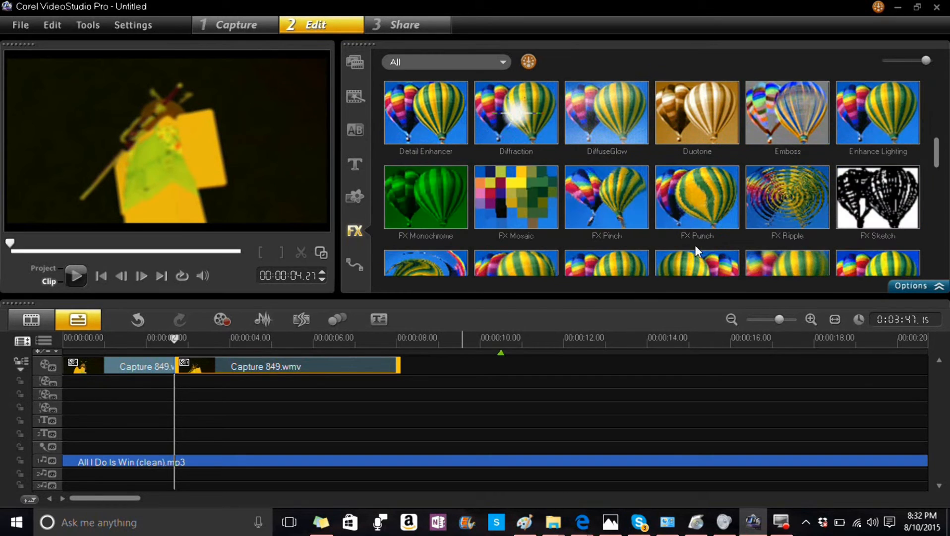
scroll("down", 3)
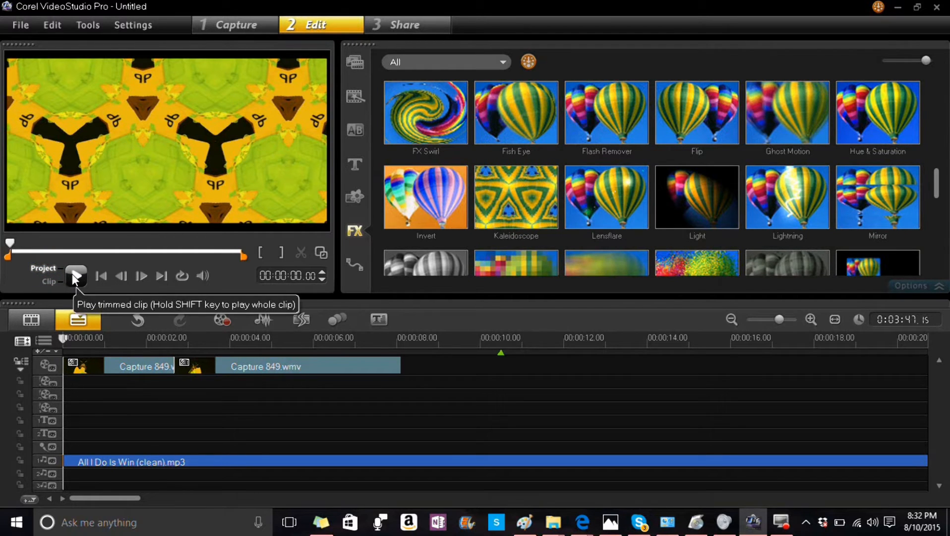
left_click(75, 276)
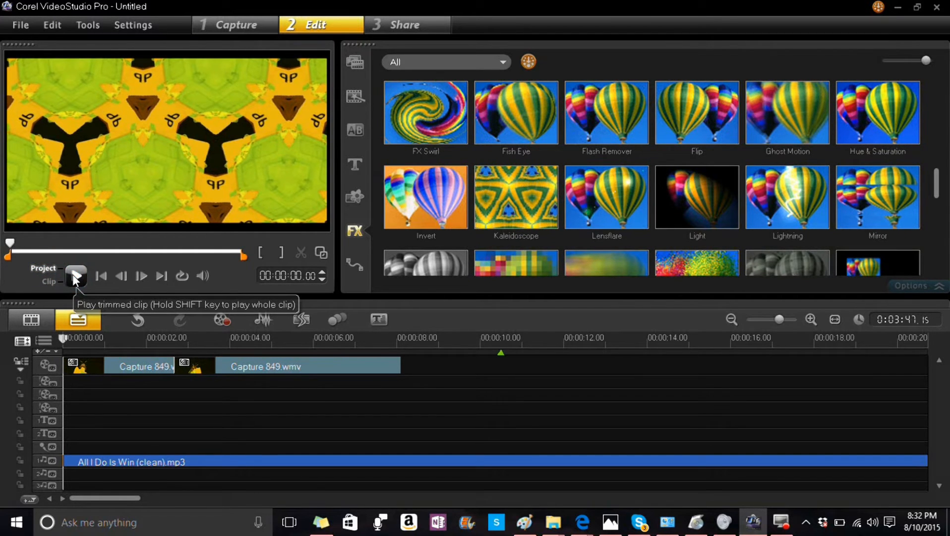
left_click(75, 276)
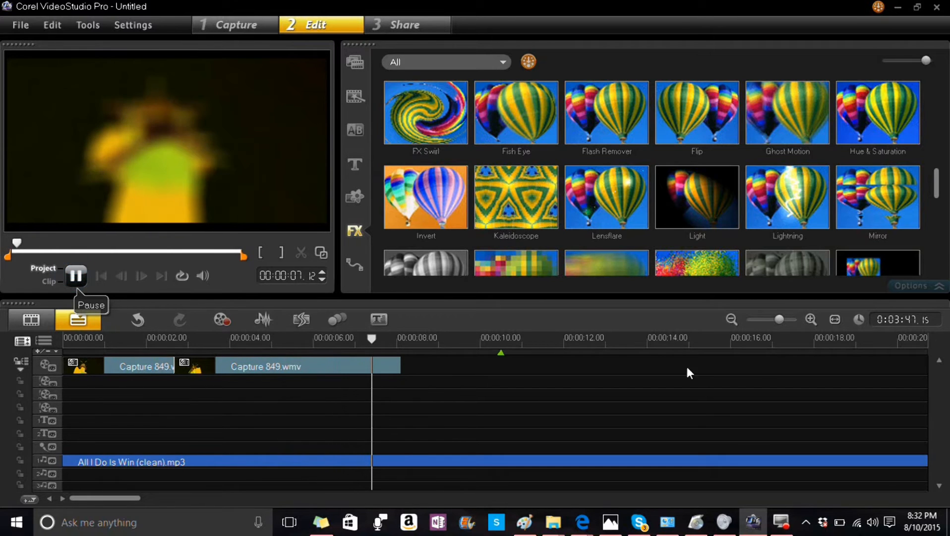
left_click(76, 277)
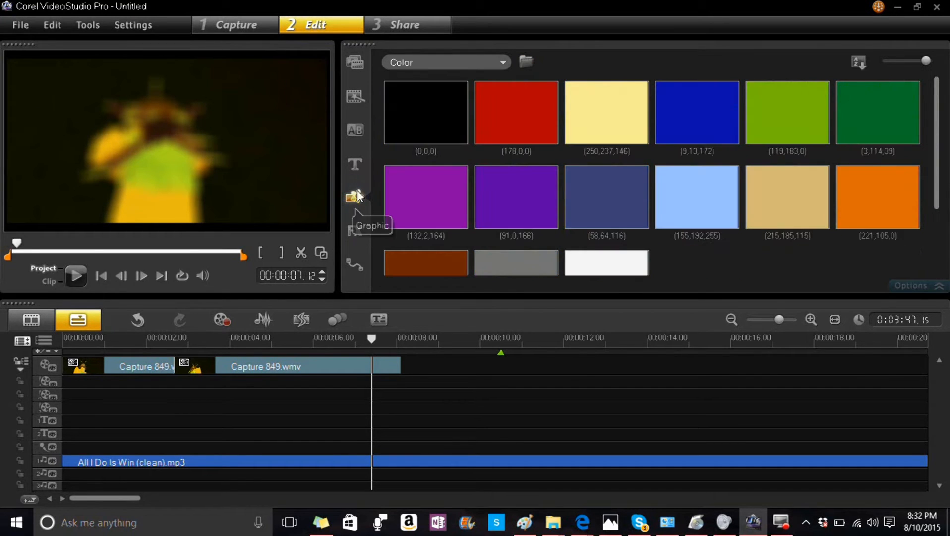
- Place a My Favorites transition between the first two Roblox clips and preview the blend
left_click(354, 131)
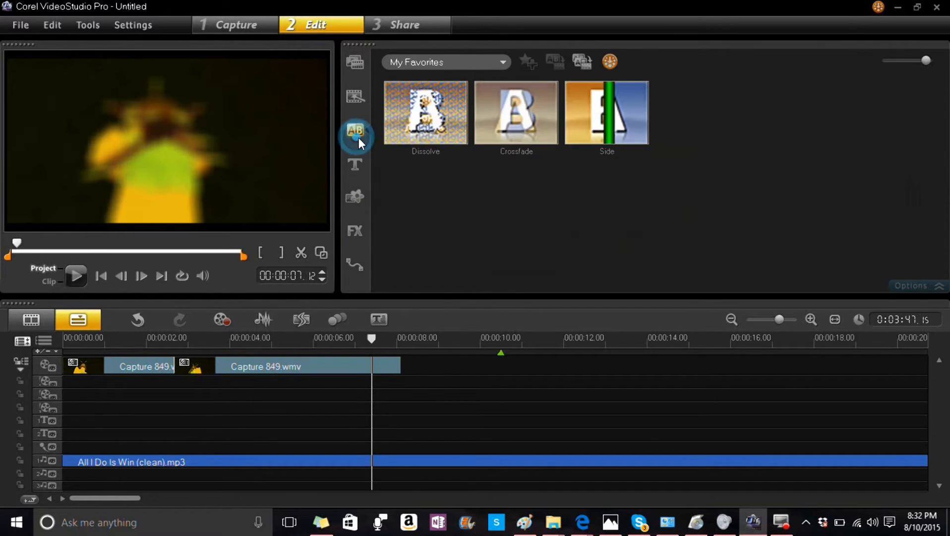
left_click(606, 113)
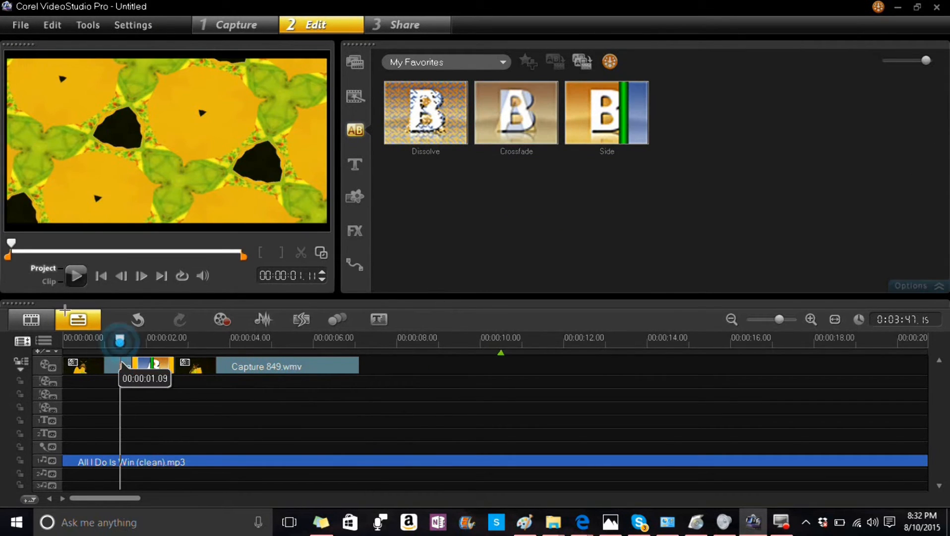
left_click(76, 275)
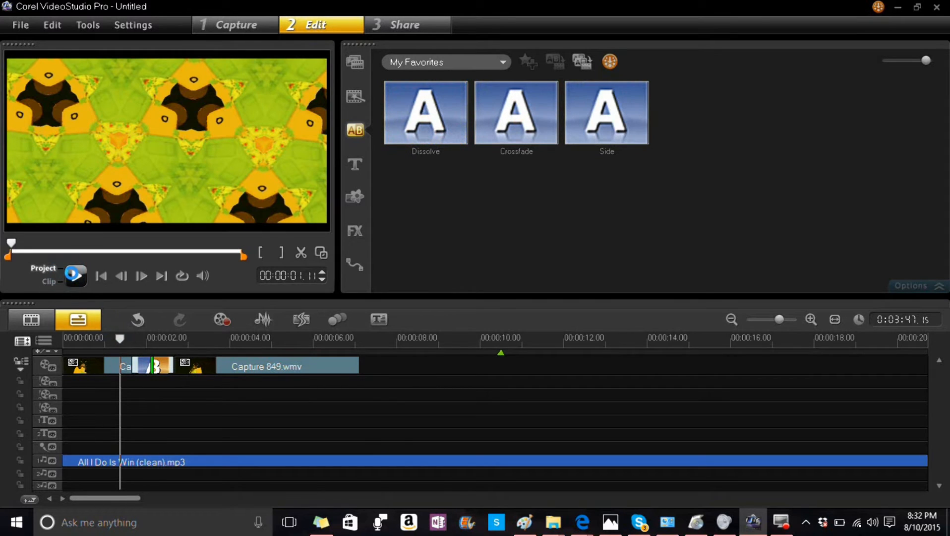
left_click(76, 276)
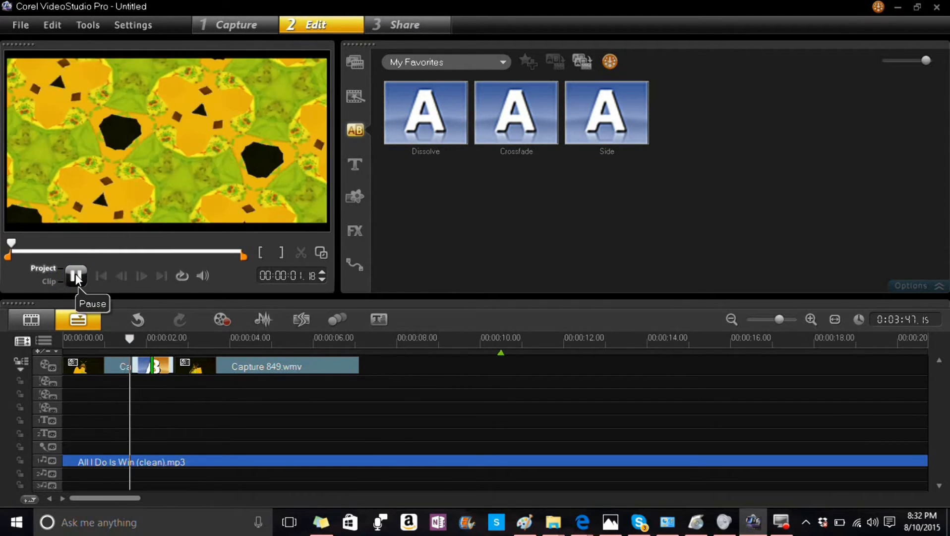
left_click(76, 276)
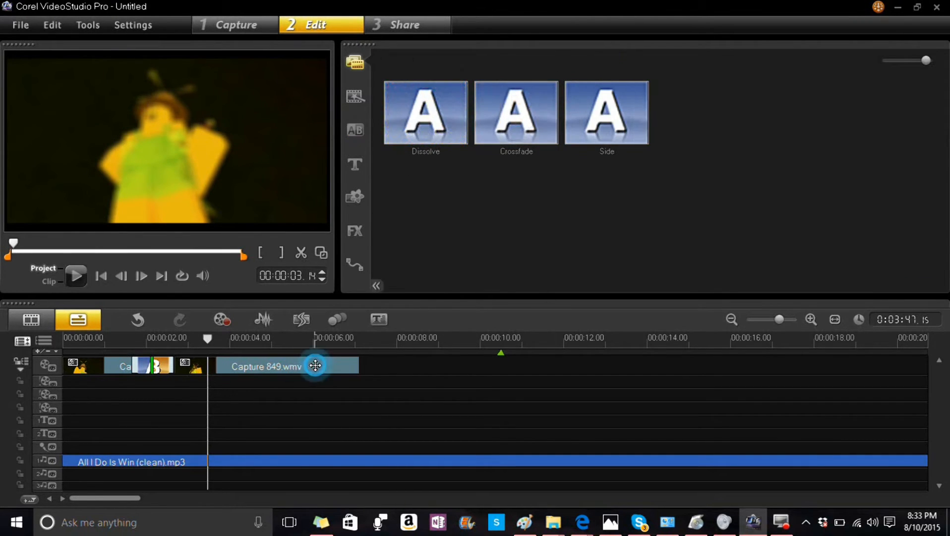
- Set the second Capture 849.wmv clip to 65% speed in Speed/Time-lapse, stretching it to about eight seconds
left_click(282, 366)
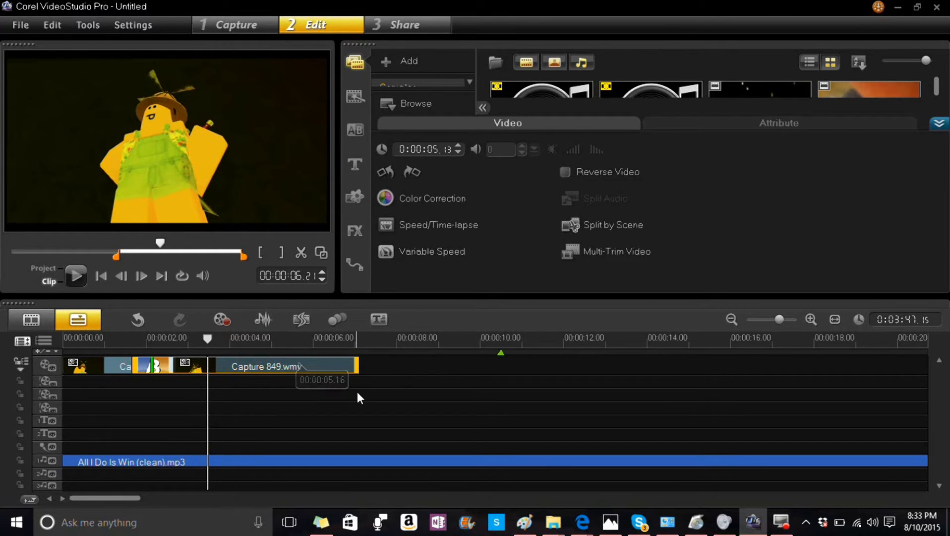
mouse_move(508, 156)
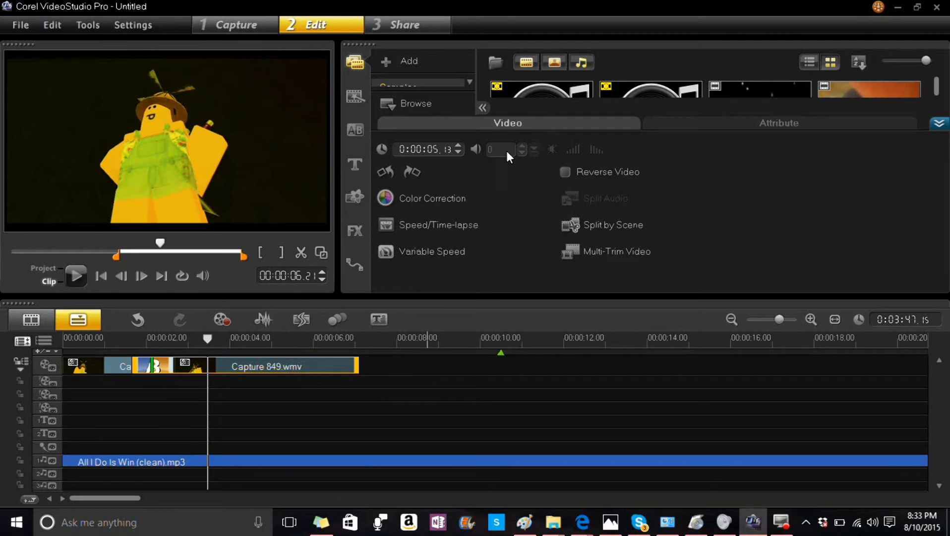
mouse_move(249, 217)
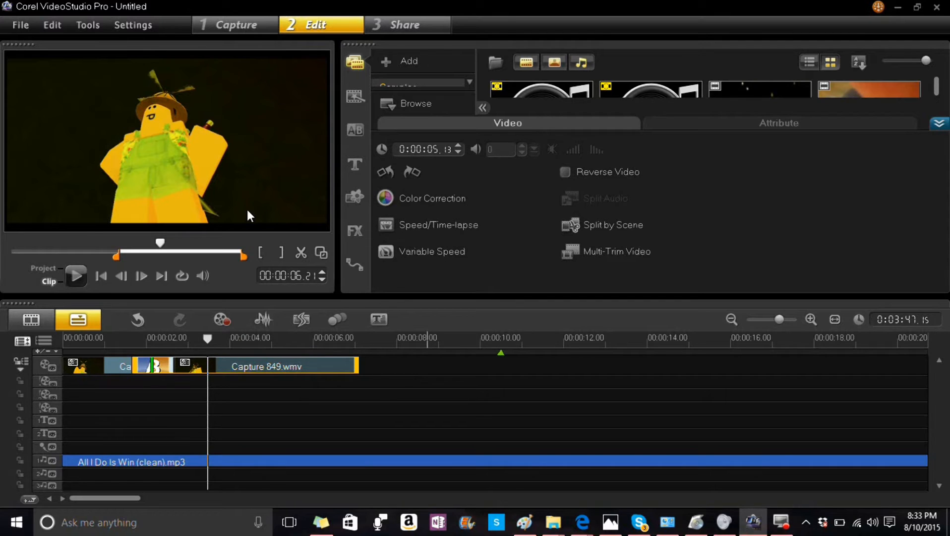
mouse_move(581, 322)
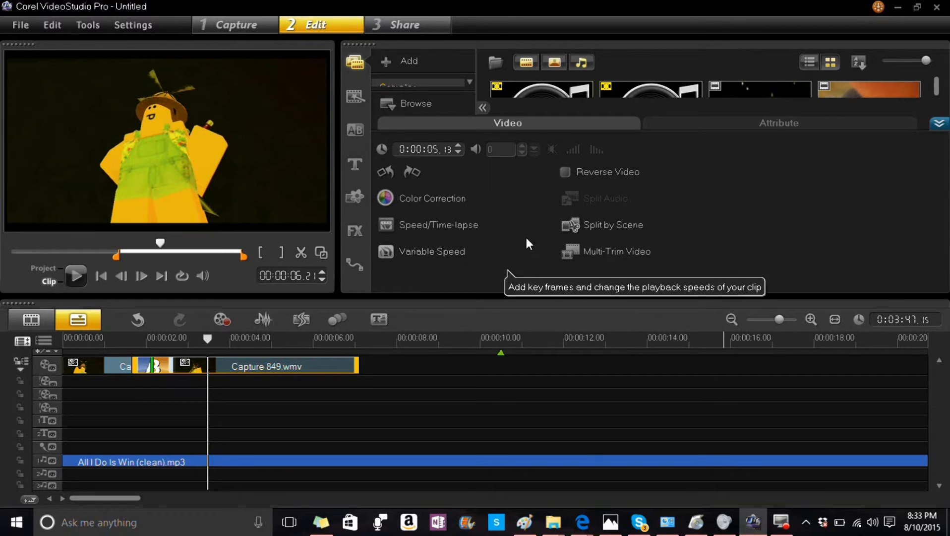
mouse_move(497, 158)
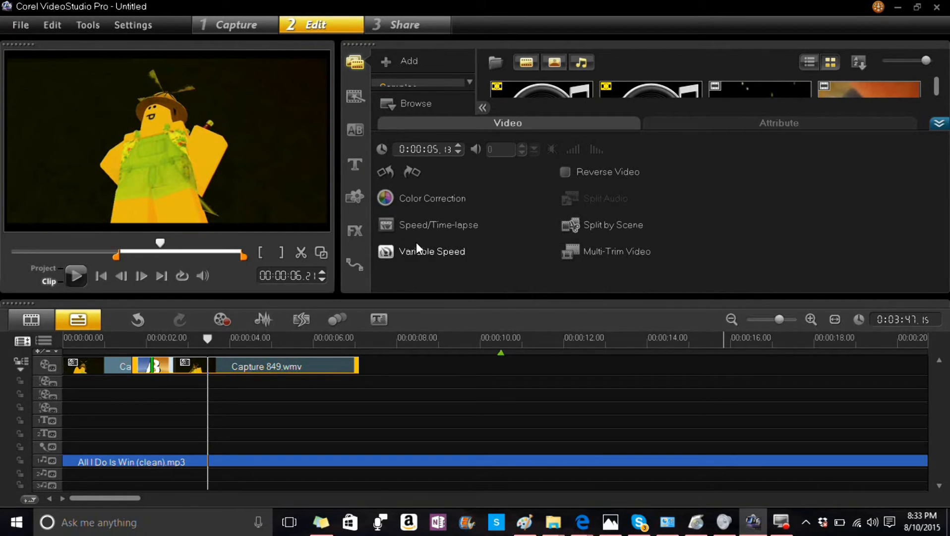
left_click(438, 225)
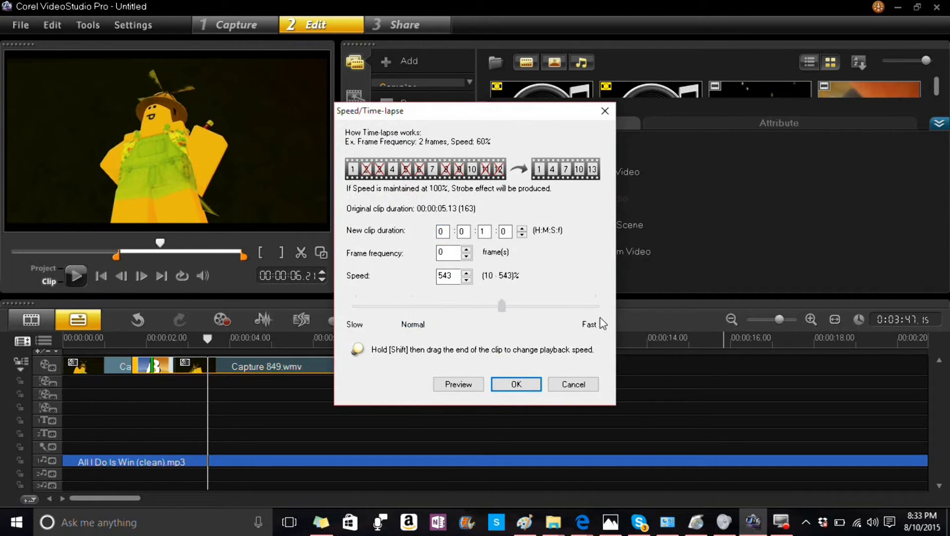
left_click_drag(502, 306, 385, 306)
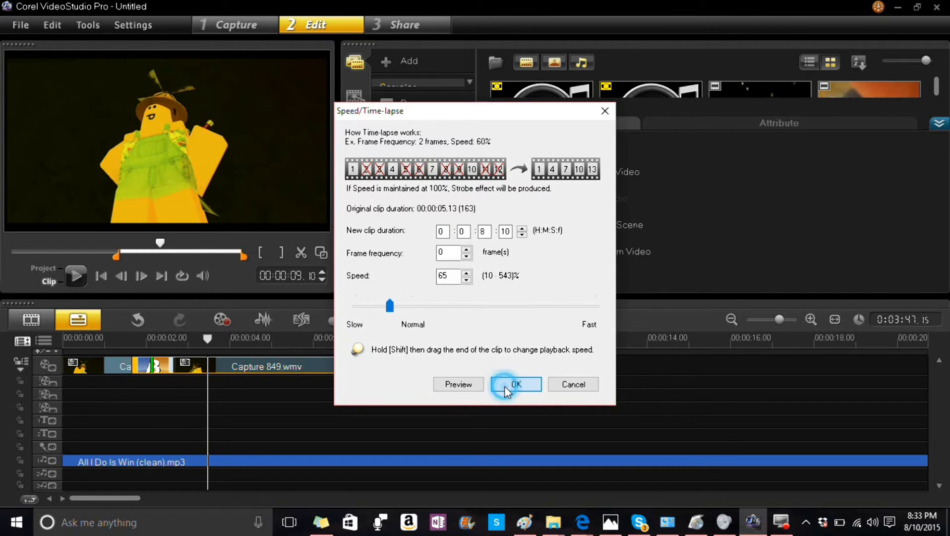
left_click(515, 384)
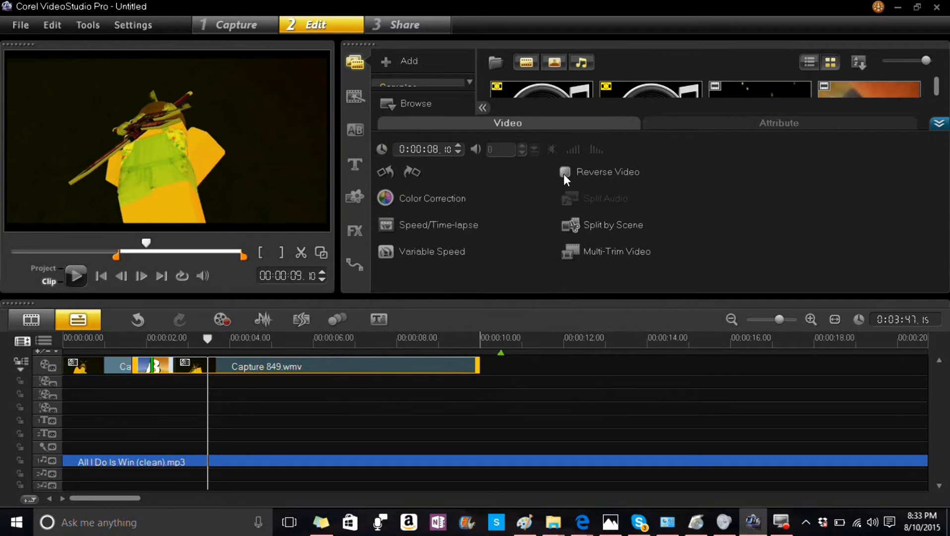
- Enable Reverse Video, choose an Average filter preset, and tick Distort Clip on the second clip
left_click(564, 172)
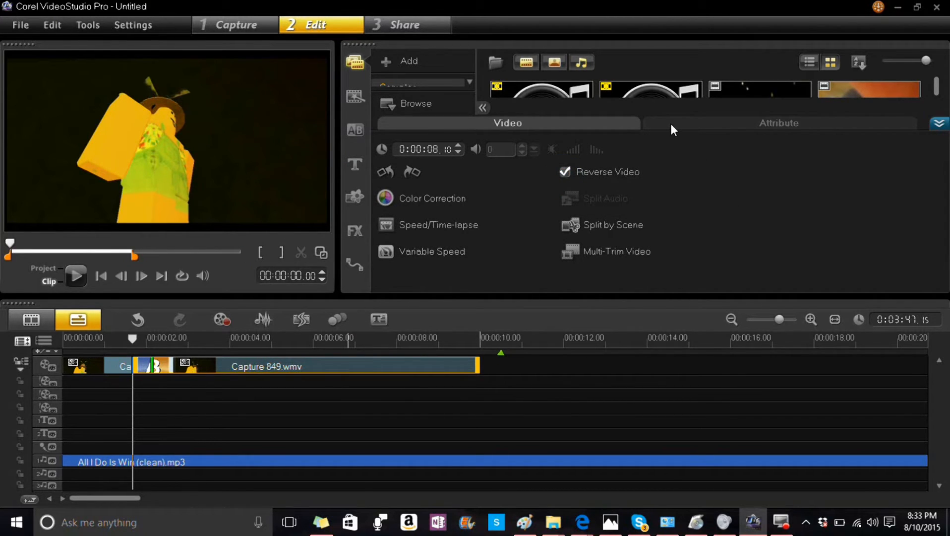
left_click(354, 231)
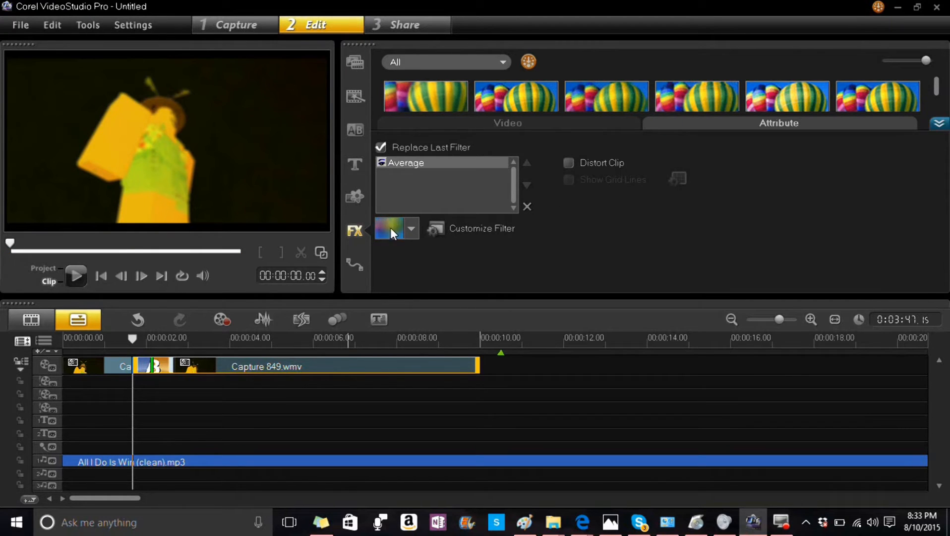
left_click(410, 229)
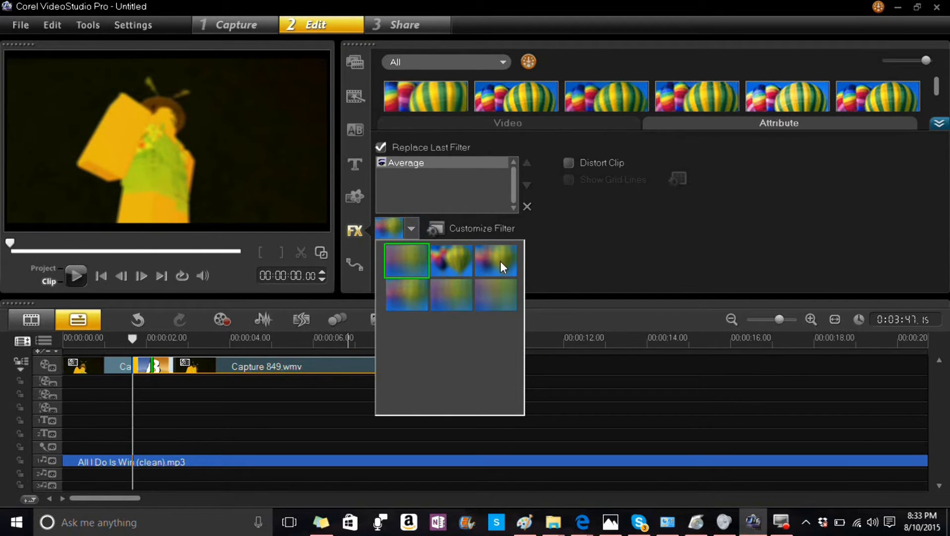
mouse_move(445, 281)
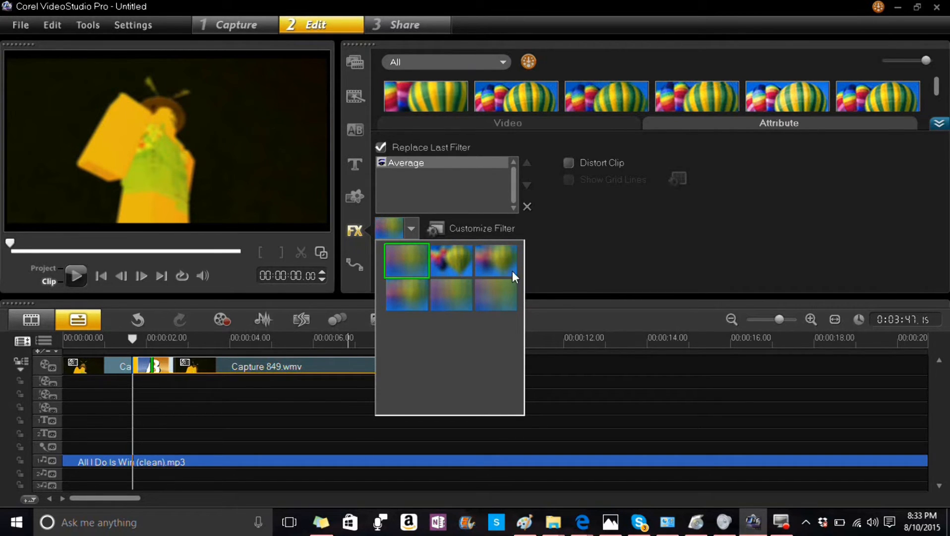
mouse_move(875, 181)
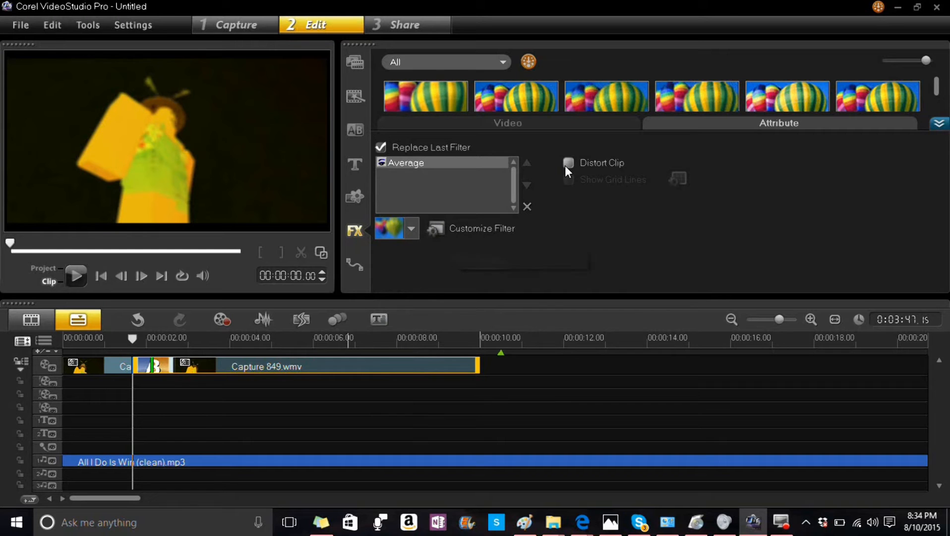
left_click(568, 163)
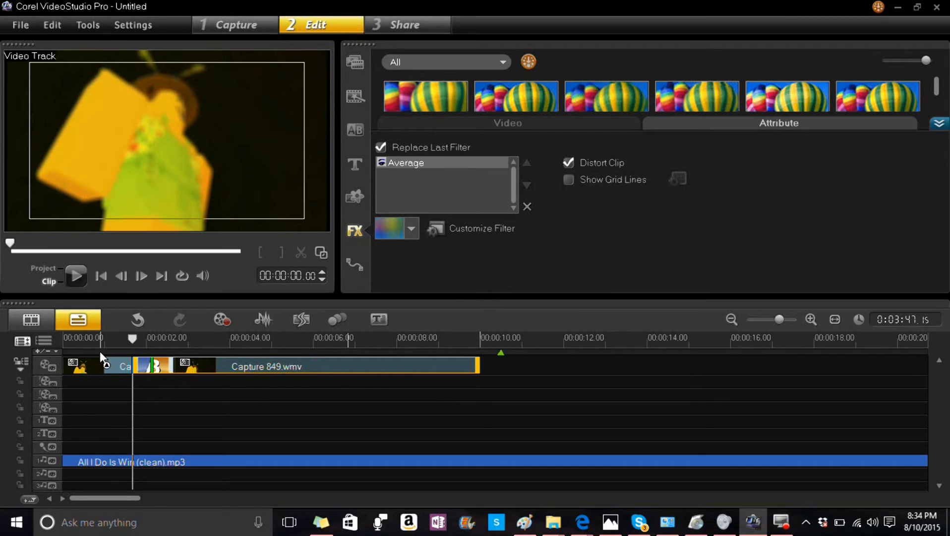
left_click(76, 276)
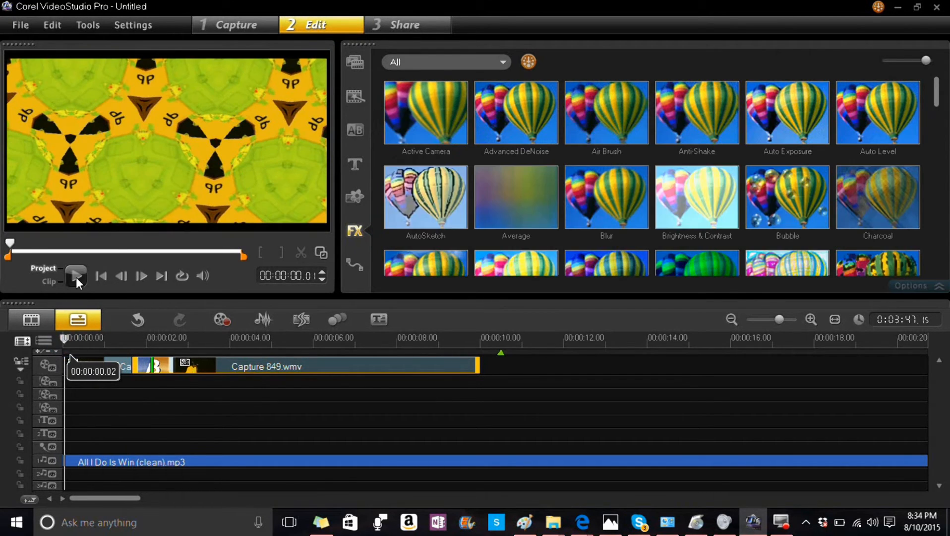
left_click(77, 276)
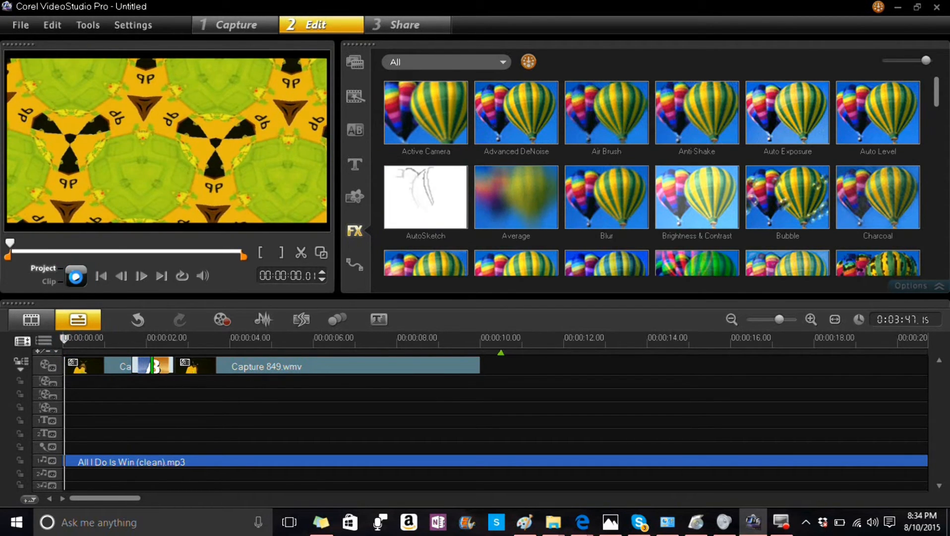
left_click(76, 275)
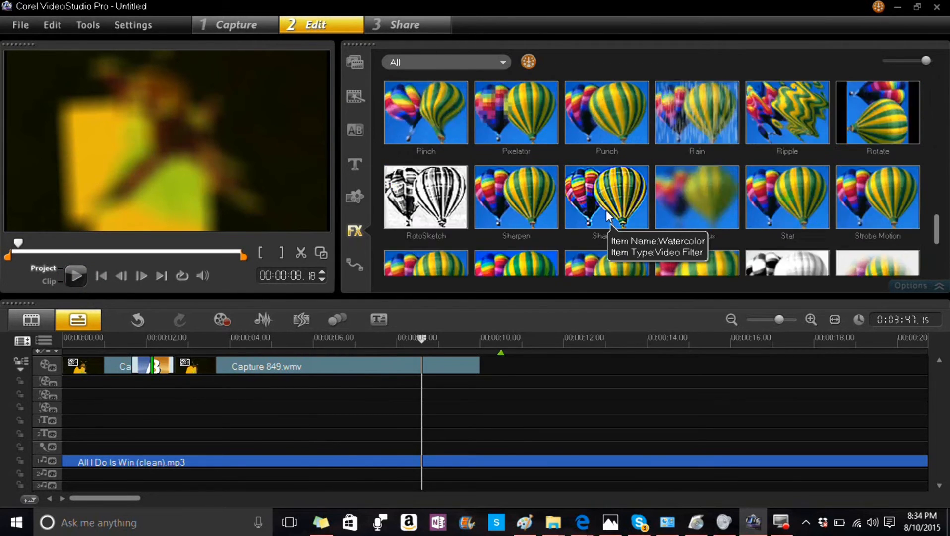
left_click(355, 164)
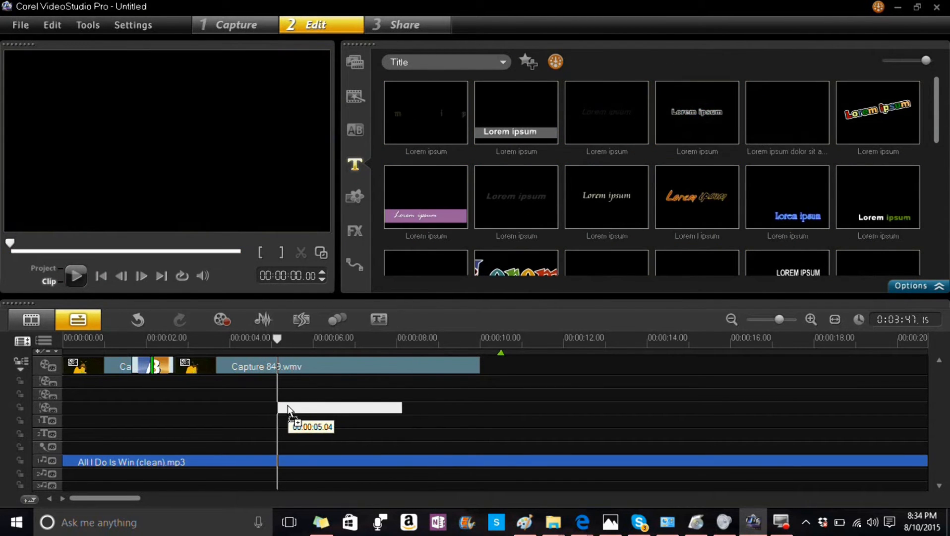
- Add an "All i do is win!!!" title on the title track about five seconds in
left_click_drag(516, 112, 340, 407)
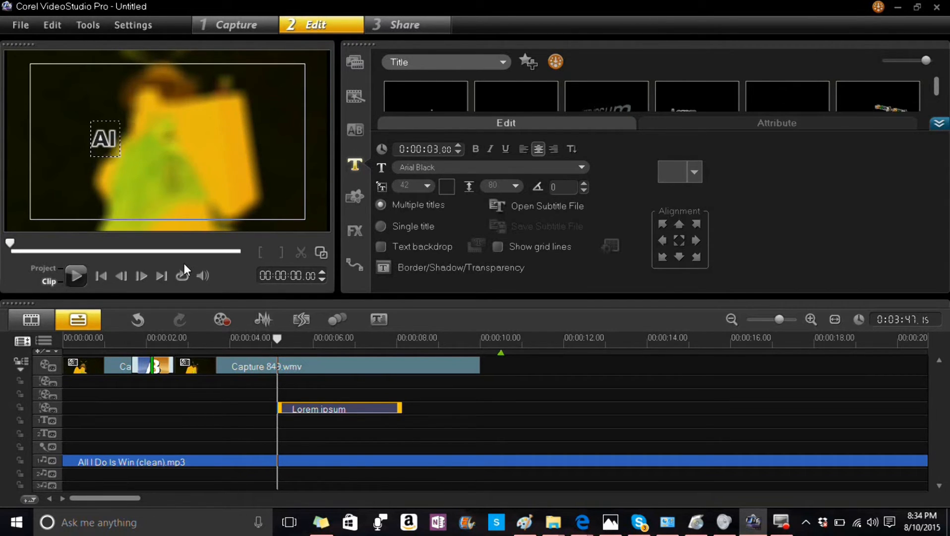
type("All i do")
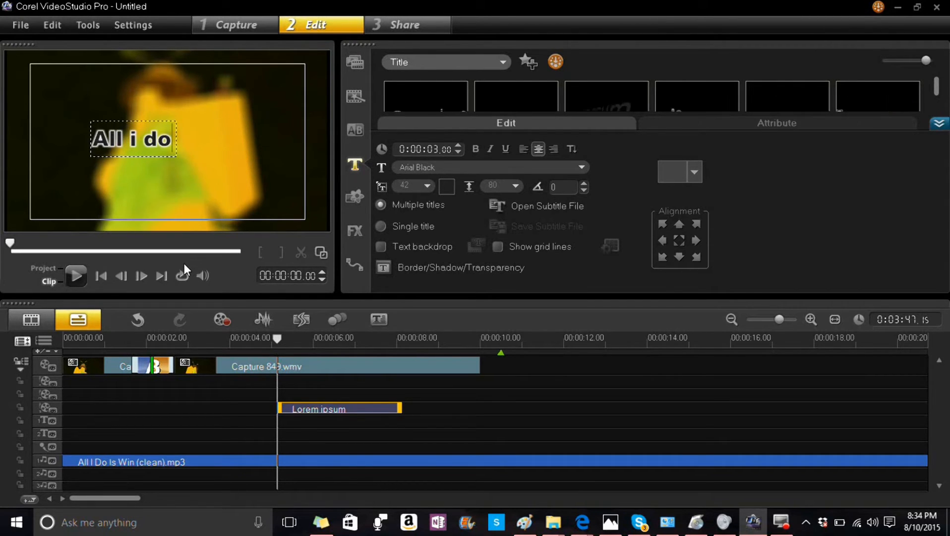
type("is win!!!")
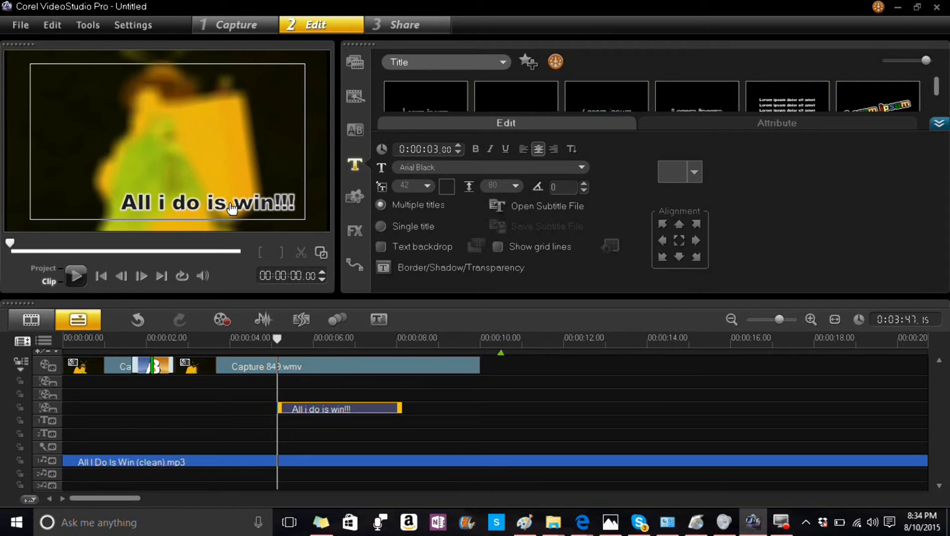
left_click(312, 408)
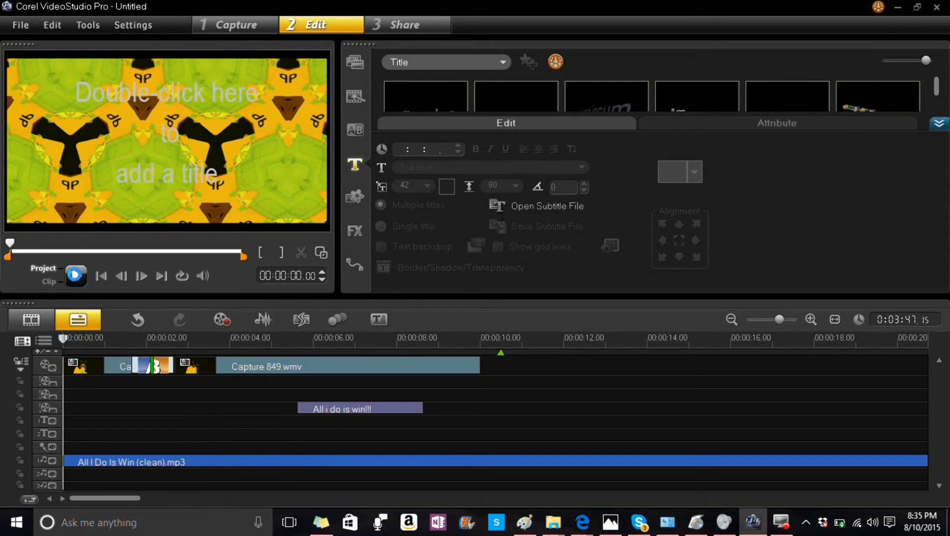
left_click(76, 276)
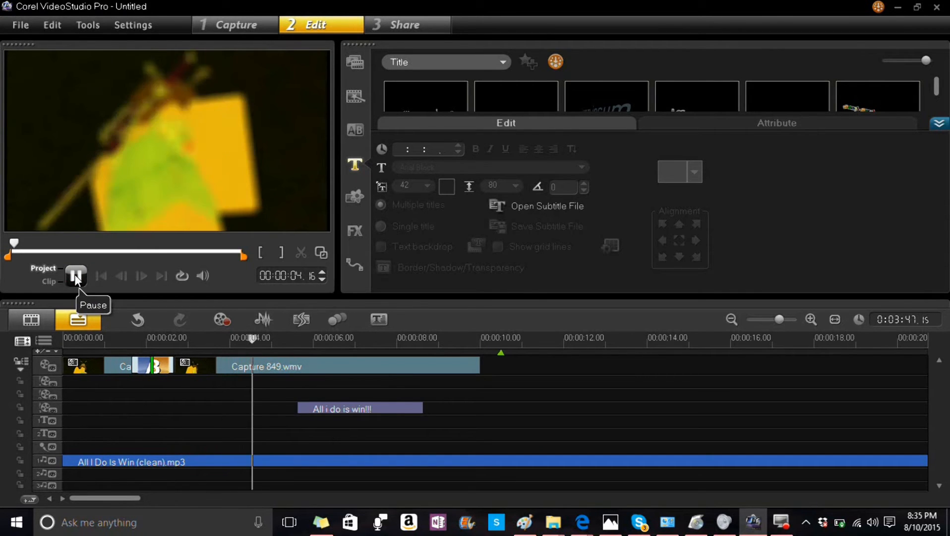
left_click(76, 276)
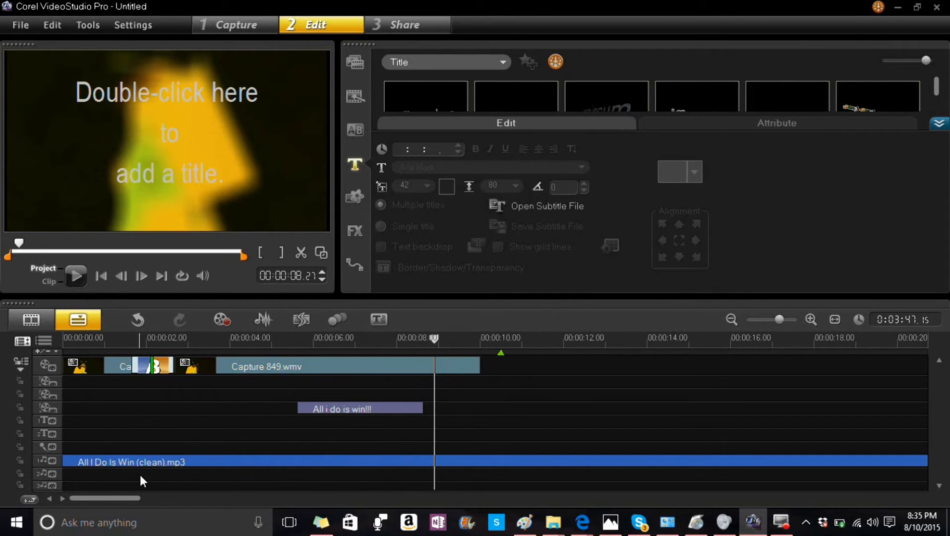
left_click(404, 24)
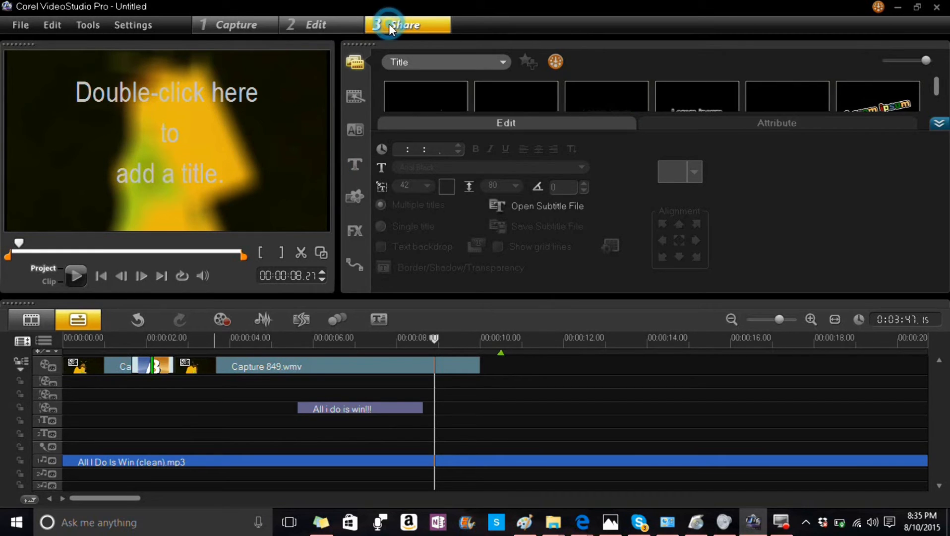
- Enter the Share stage, browse Create Video File formats, and collapse the options to show the library
left_click(407, 25)
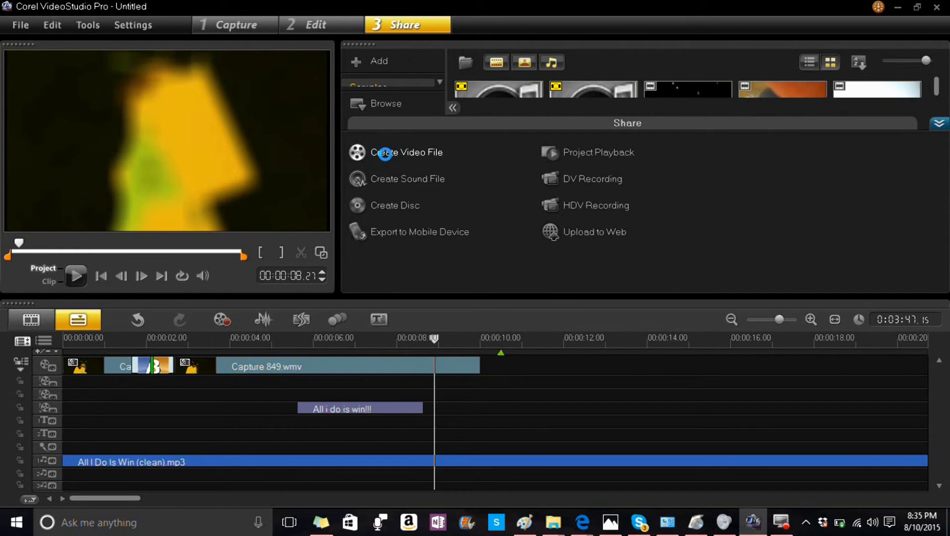
left_click(407, 152)
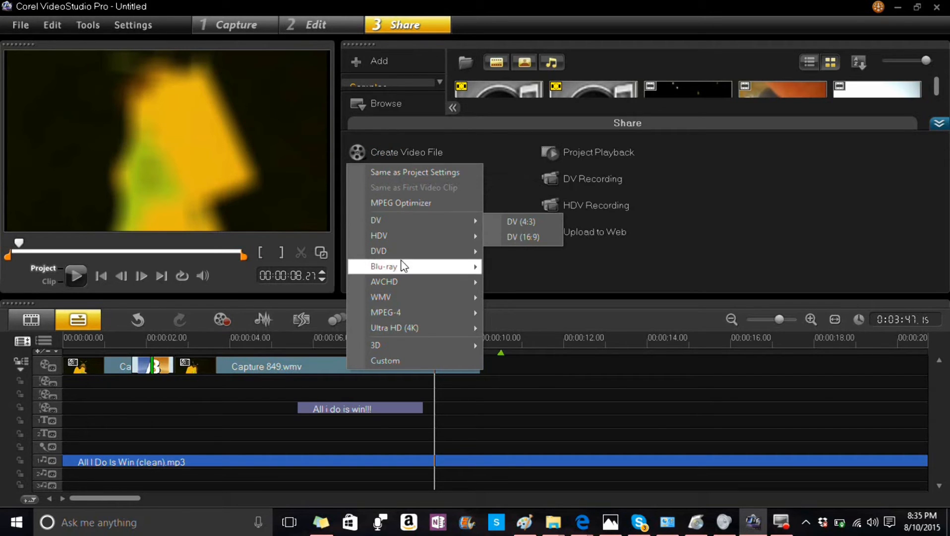
mouse_move(381, 297)
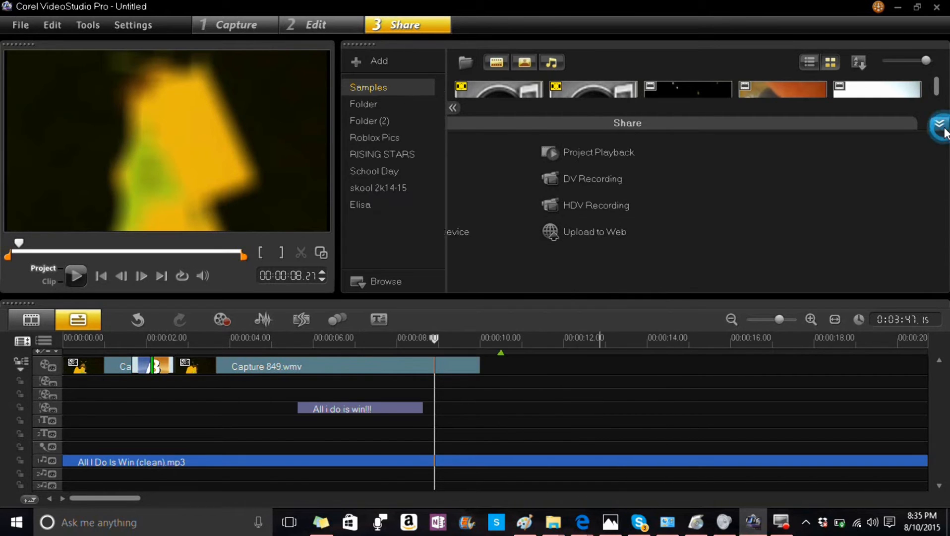
left_click(938, 129)
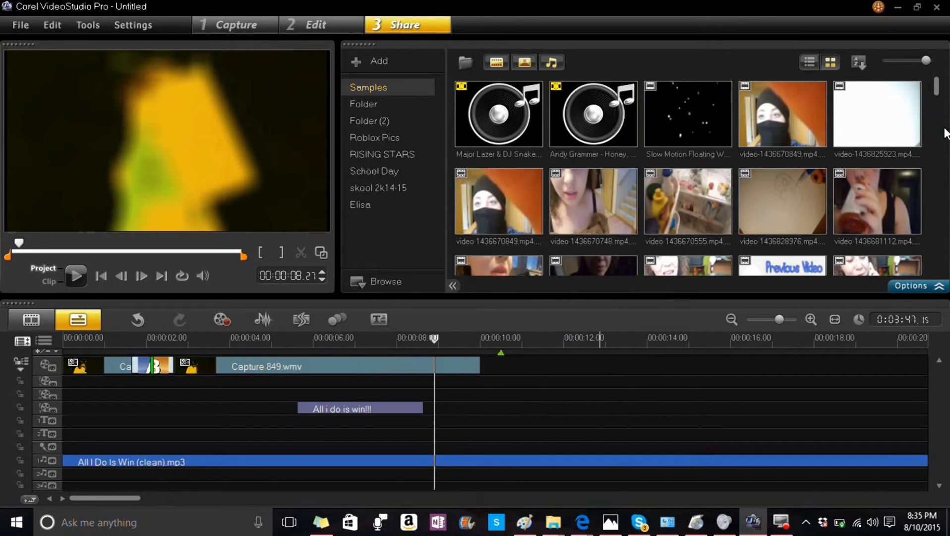
mouse_move(552, 406)
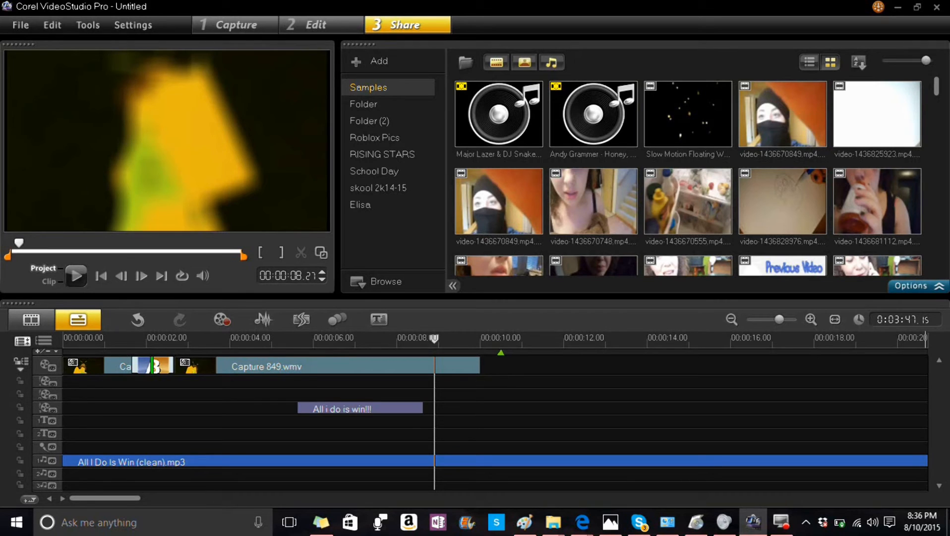
left_click(315, 25)
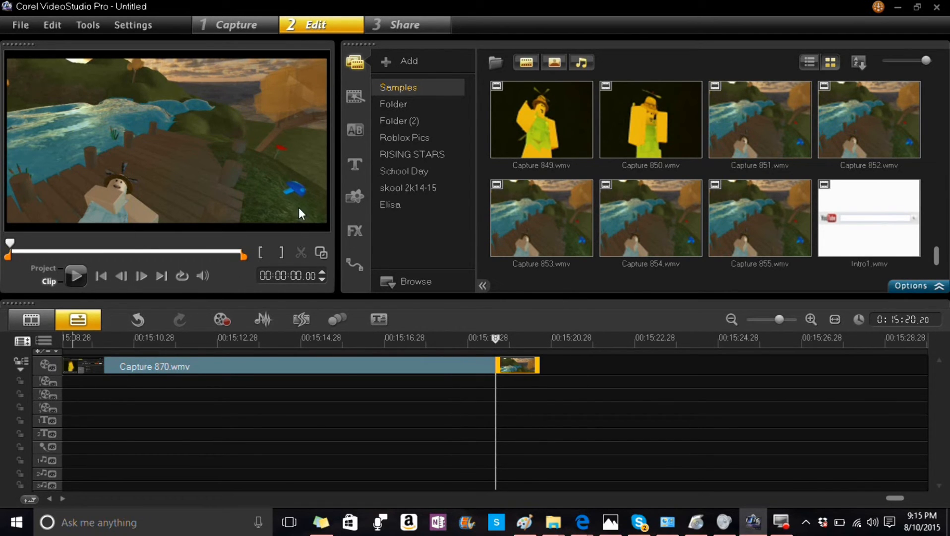
mouse_move(118, 200)
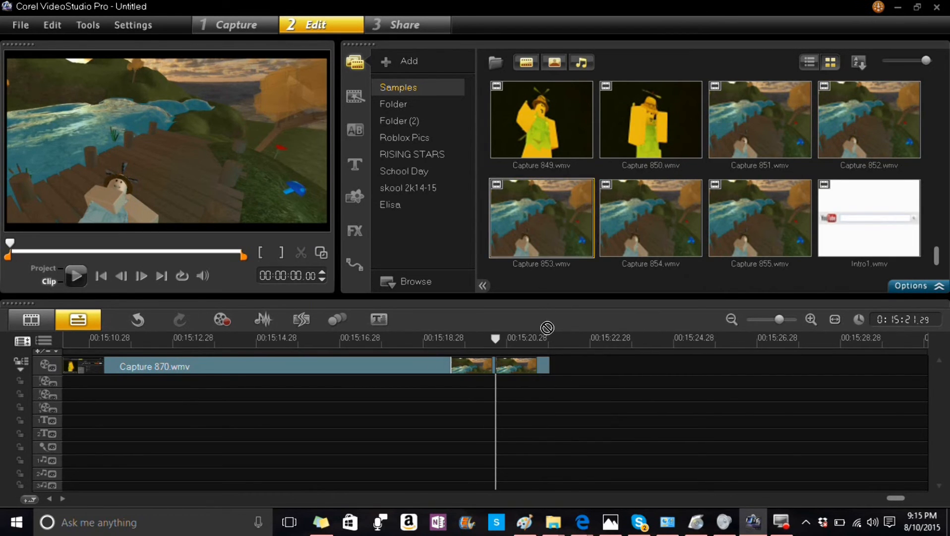
mouse_move(552, 337)
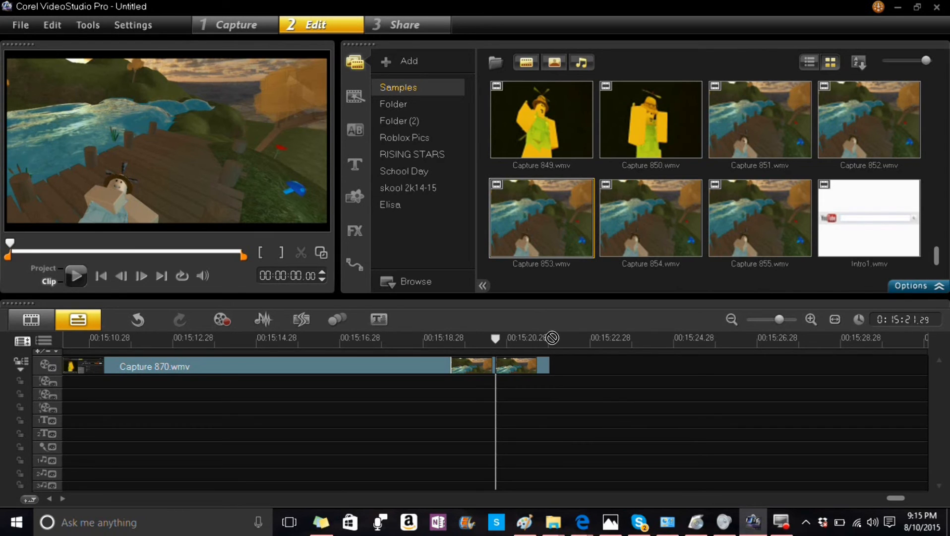
mouse_move(556, 354)
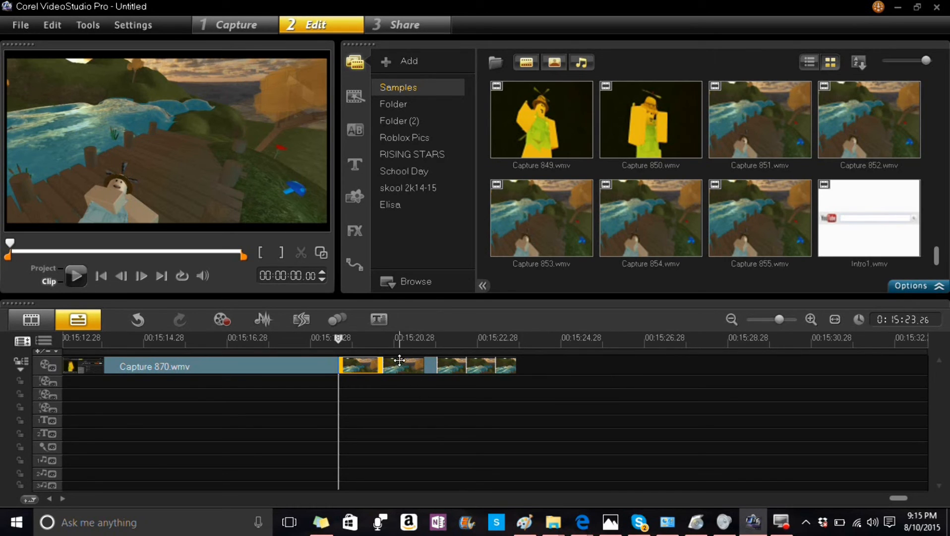
- Add more short Roblox clip copies after Capture 870, growing the run to about nine clips
left_click(458, 366)
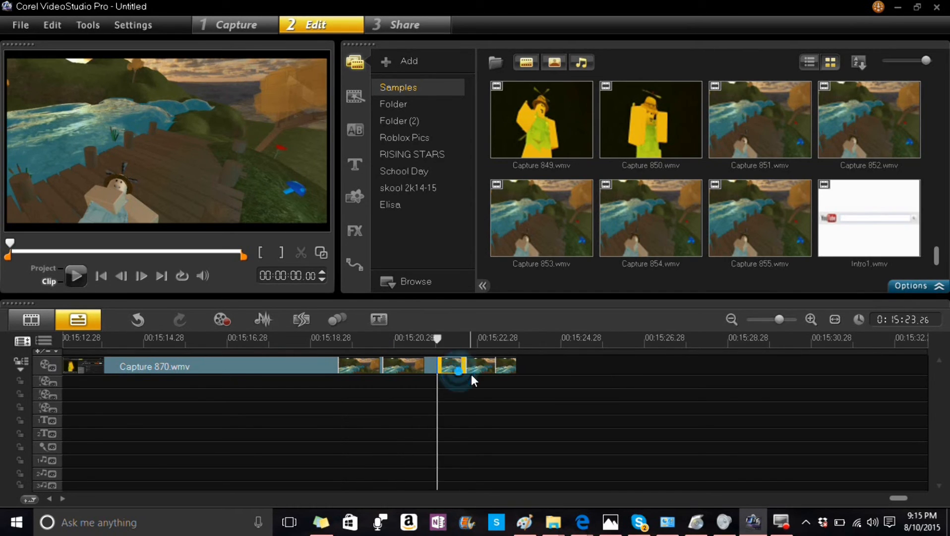
right_click(447, 364)
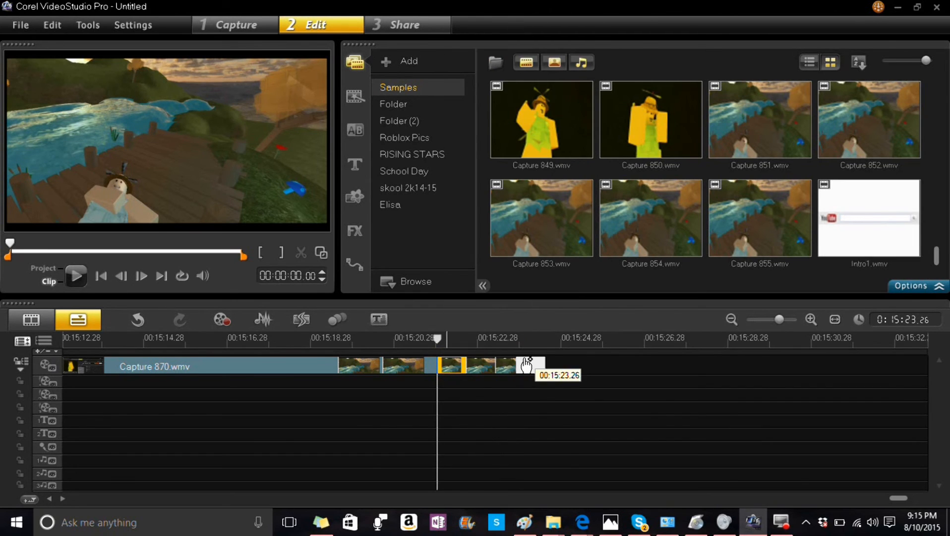
right_click(527, 366)
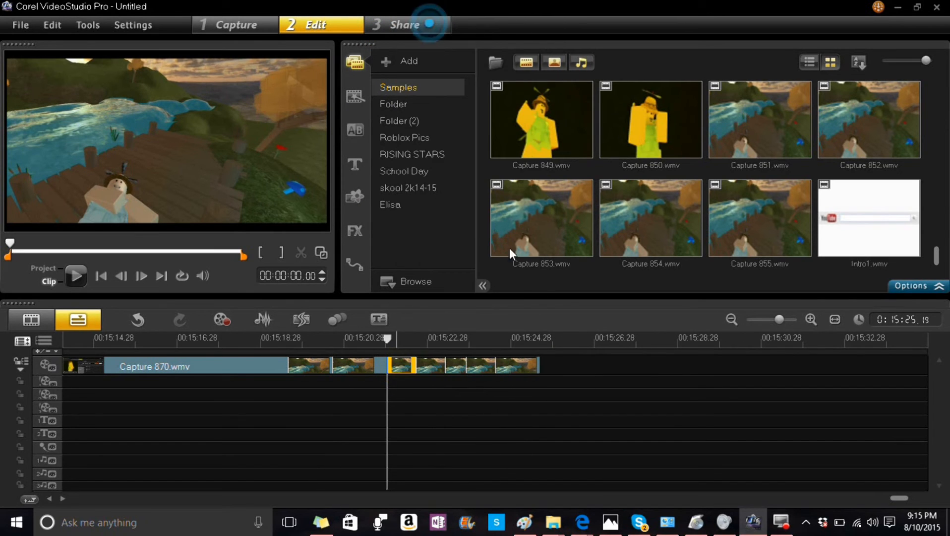
right_click(411, 370)
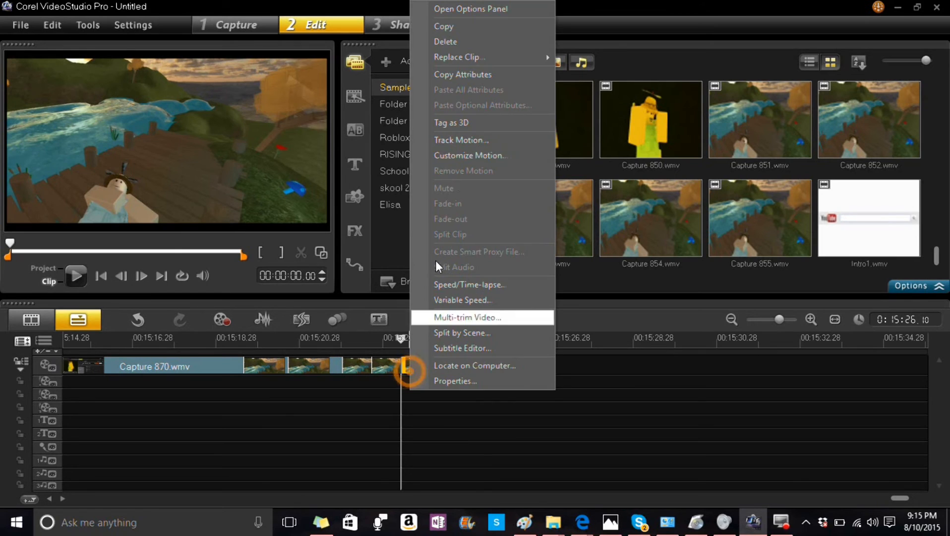
left_click(528, 362)
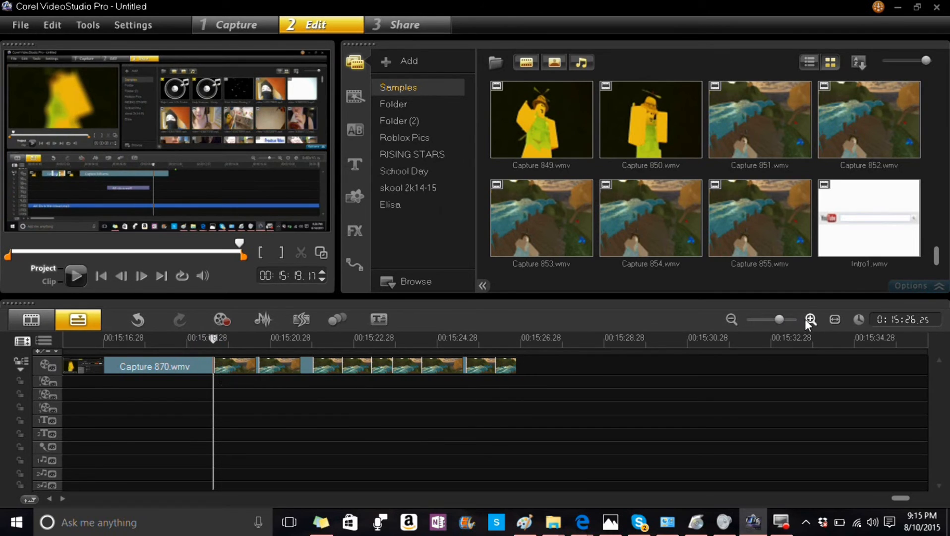
left_click(77, 275)
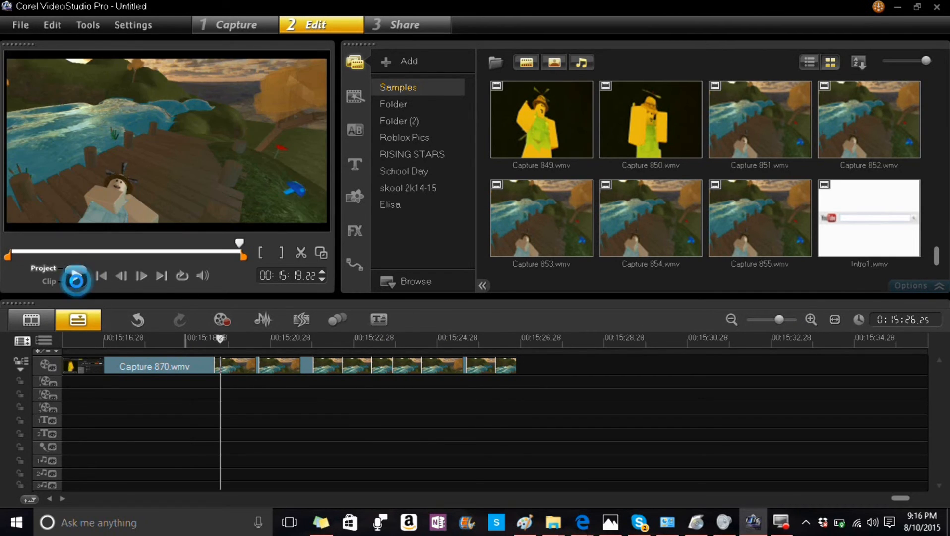
left_click(76, 275)
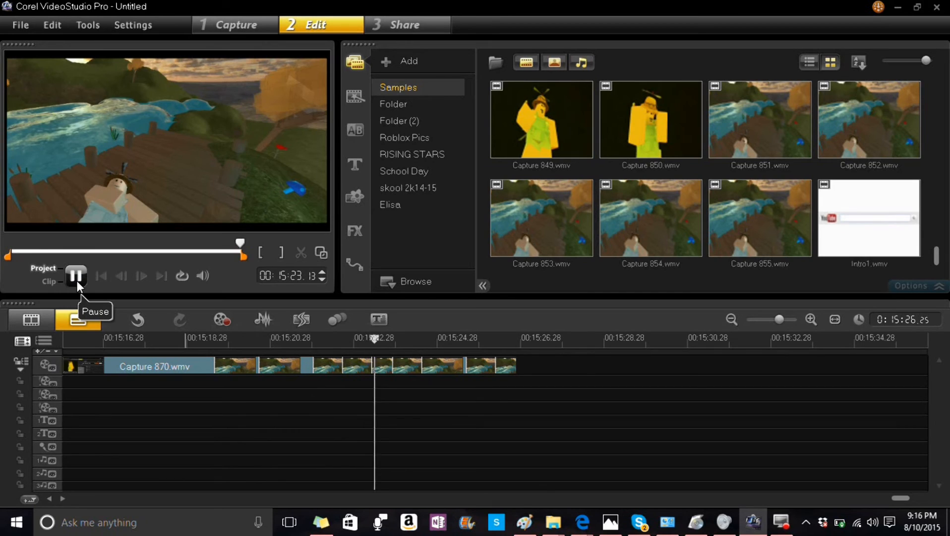
left_click(76, 276)
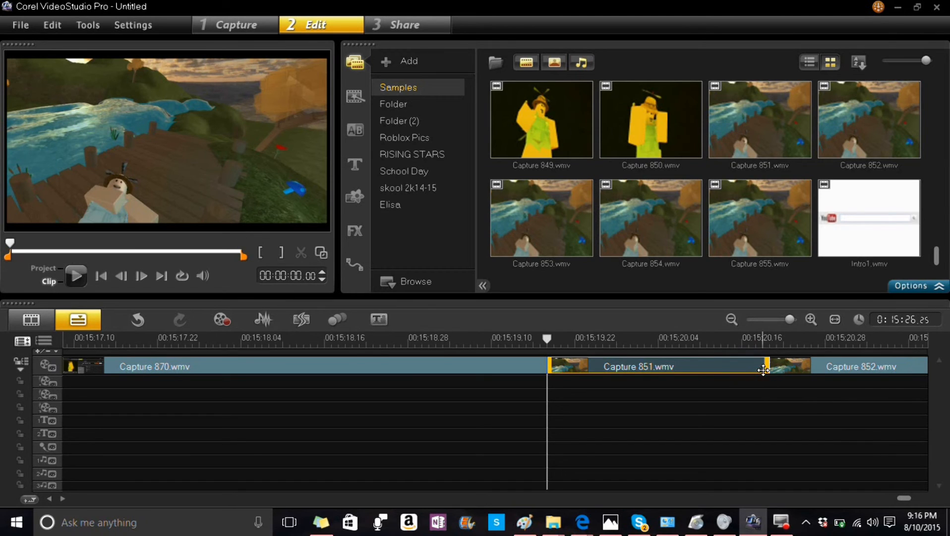
- Trim Capture 851.wmv and Capture 853.wmv down to a few frames each
left_click_drag(765, 369, 603, 375)
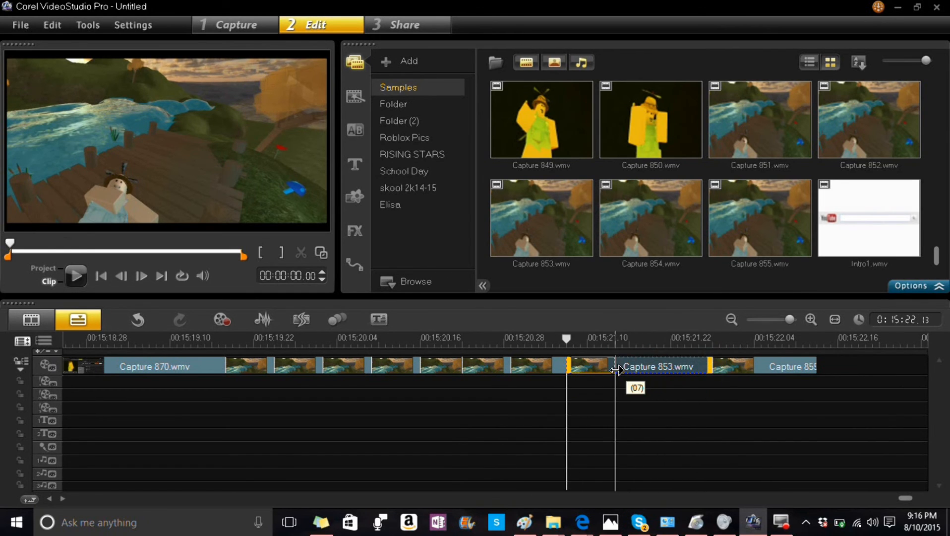
left_click_drag(617, 366, 719, 369)
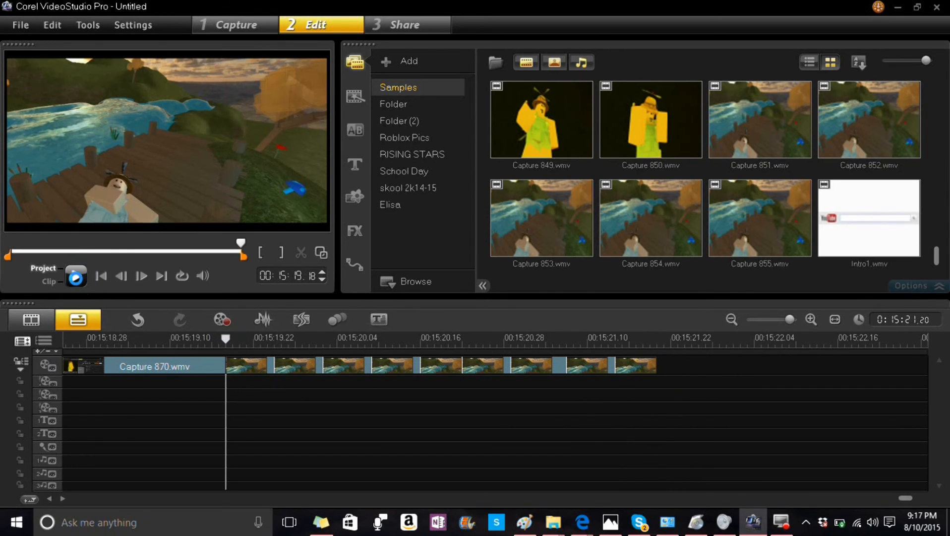
- Preview the trimmed short-clip run, then bring up actions for a remaining clip
left_click(76, 276)
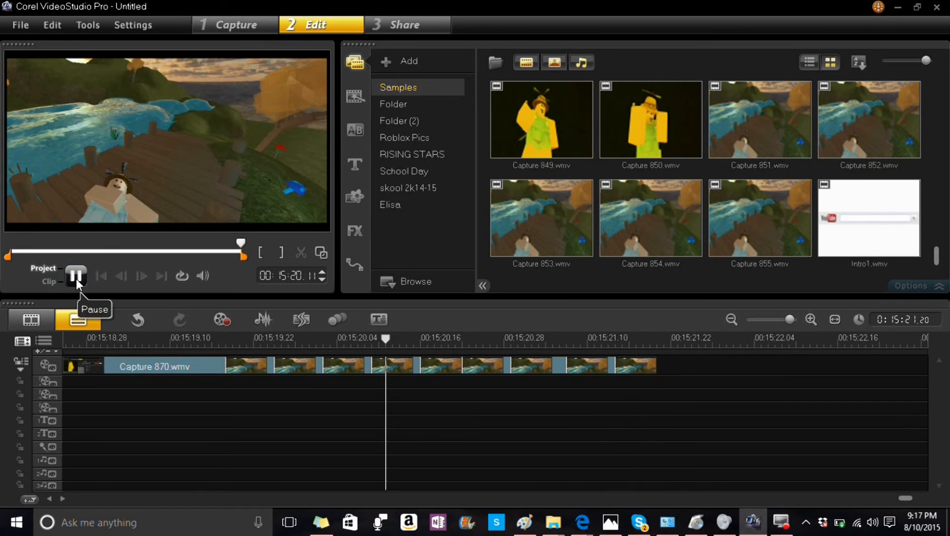
left_click(77, 276)
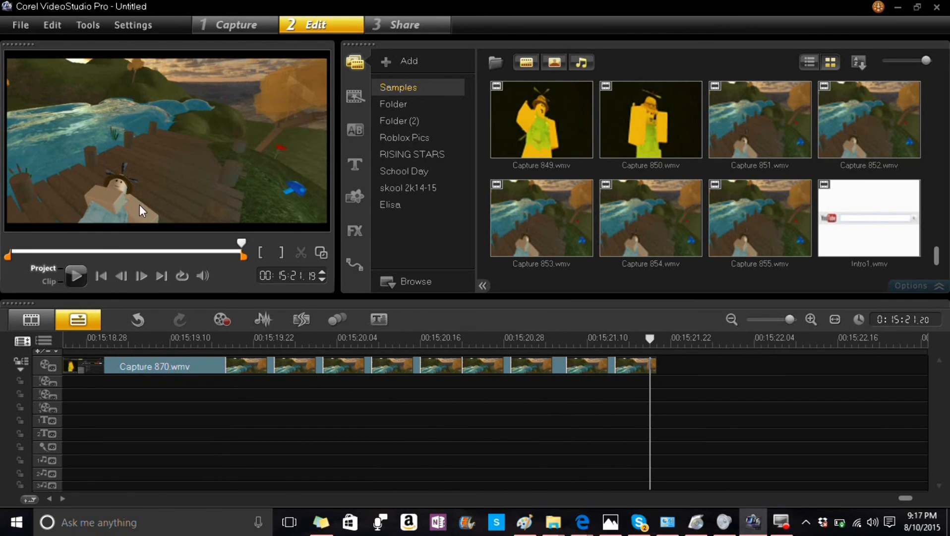
right_click(388, 366)
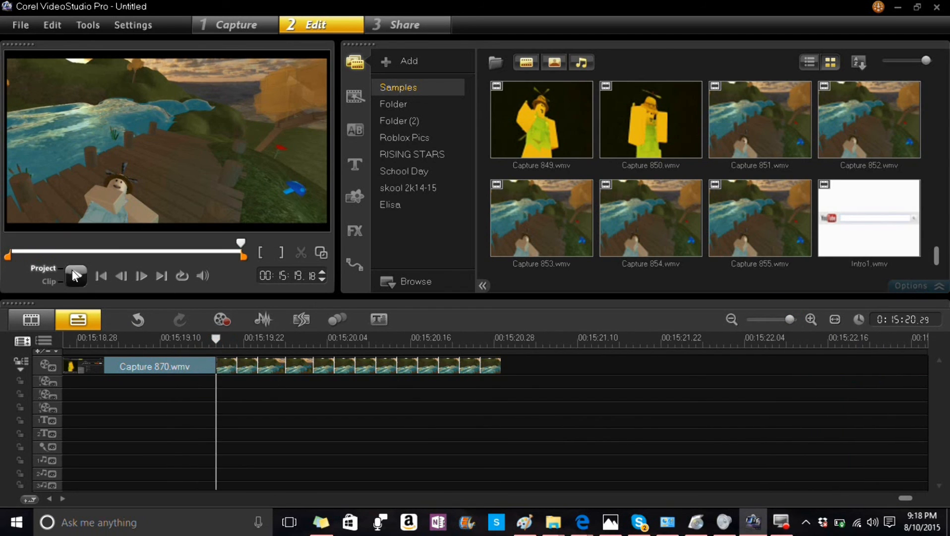
- Play the brief-clip run in an enlarged preview, pausing near 15:20
left_click(75, 275)
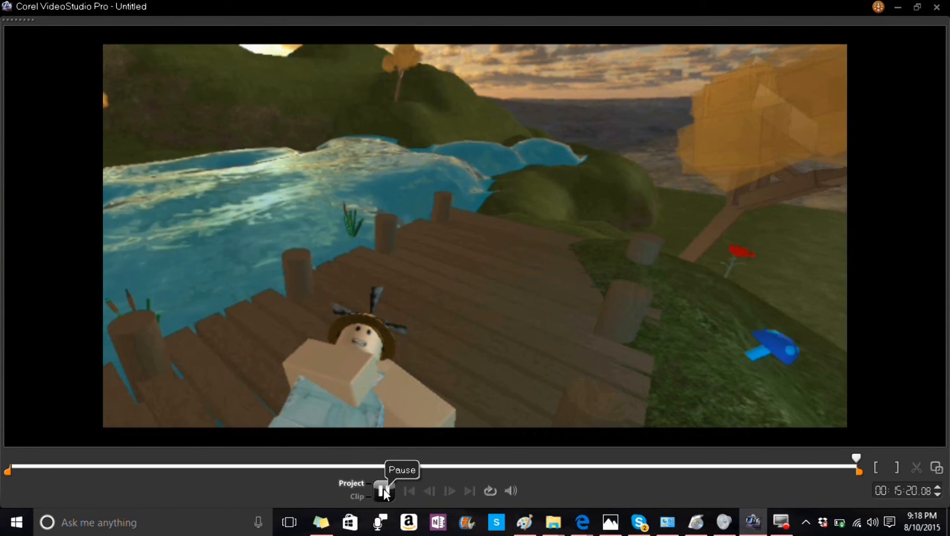
left_click(383, 490)
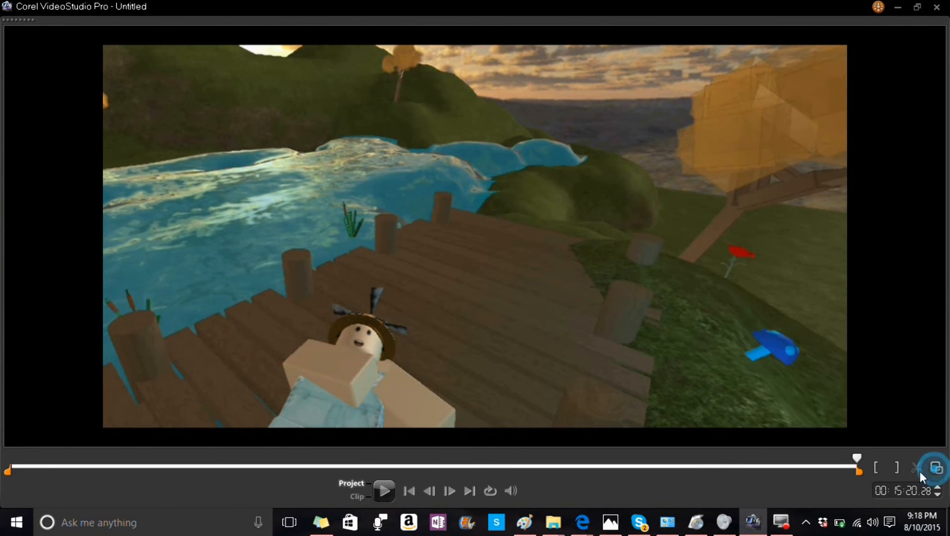